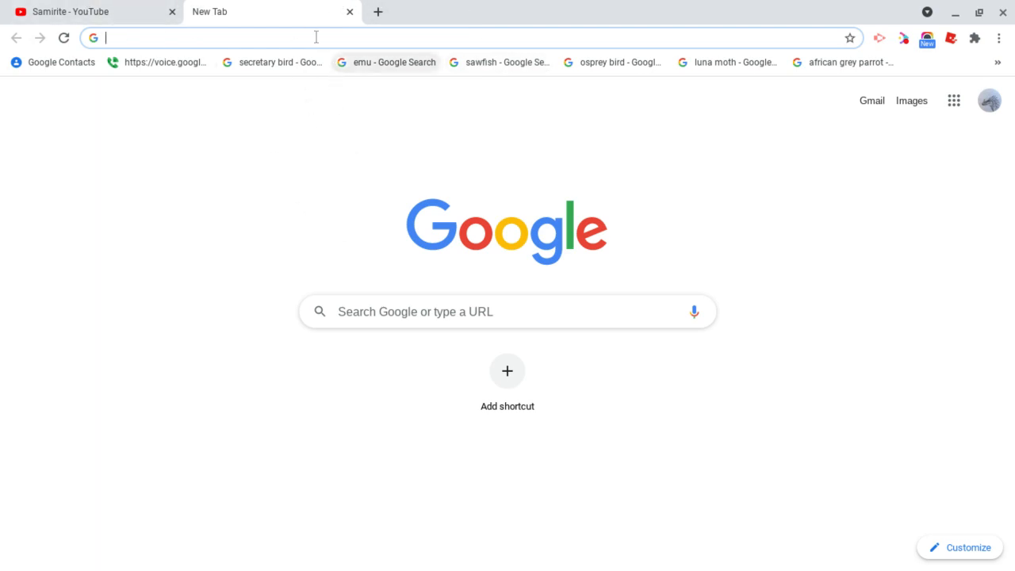
# Create a blank site at sites.google.com and start a Google search for 2048
pyautogui.write('s')
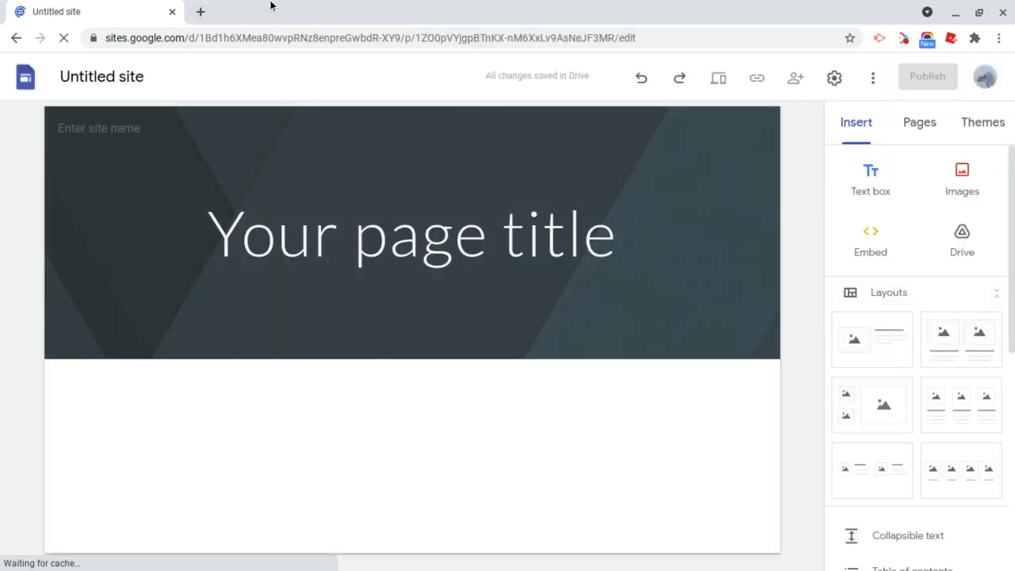
pyautogui.click(200, 12)
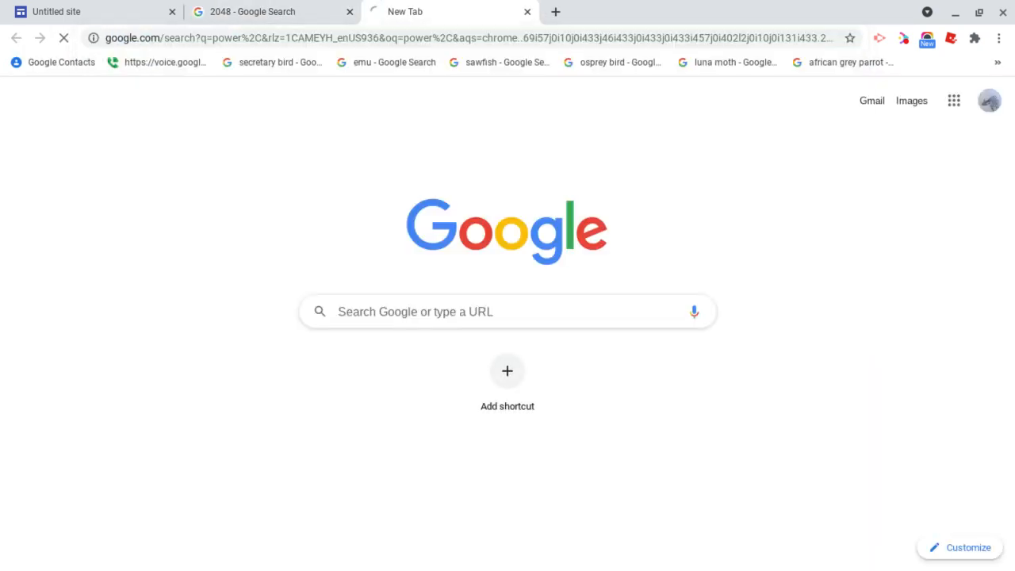
# Search Google for powerline.io and wings.io in new tabs, then return to the untitled site editor
pyautogui.write('wind')
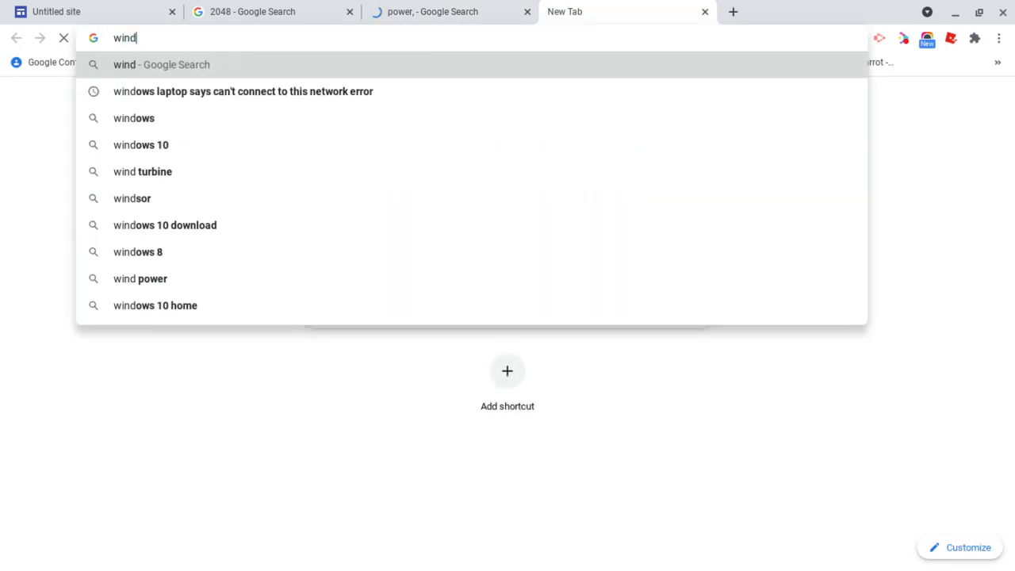
pyautogui.write('wings.io,')
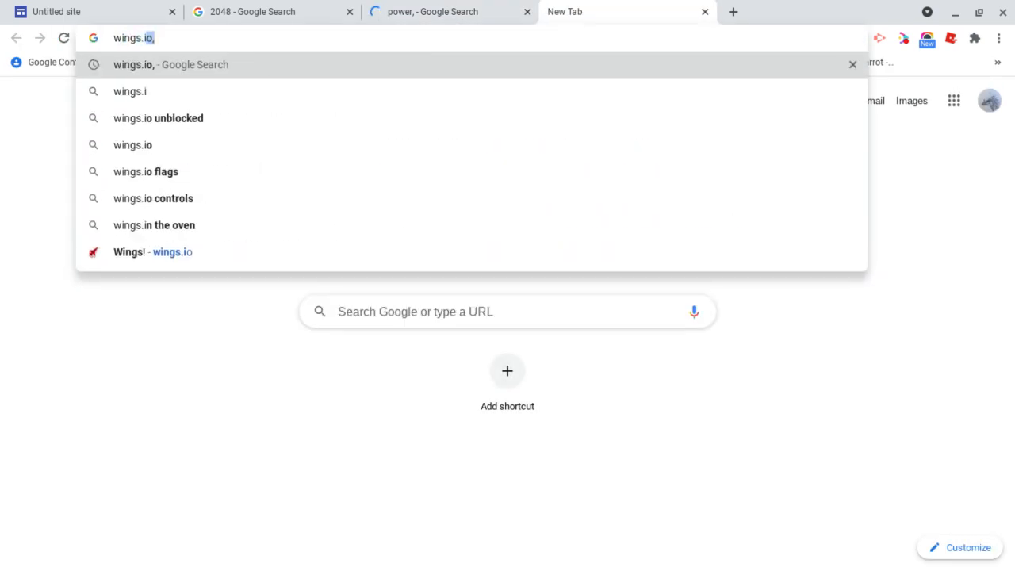
pyautogui.click(432, 11)
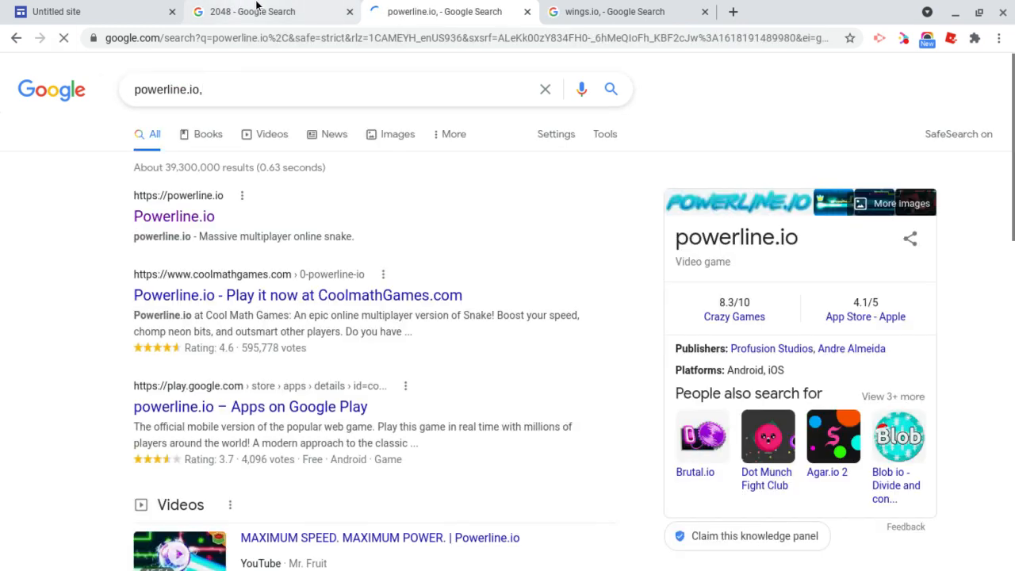
pyautogui.click(254, 12)
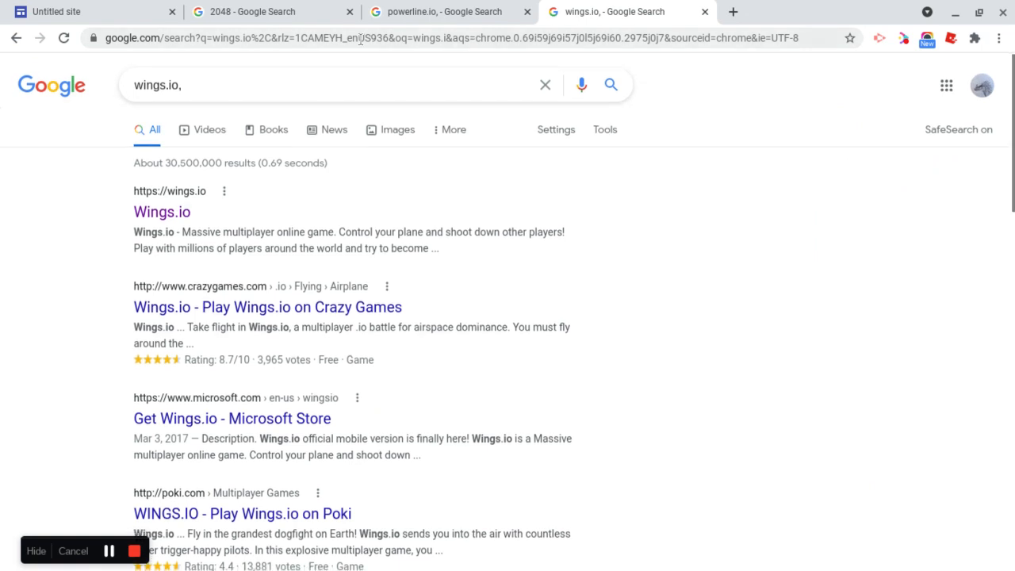
pyautogui.click(254, 11)
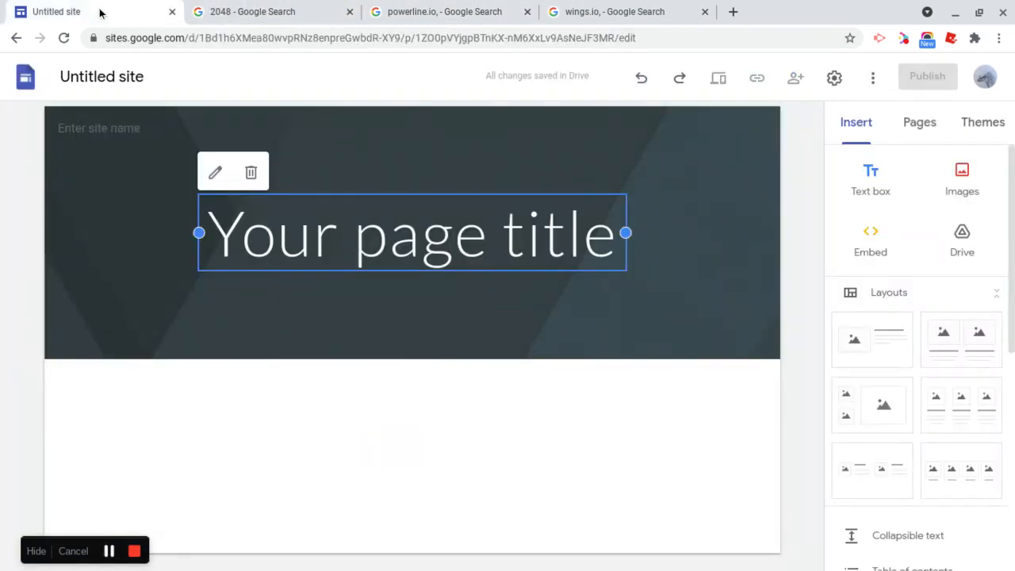
# Name the site Triple 7 Games and set a green Lobster 'Welcome to Triple 7 Games' title-only header
pyautogui.click(99, 127)
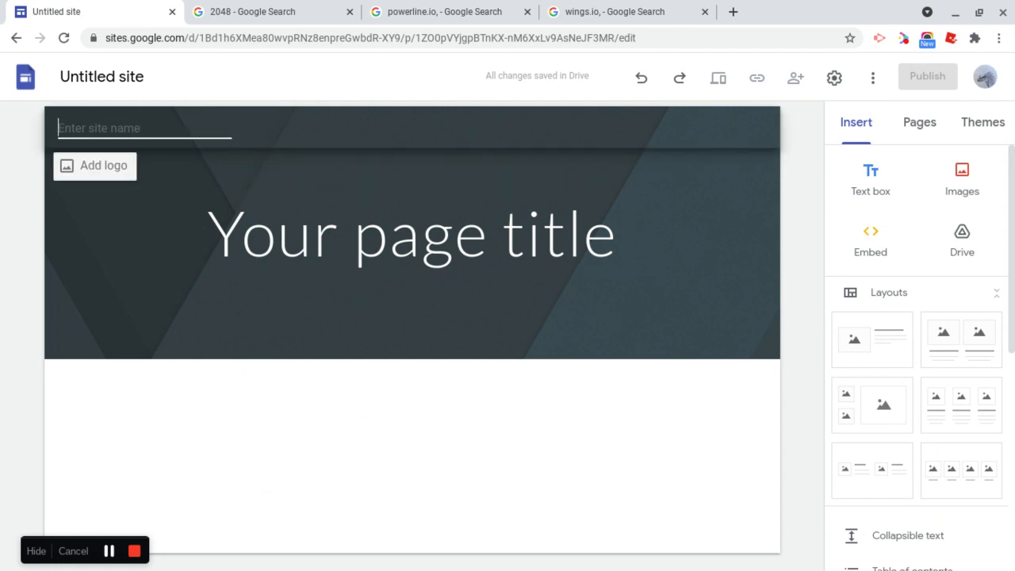
pyautogui.write('Triple 7 Games')
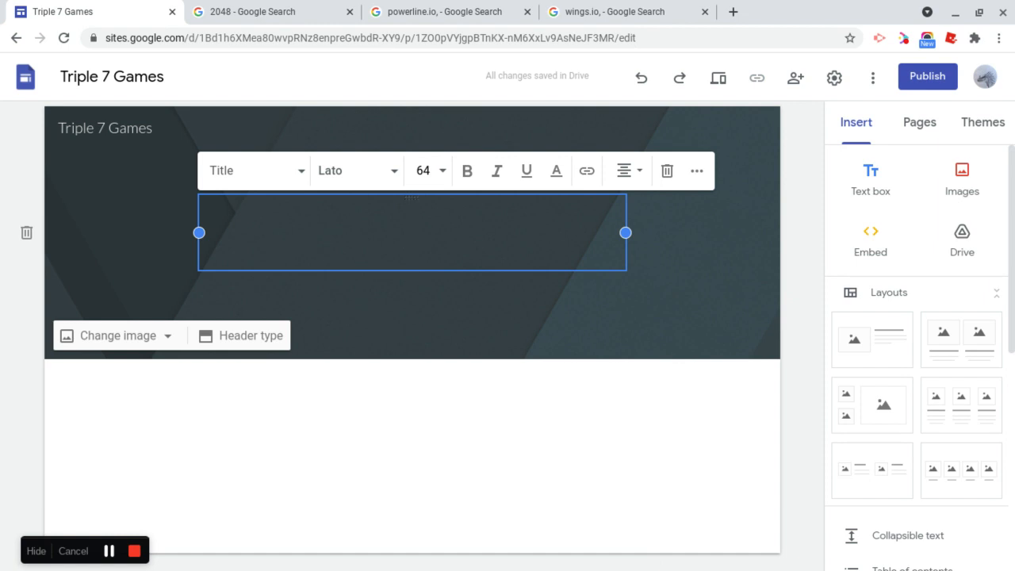
pyautogui.moveTo(466, 172)
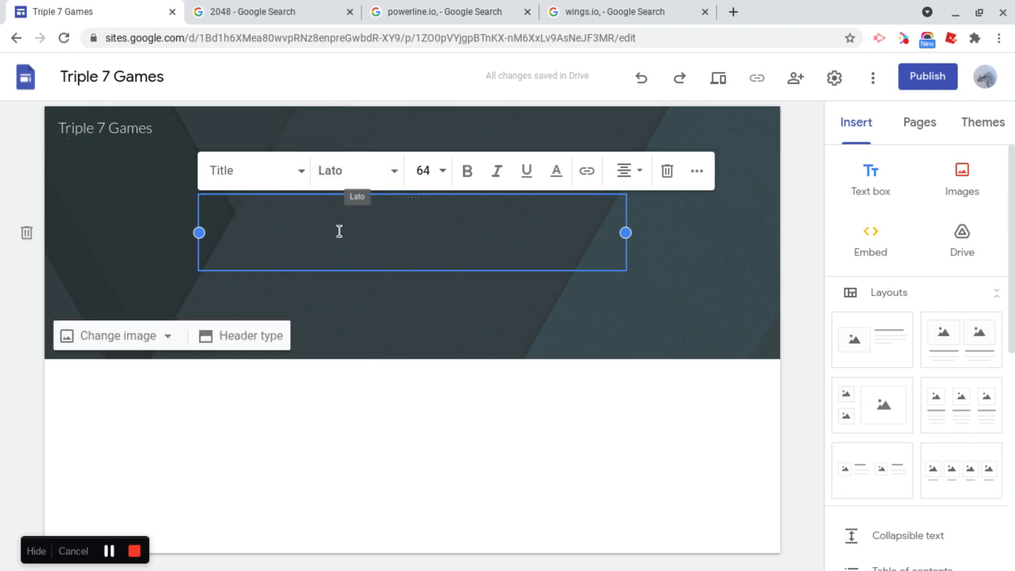
pyautogui.write('Welcome to Triple 7 Games')
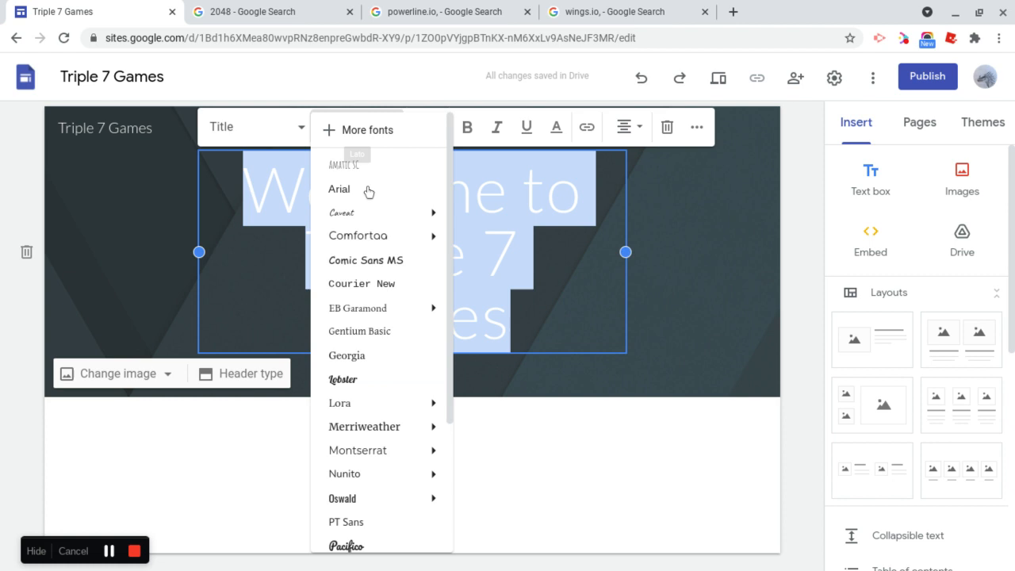
pyautogui.scroll(-3)
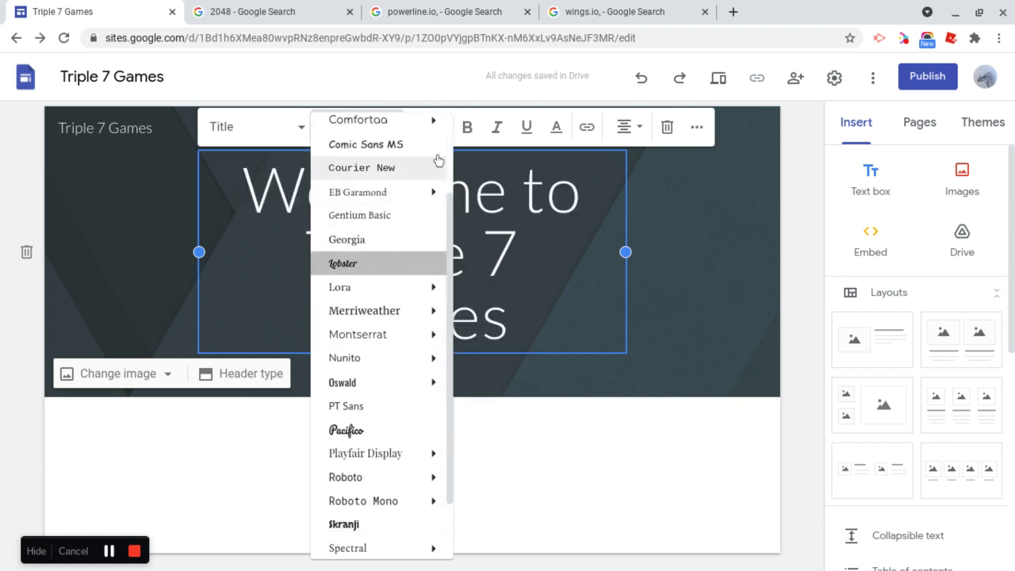
pyautogui.click(342, 264)
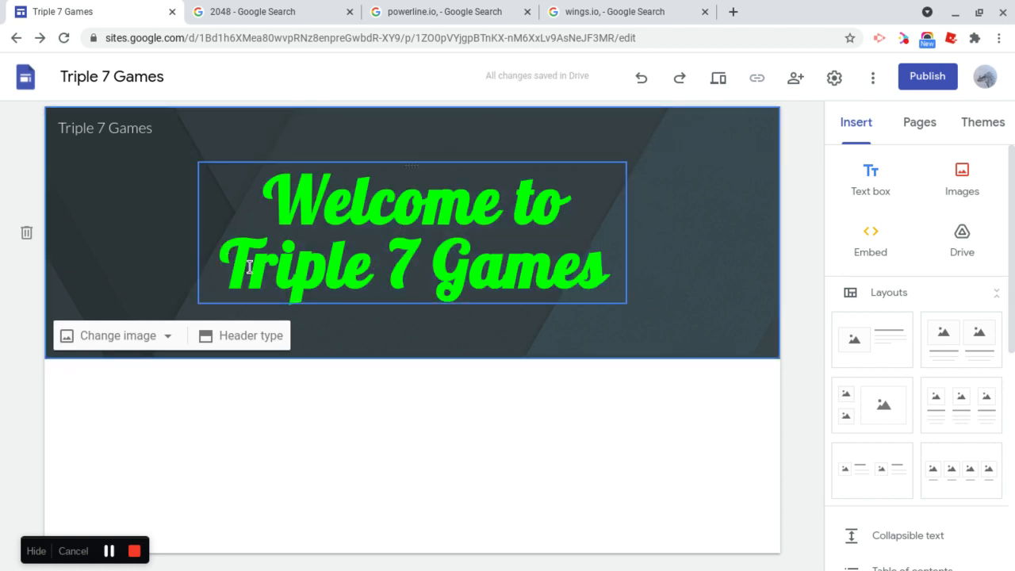
pyautogui.click(239, 335)
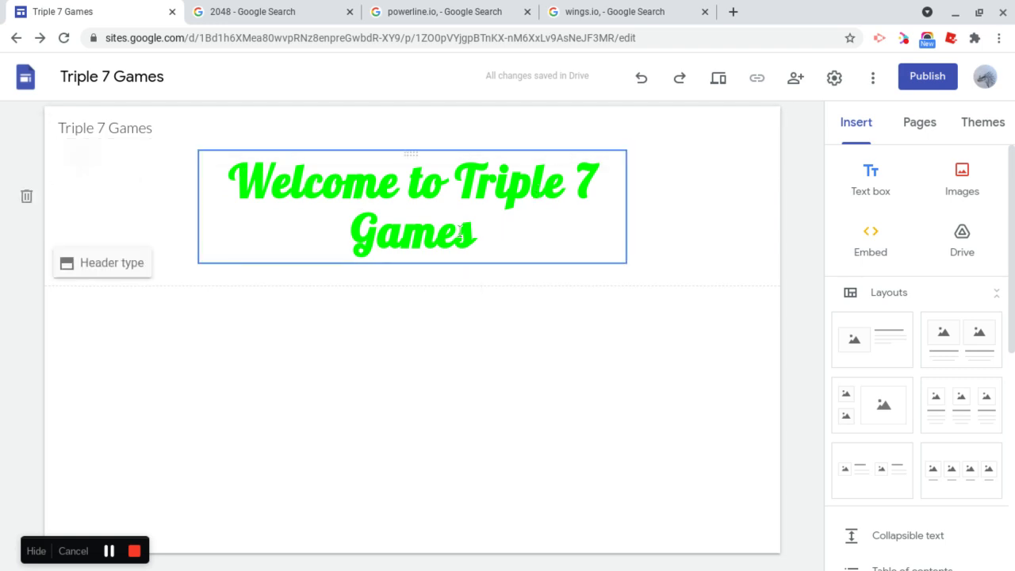
# Add new pages named 2048 and Powerline.io from the Pages panel
pyautogui.click(920, 122)
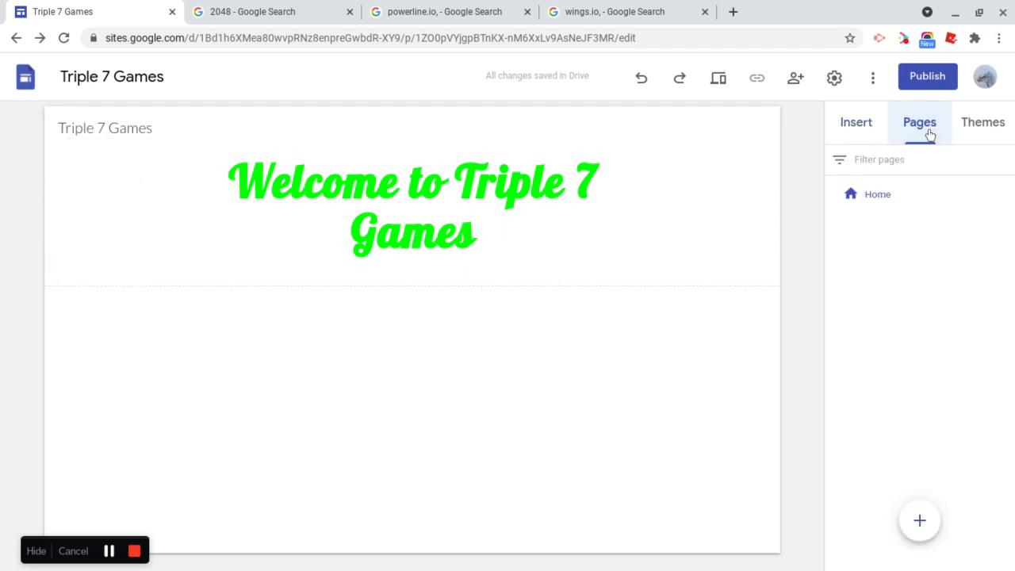
pyautogui.click(920, 521)
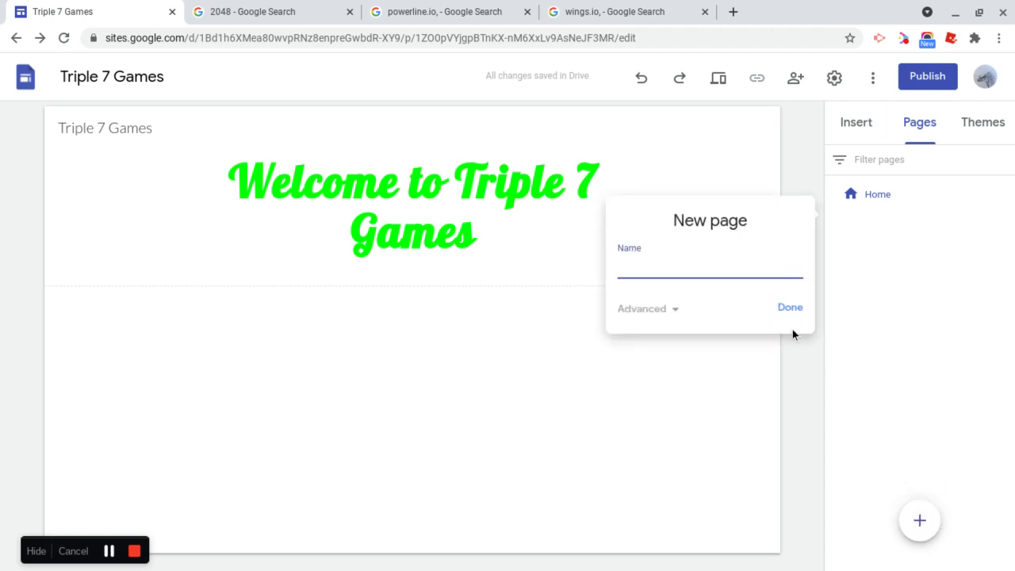
pyautogui.write('20')
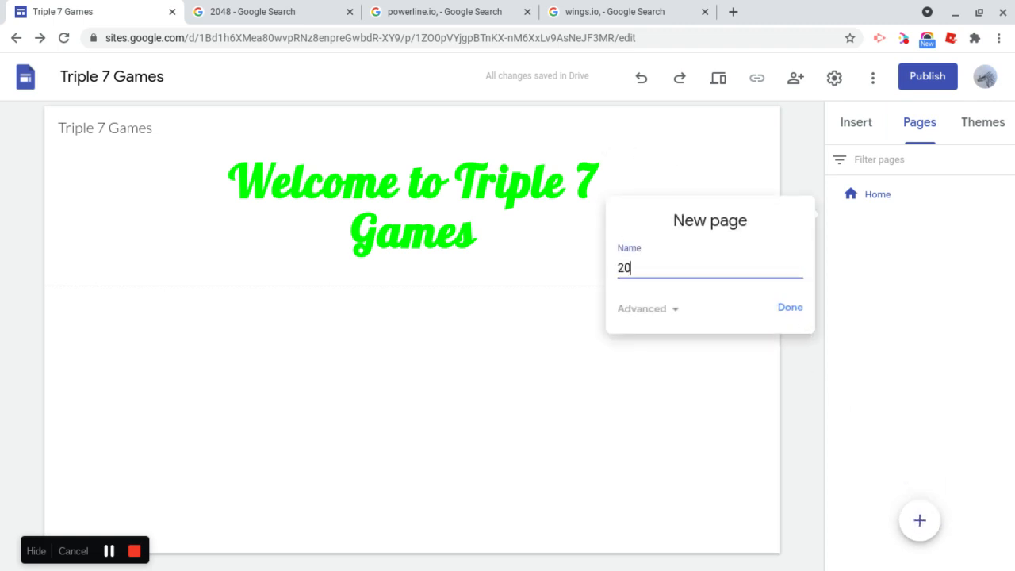
pyautogui.click(790, 308)
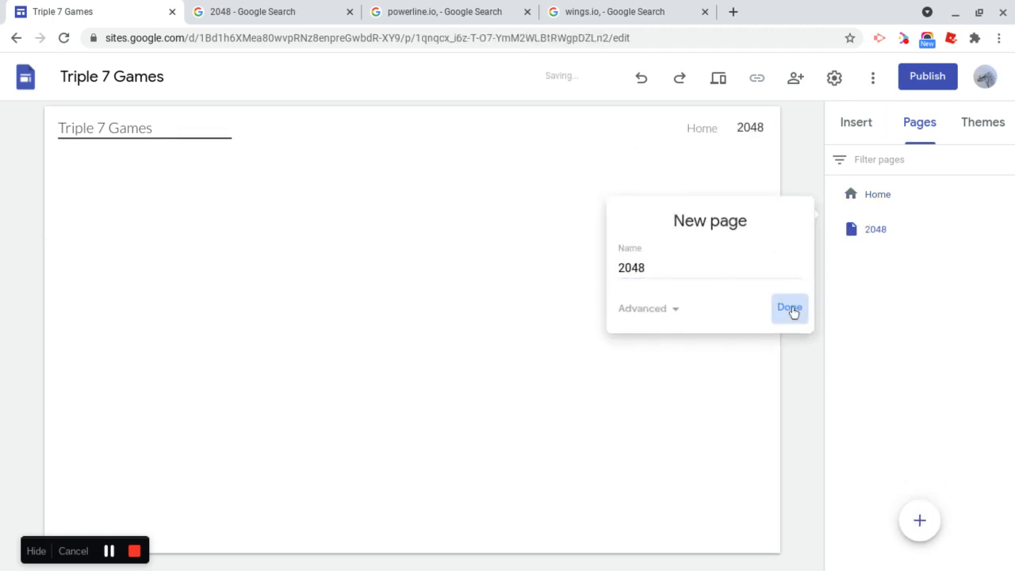
pyautogui.click(790, 308)
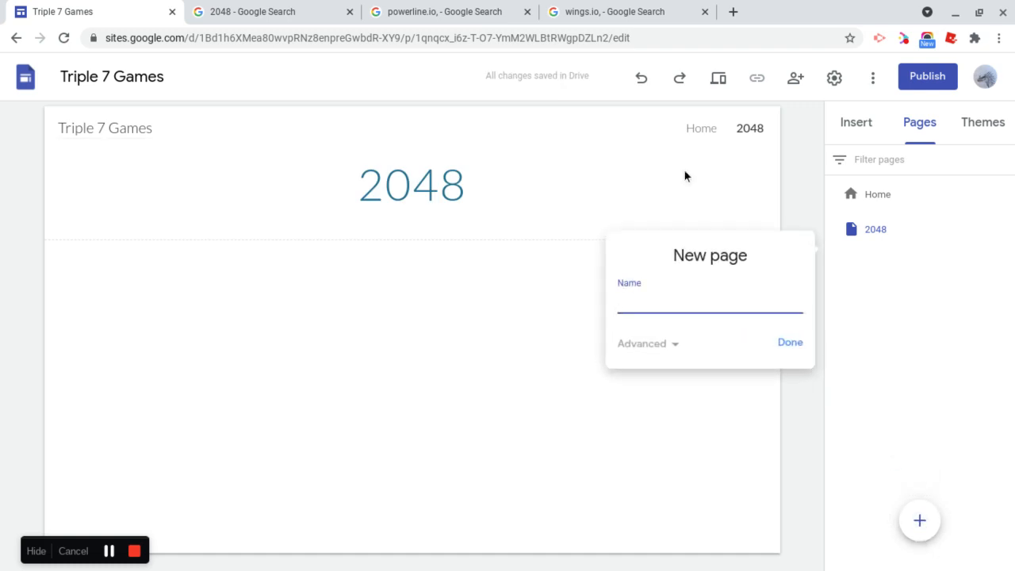
pyautogui.write('Powerline.io')
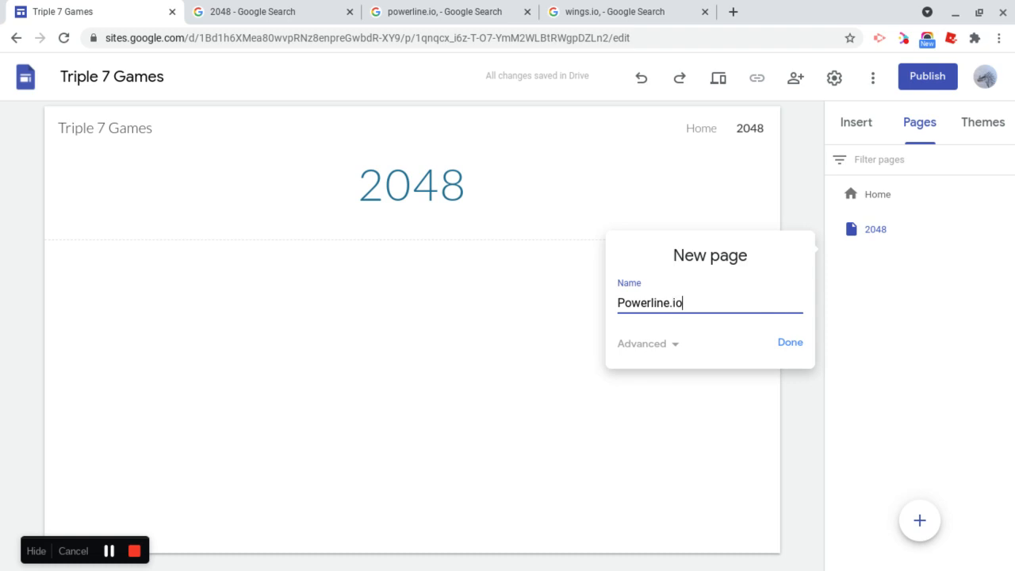
pyautogui.click(790, 342)
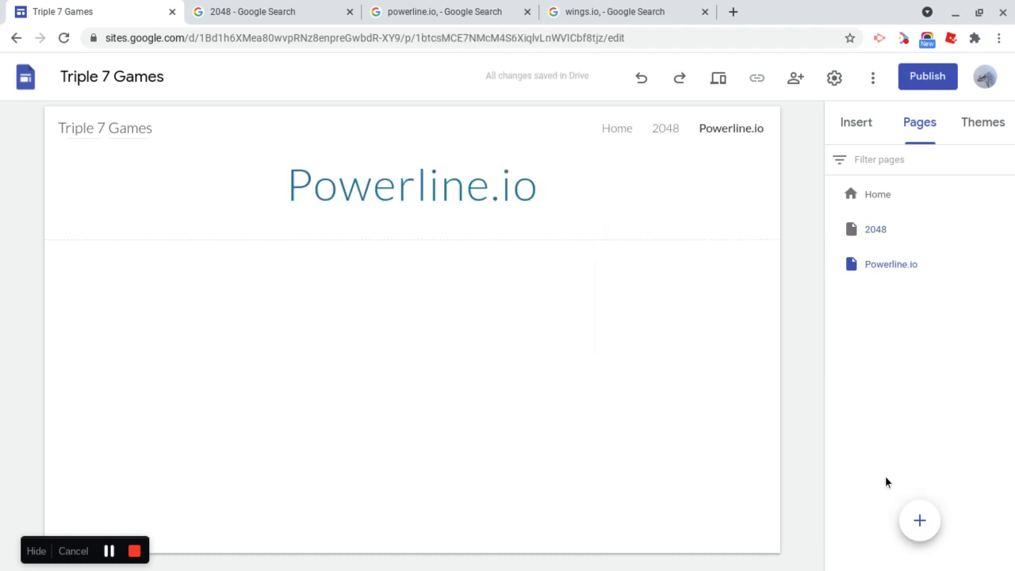
# Add pages named Wings.io and Dev stuff, then return to the home page
pyautogui.click(920, 521)
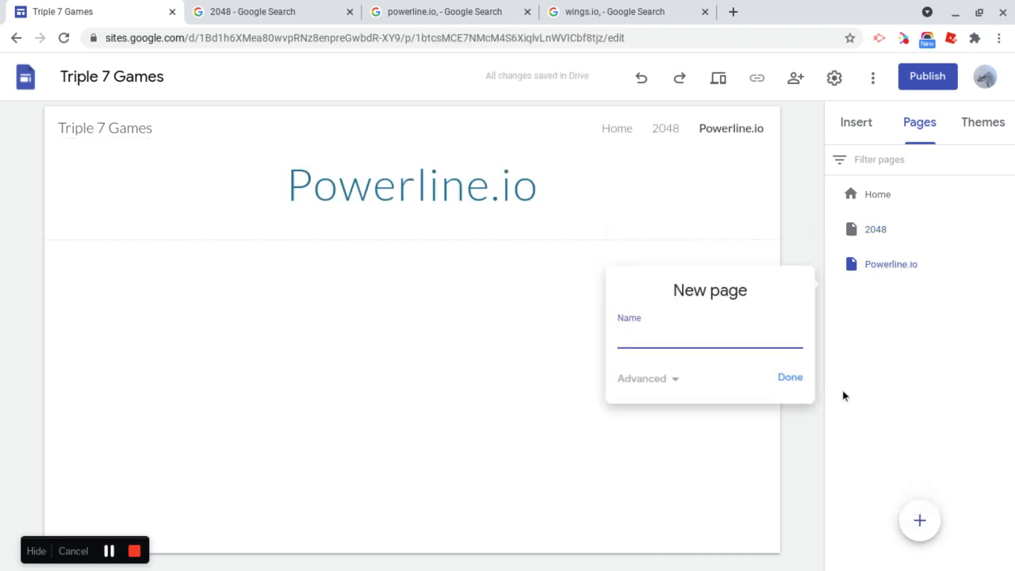
pyautogui.write('Wings,')
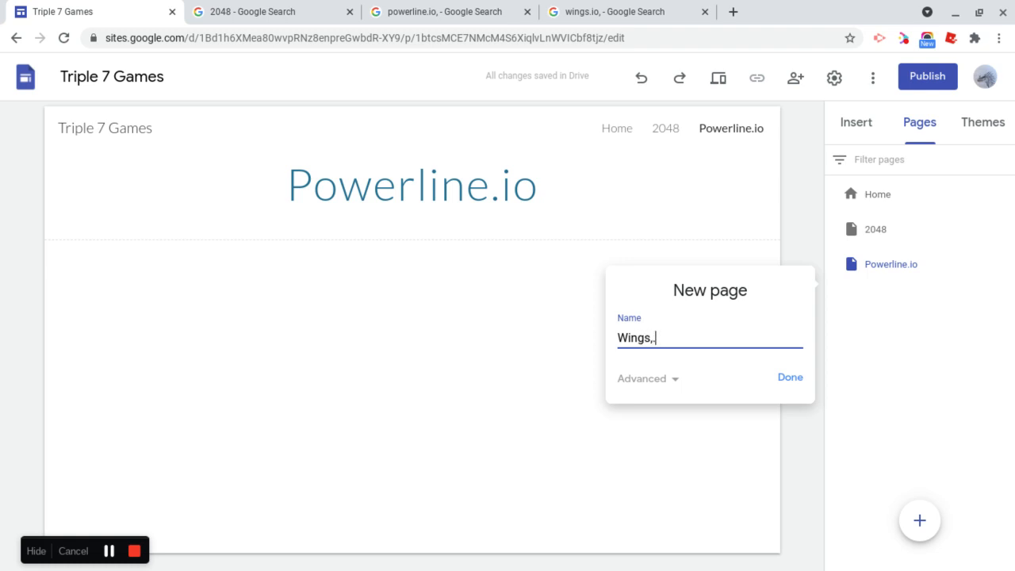
pyautogui.write('.io')
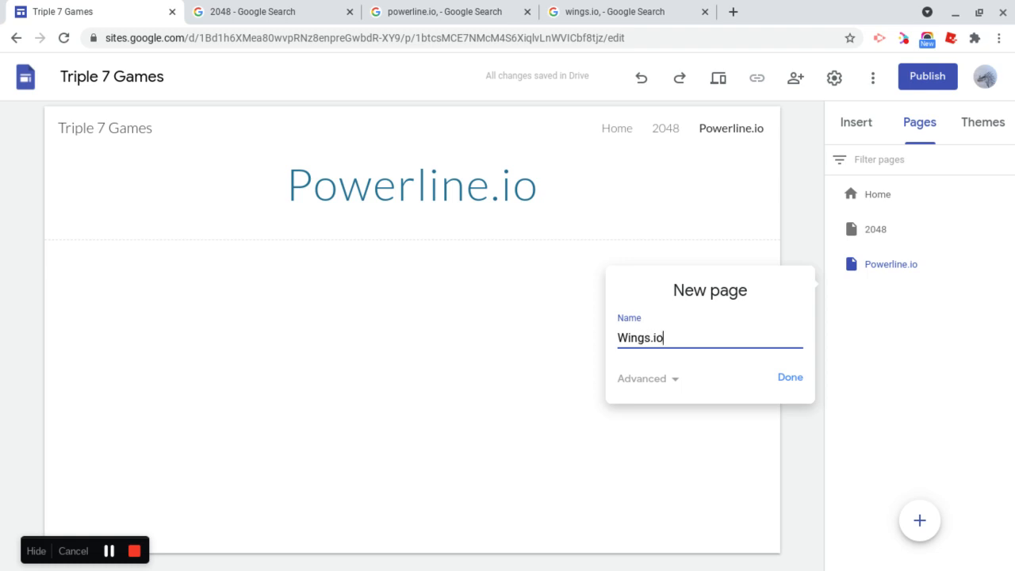
pyautogui.click(790, 378)
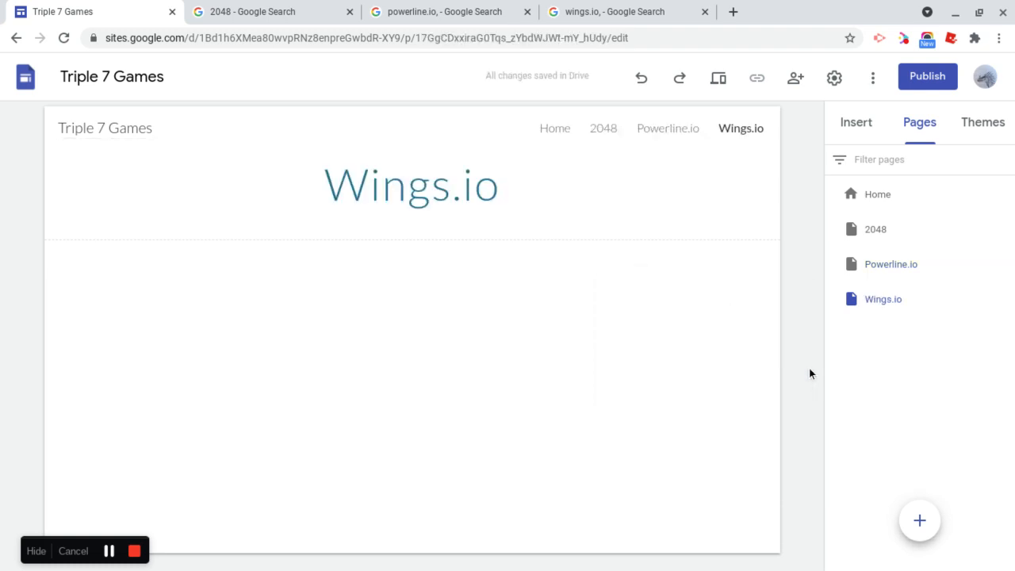
pyautogui.click(920, 520)
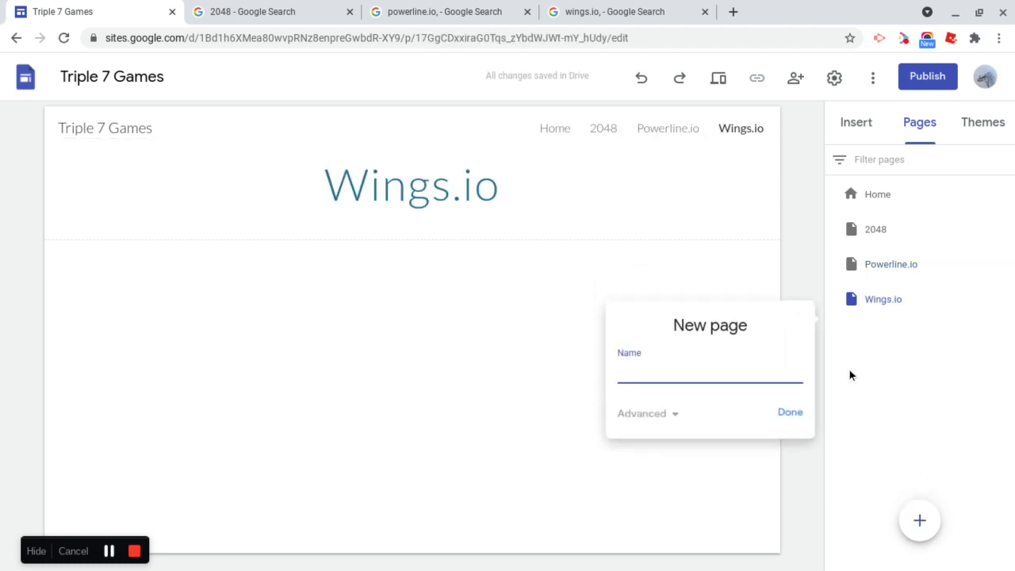
pyautogui.write('Dev st')
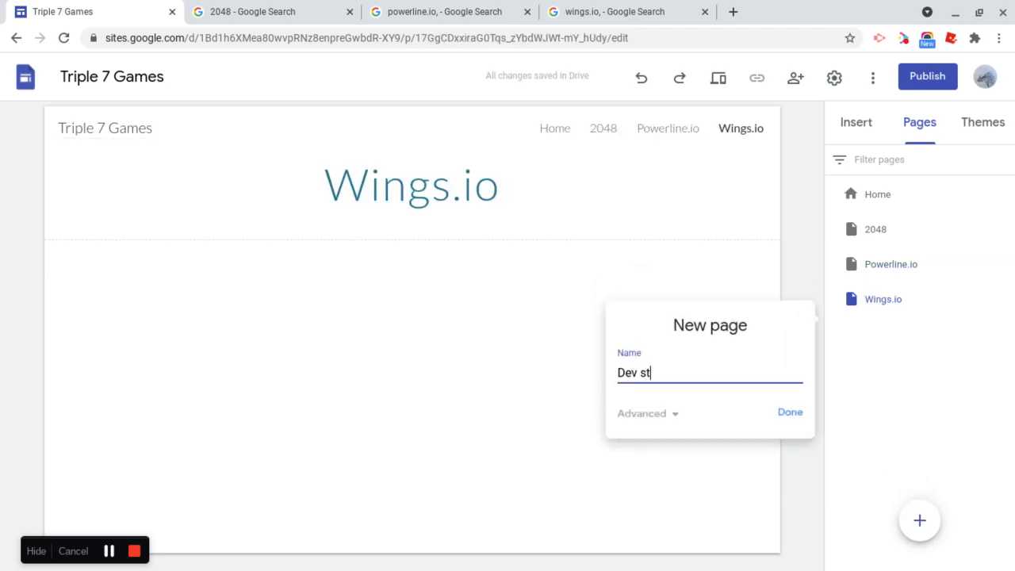
pyautogui.click(790, 412)
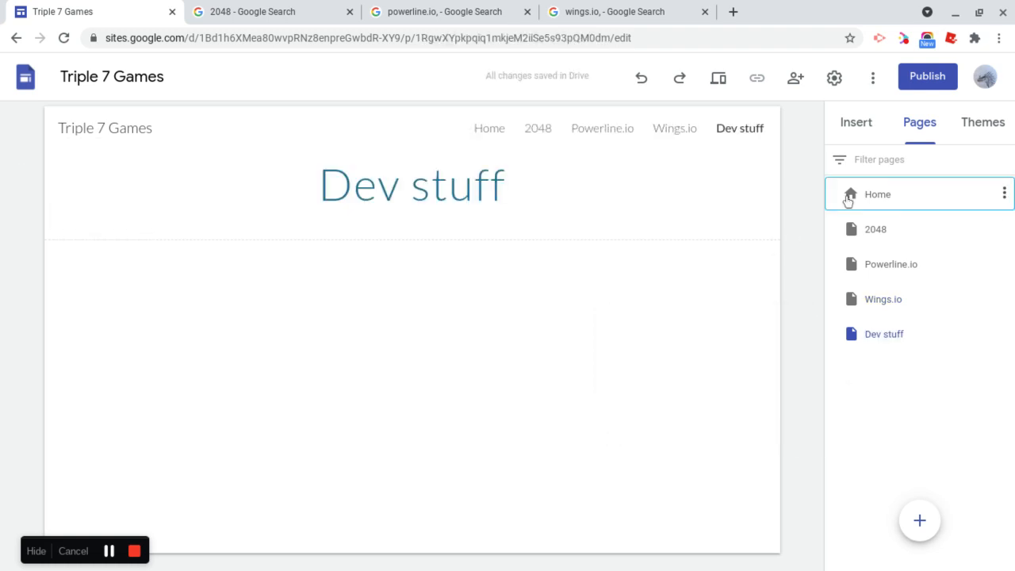
pyautogui.click(878, 194)
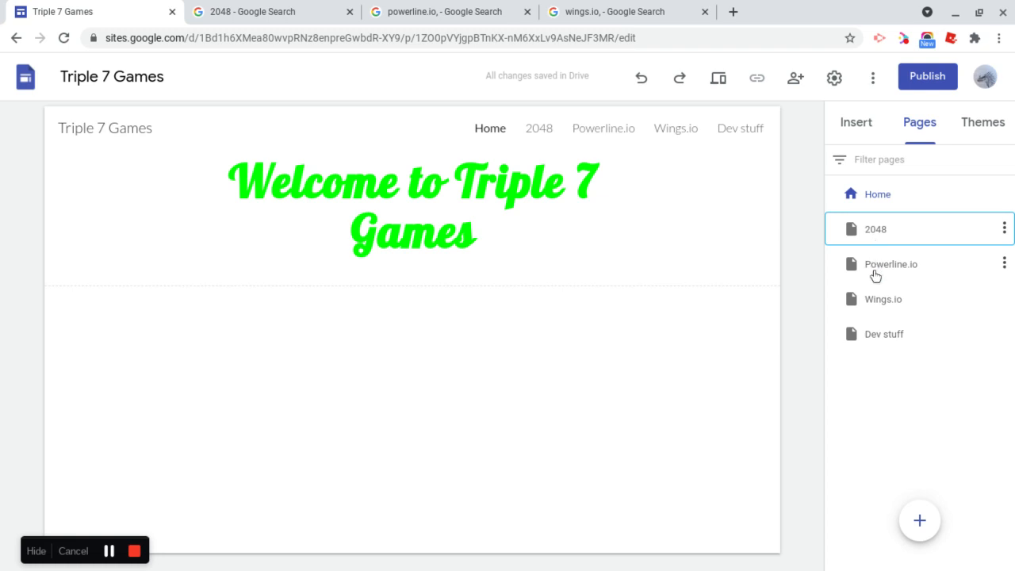
pyautogui.click(882, 298)
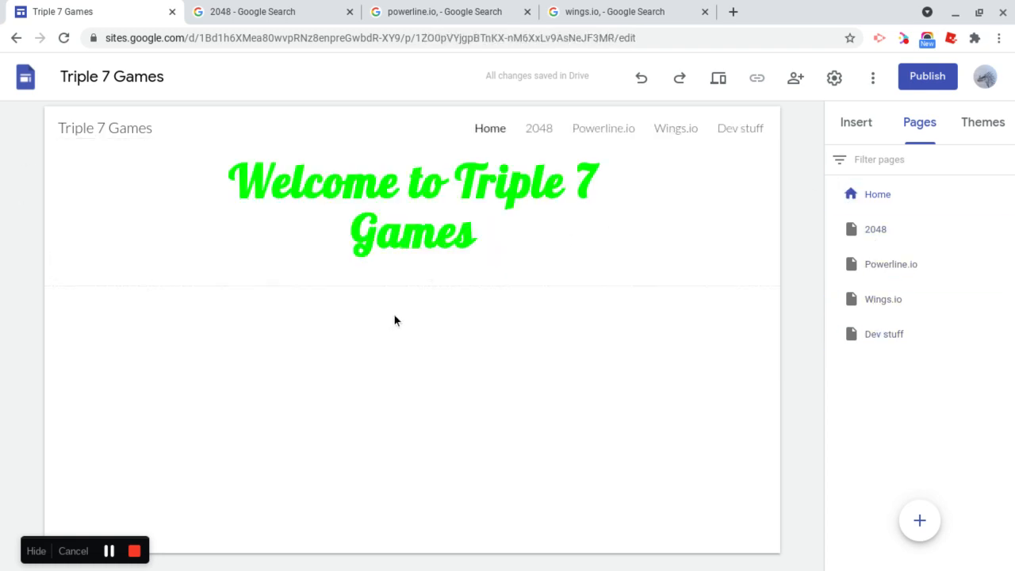
pyautogui.moveTo(347, 311)
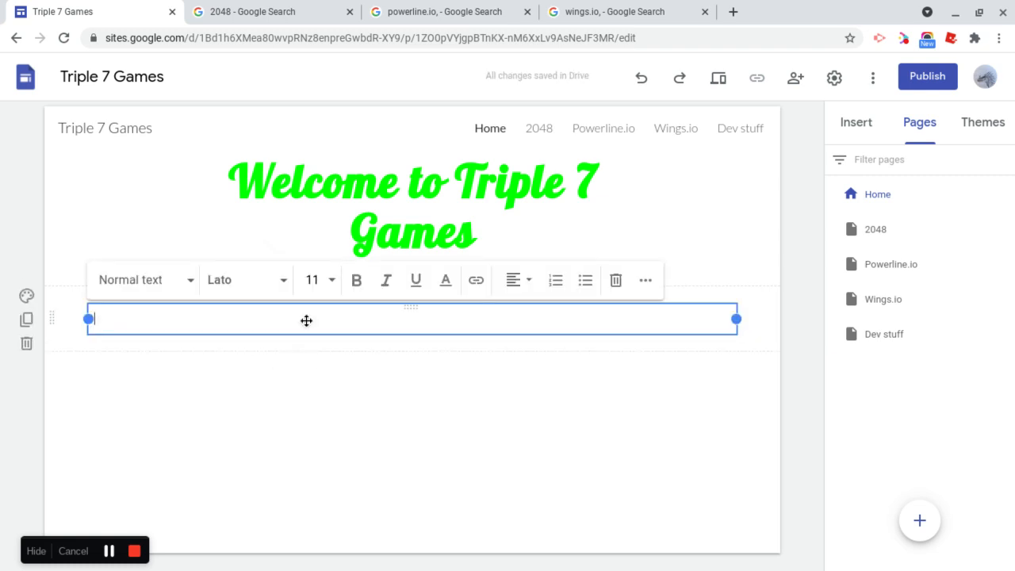
# Add a '-Games-' text line under the header and colour it green
pyautogui.write('-Games-')
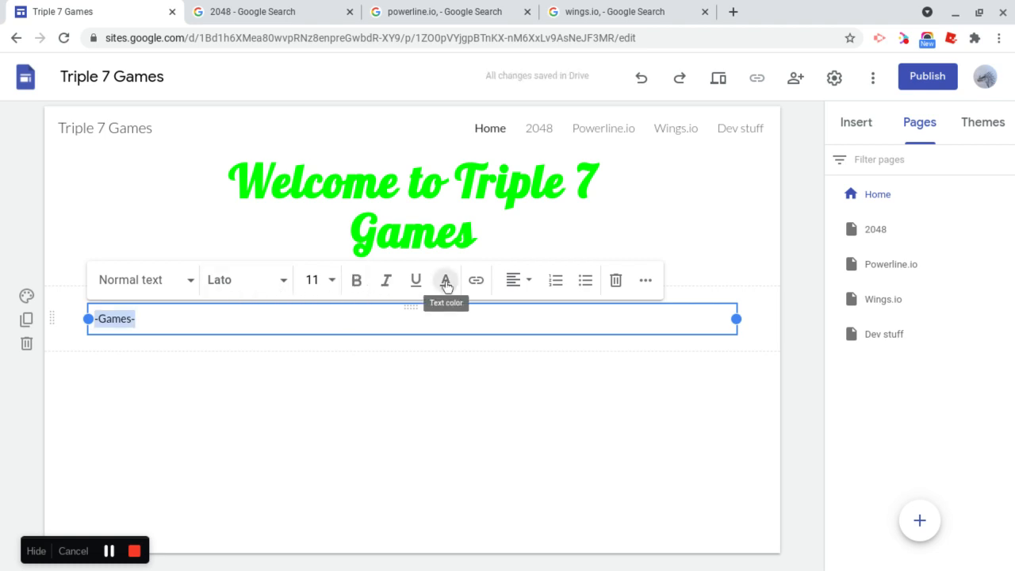
pyautogui.click(444, 279)
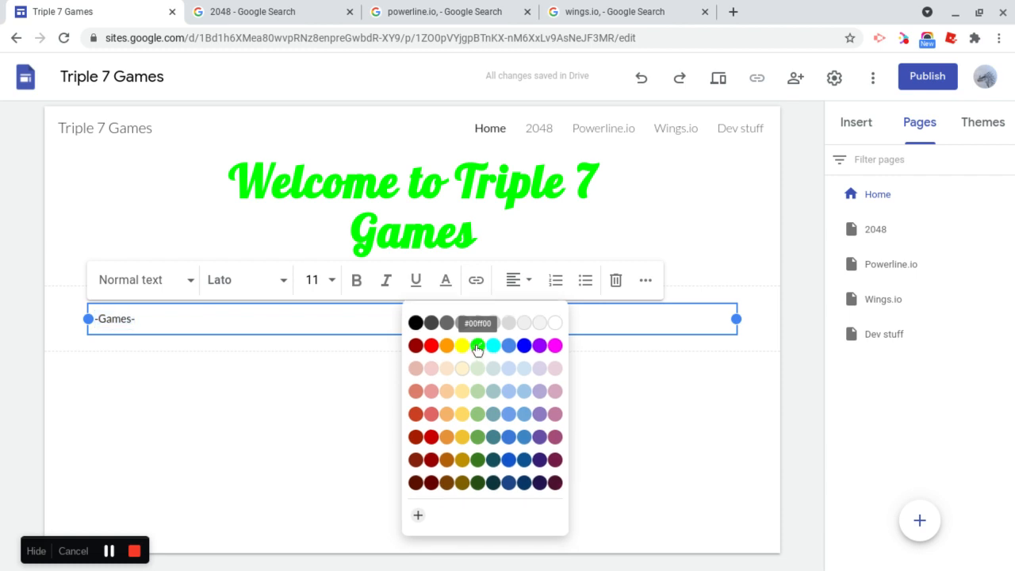
pyautogui.click(246, 279)
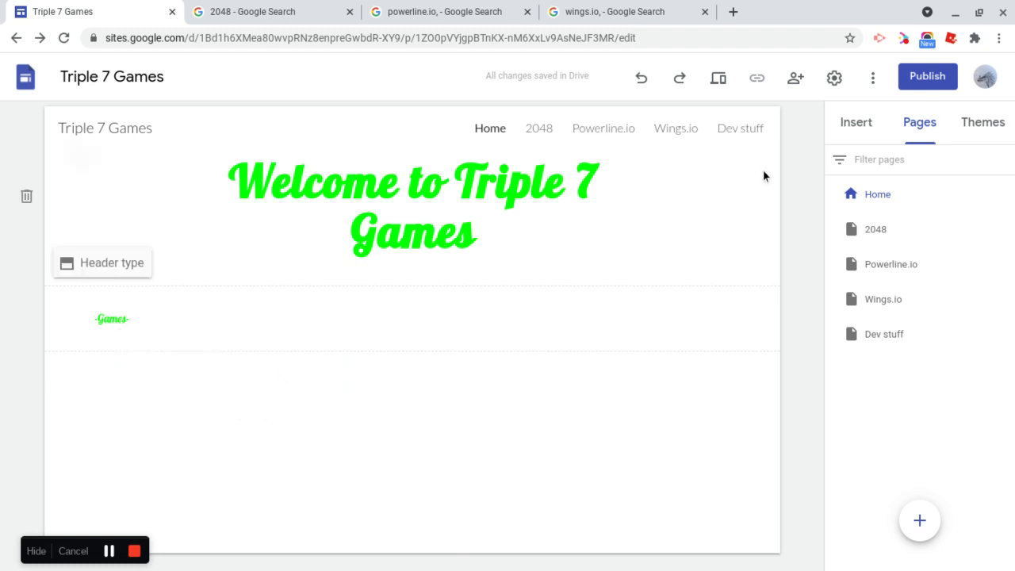
# Insert buttons named 2048 and Powerline.io linking to their pages
pyautogui.click(412, 206)
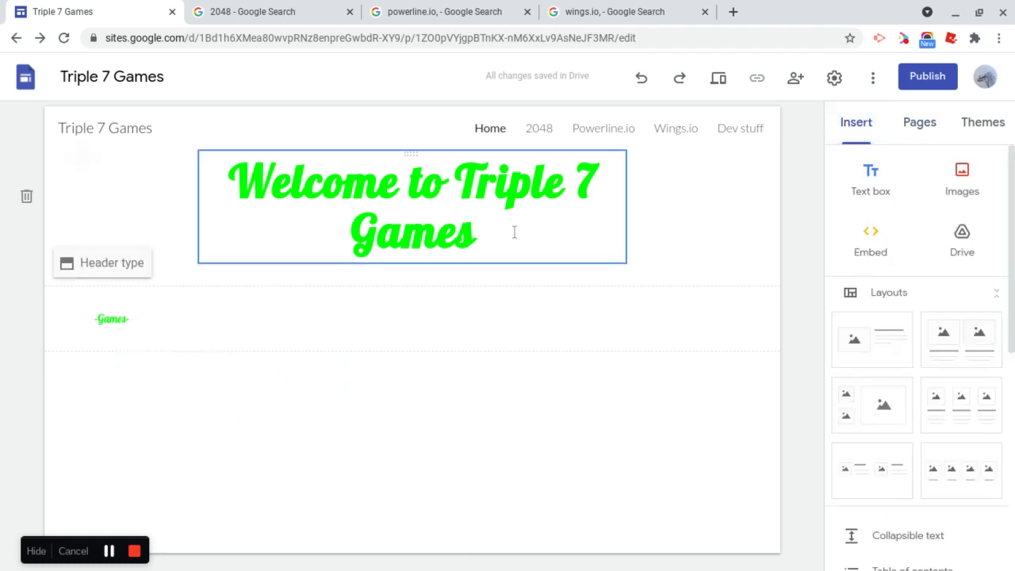
pyautogui.scroll(-3)
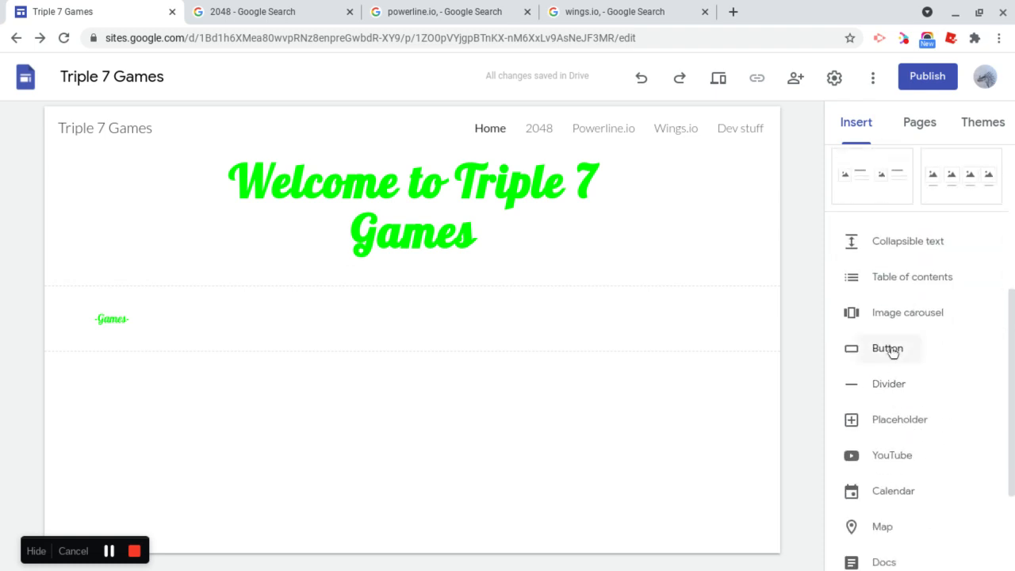
pyautogui.click(887, 349)
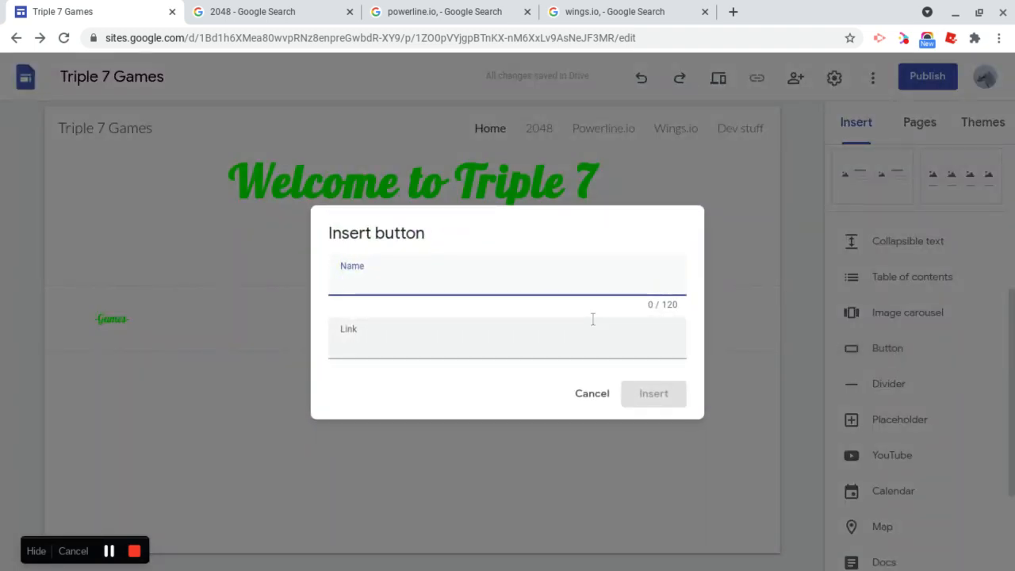
pyautogui.write('2048')
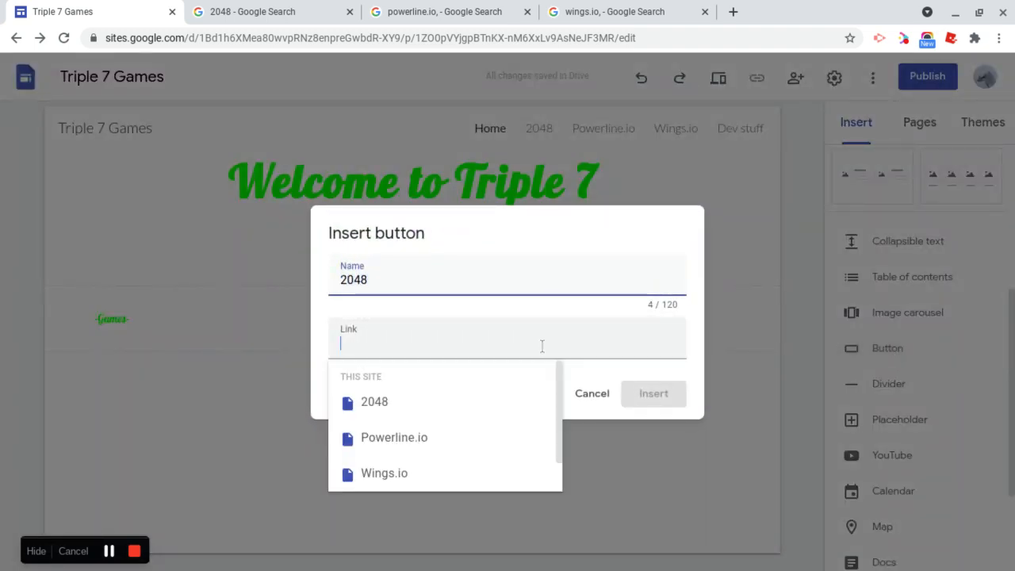
pyautogui.click(374, 401)
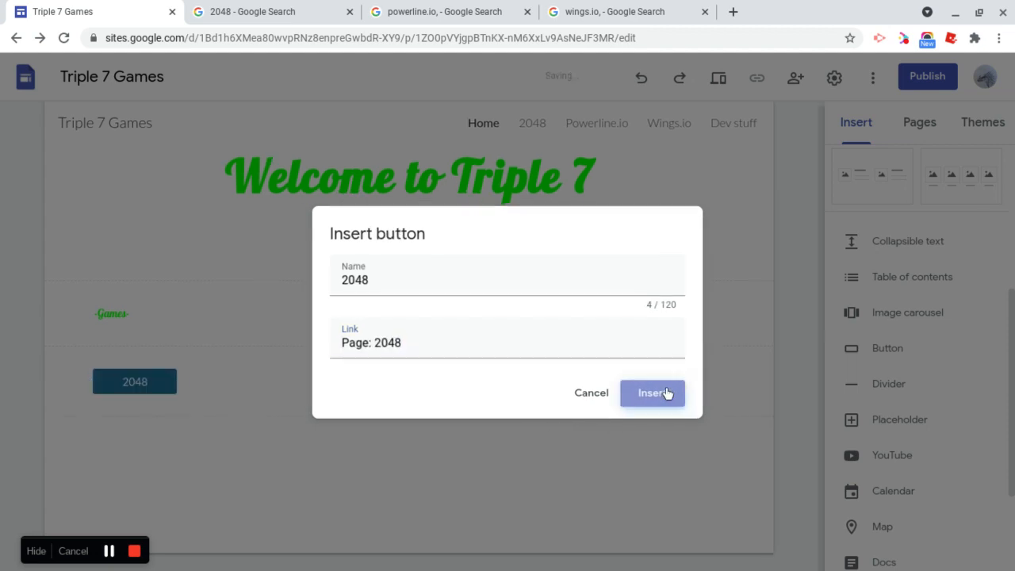
pyautogui.click(650, 394)
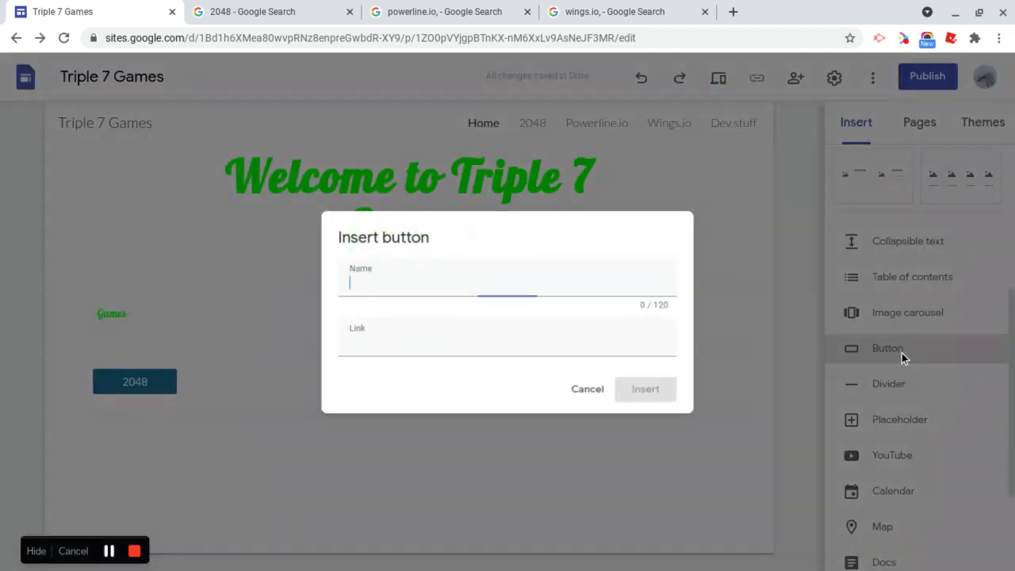
pyautogui.write('Powerline.io')
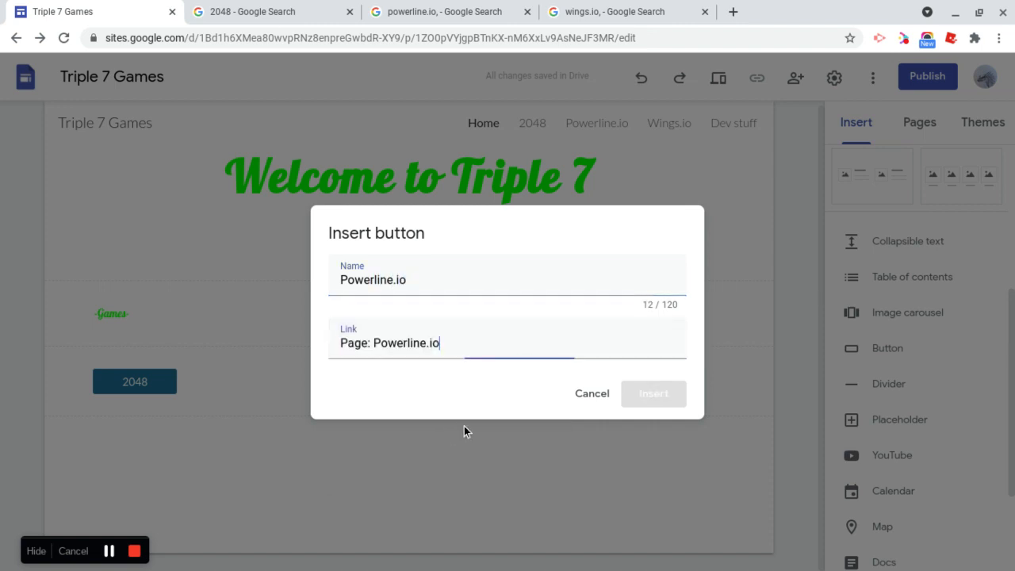
pyautogui.click(653, 393)
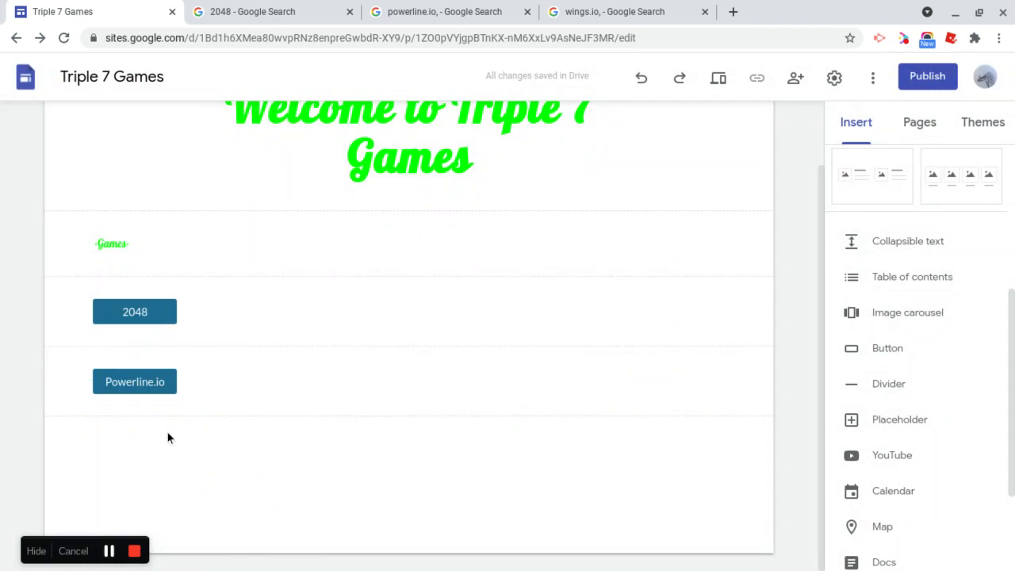
# Insert buttons named Wings.io and Dev stuff linking to their pages
pyautogui.click(888, 347)
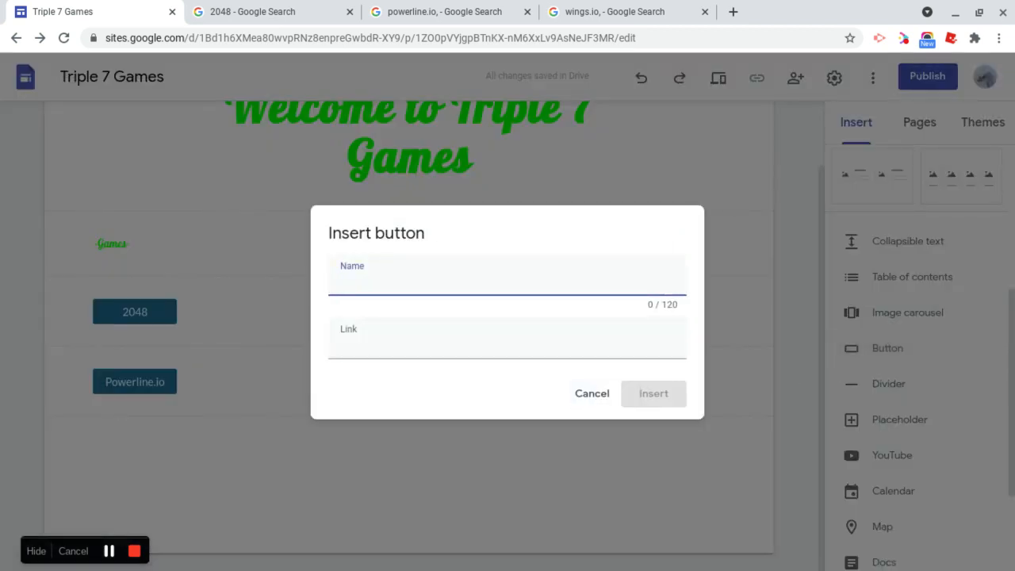
pyautogui.write('Wings.io')
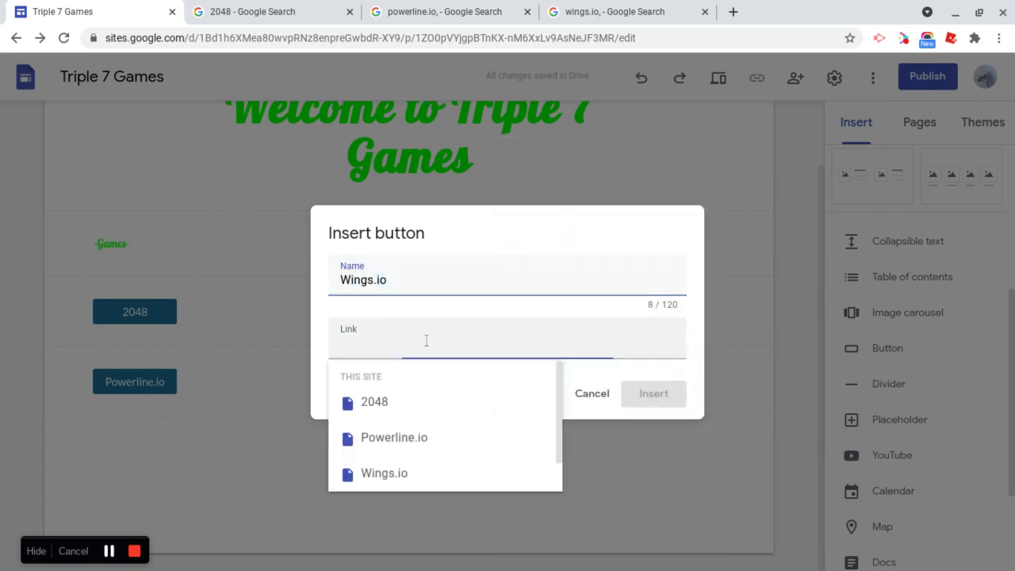
pyautogui.click(384, 473)
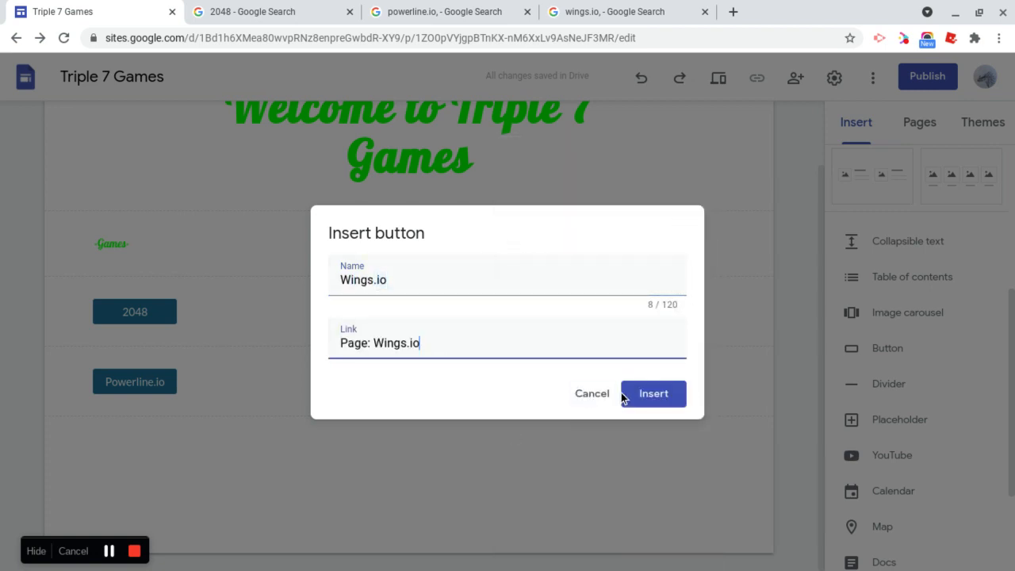
pyautogui.click(653, 393)
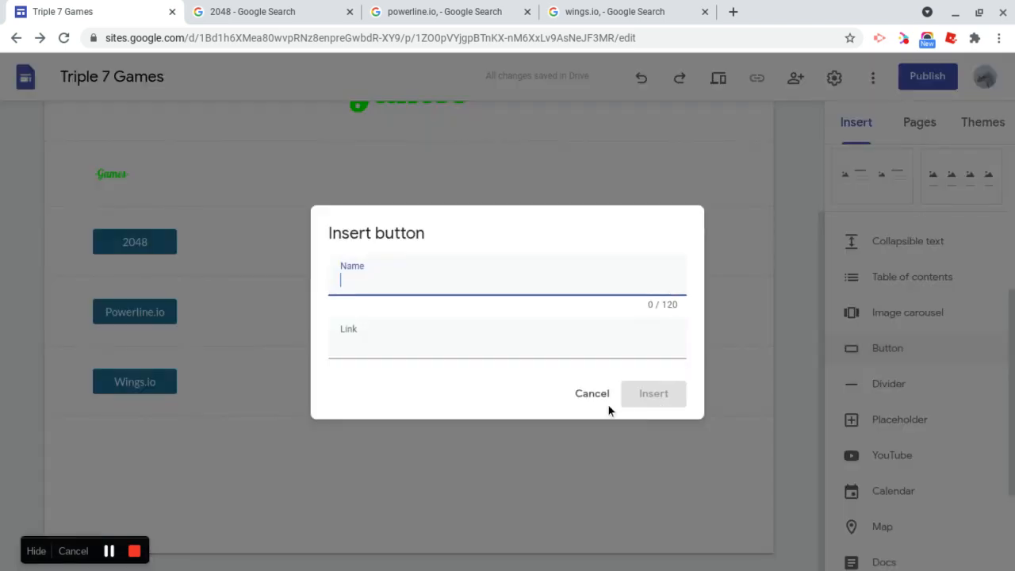
pyautogui.write('Dev S')
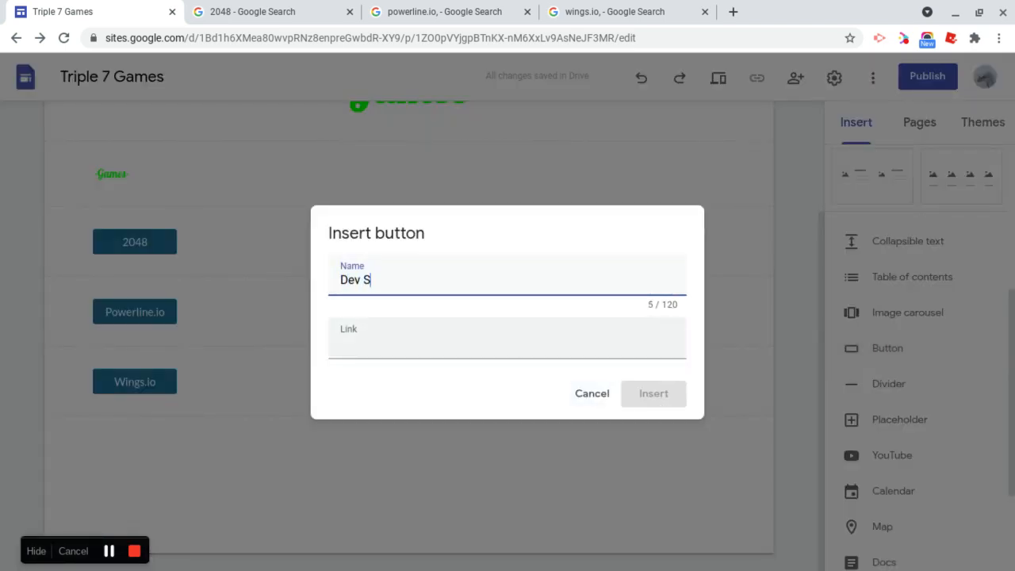
pyautogui.click(508, 339)
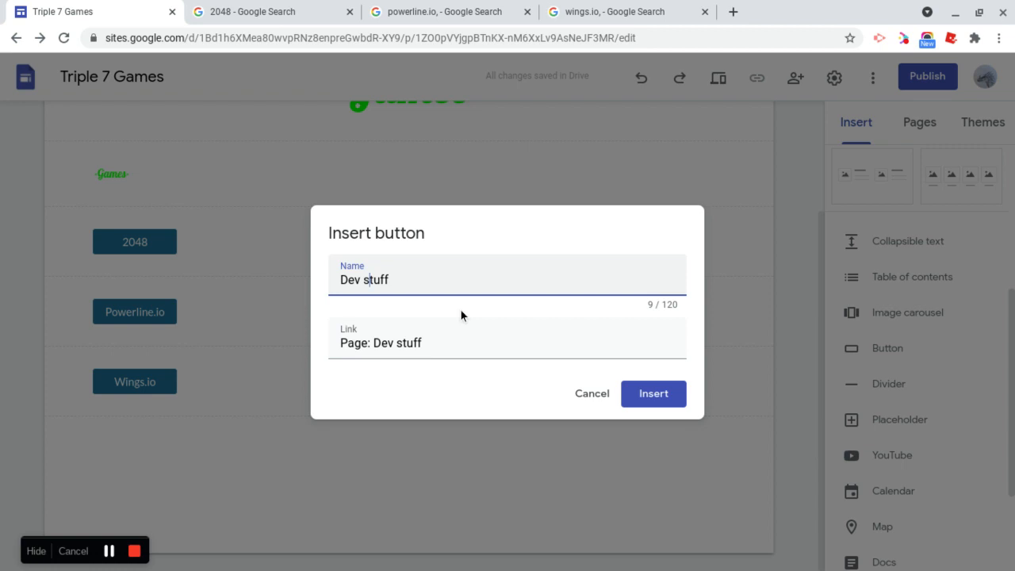
pyautogui.click(653, 393)
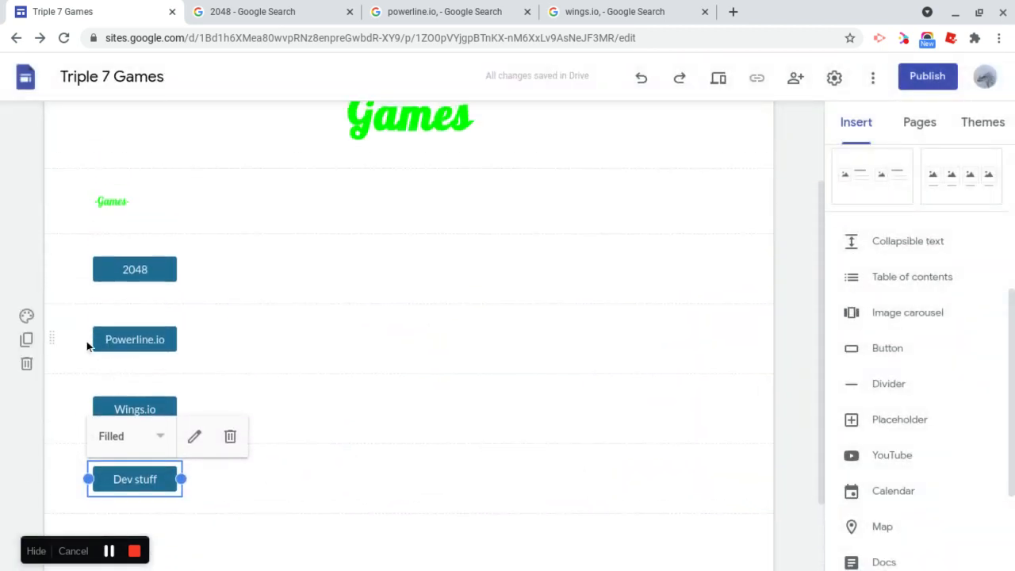
# Open the 2048 page for editing from the Pages panel
pyautogui.click(920, 122)
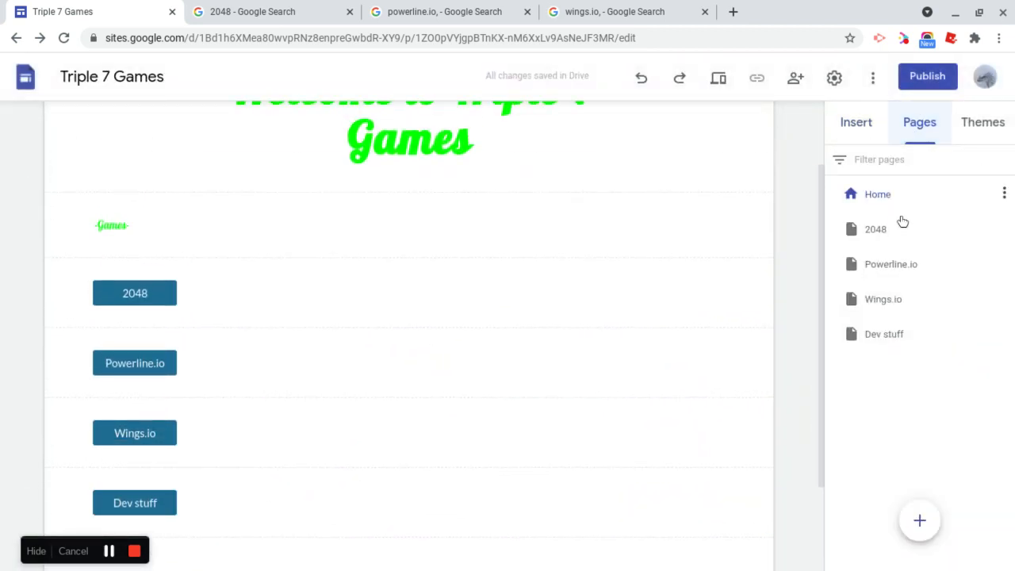
pyautogui.click(875, 228)
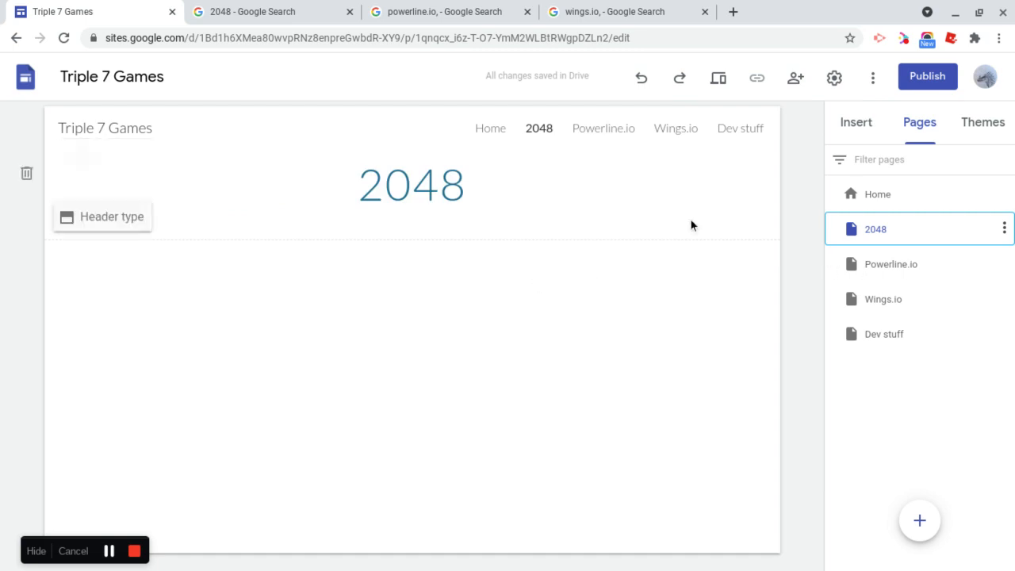
pyautogui.click(877, 194)
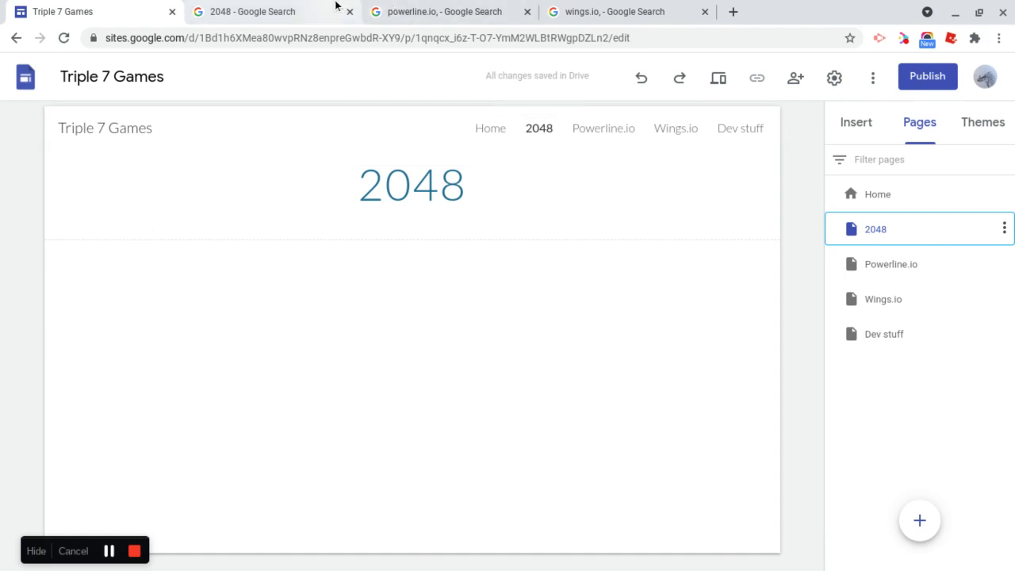
# Copy the play2048.co URL from the search results and return to the site editor
pyautogui.click(250, 11)
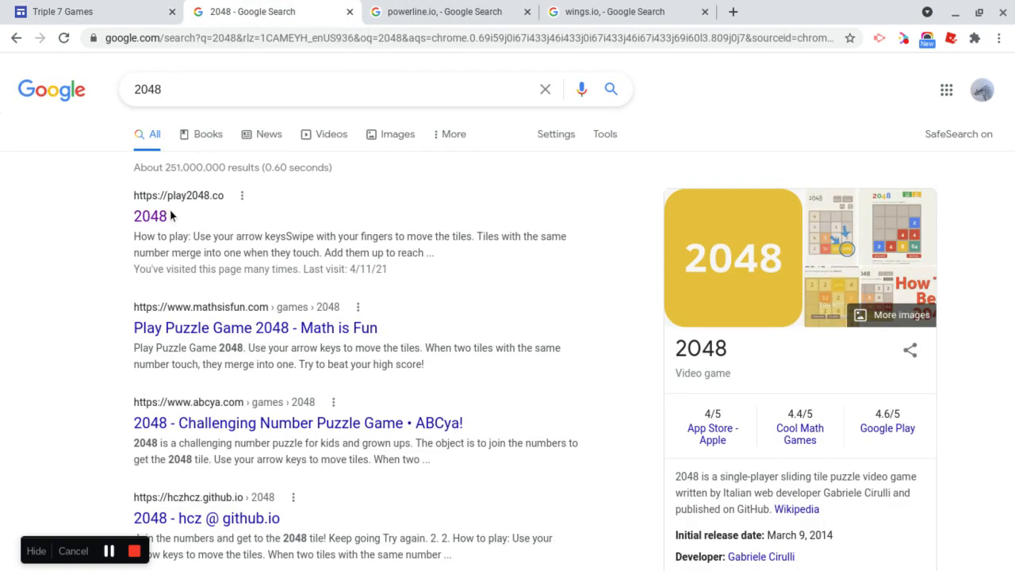
pyautogui.click(149, 216)
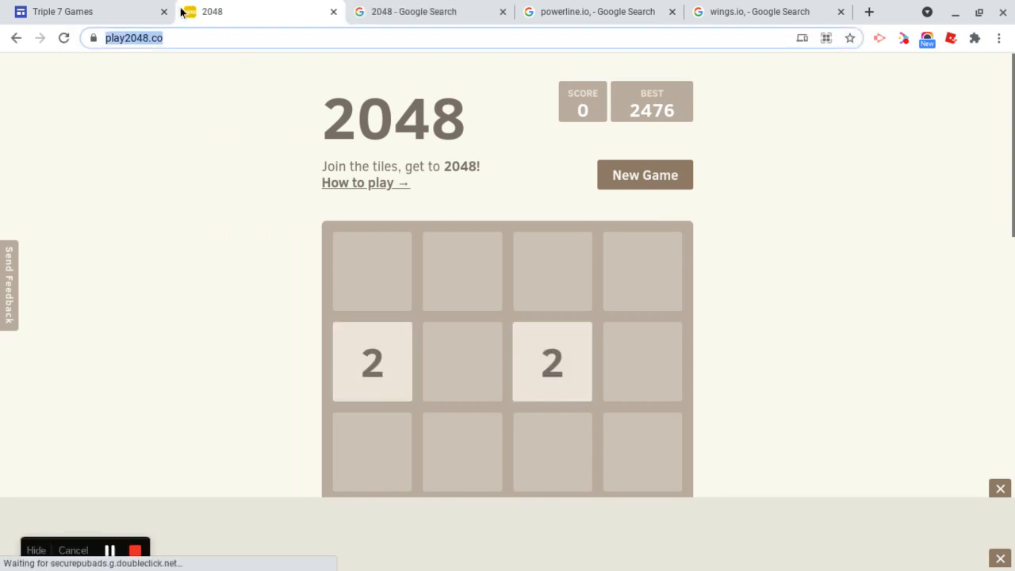
pyautogui.click(89, 11)
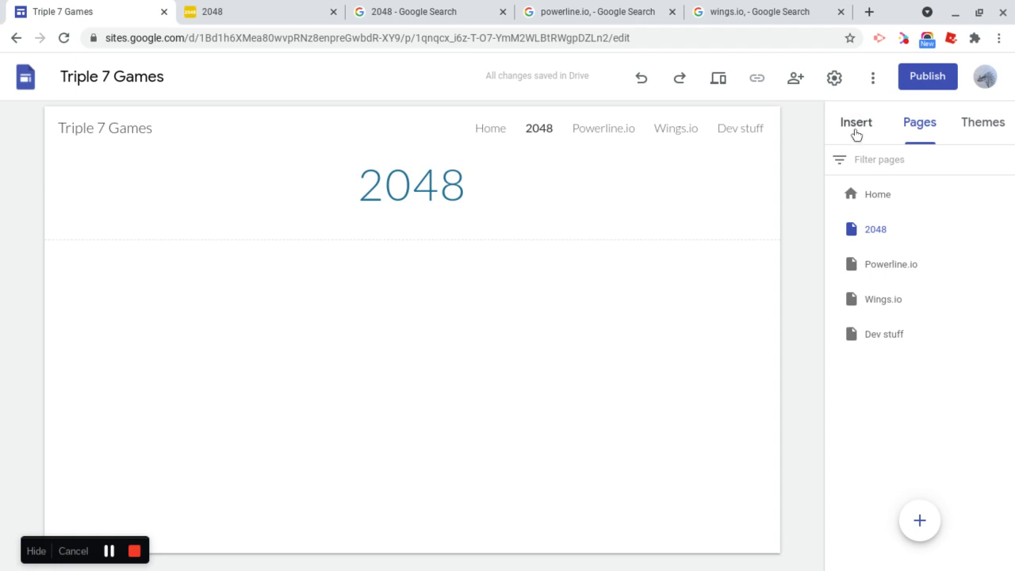
pyautogui.click(857, 122)
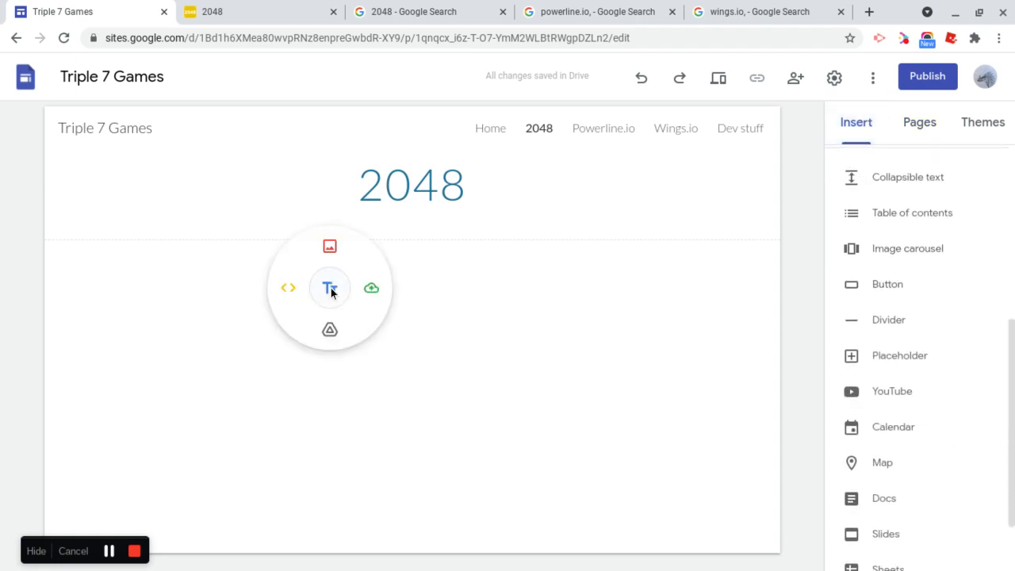
pyautogui.moveTo(288, 289)
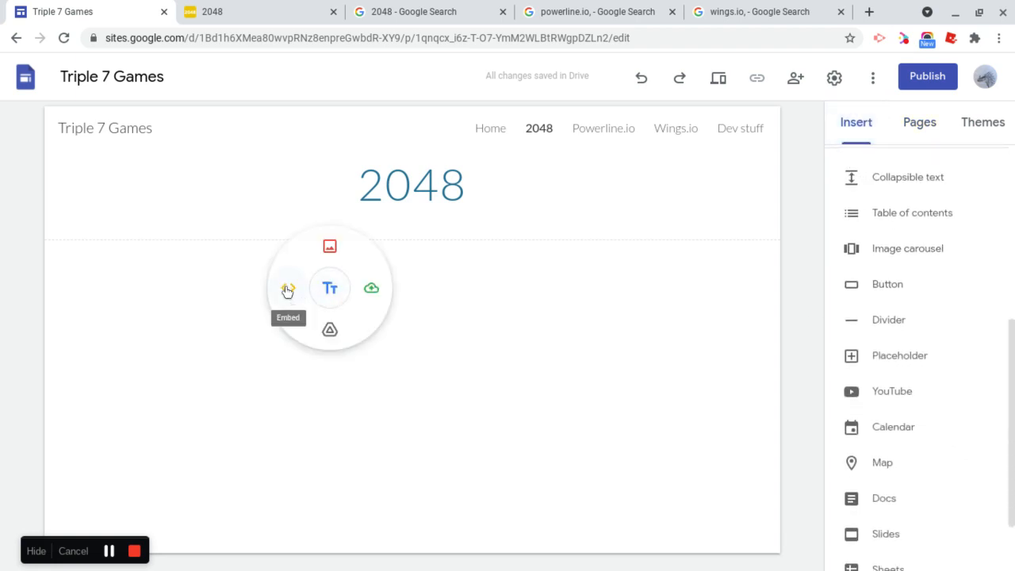
pyautogui.click(289, 289)
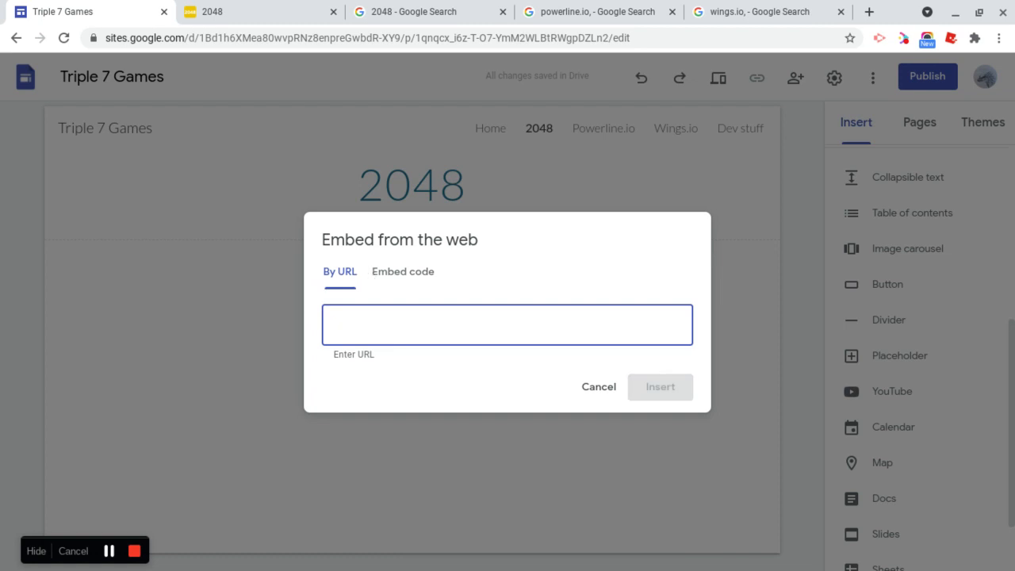
pyautogui.write('https://play2048.co/')
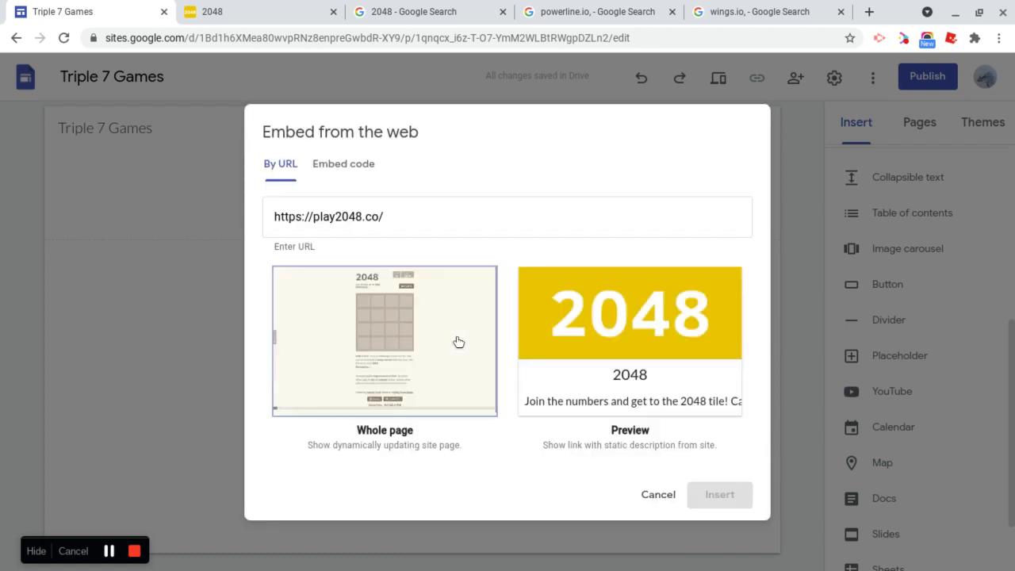
pyautogui.click(630, 341)
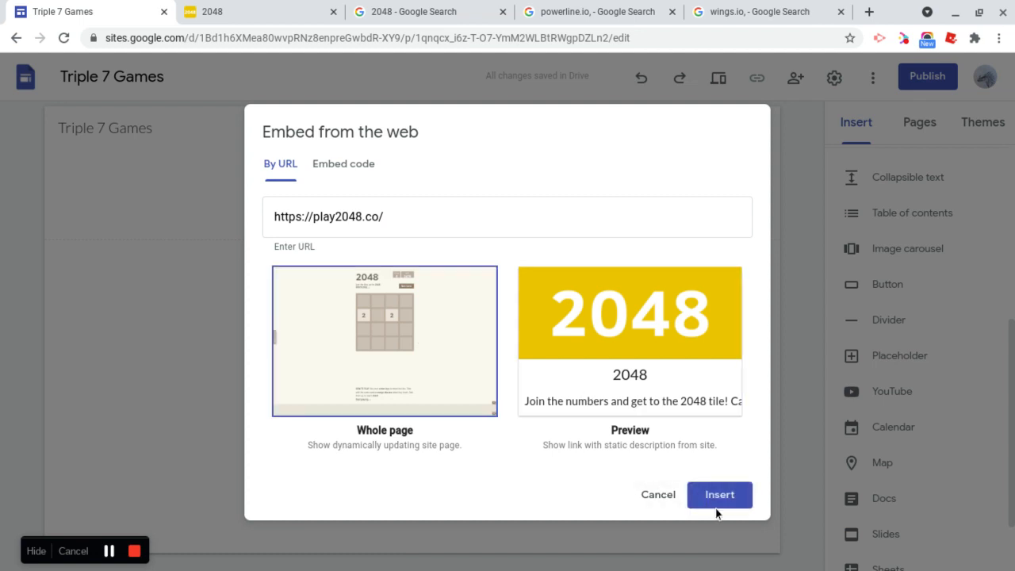
pyautogui.click(719, 494)
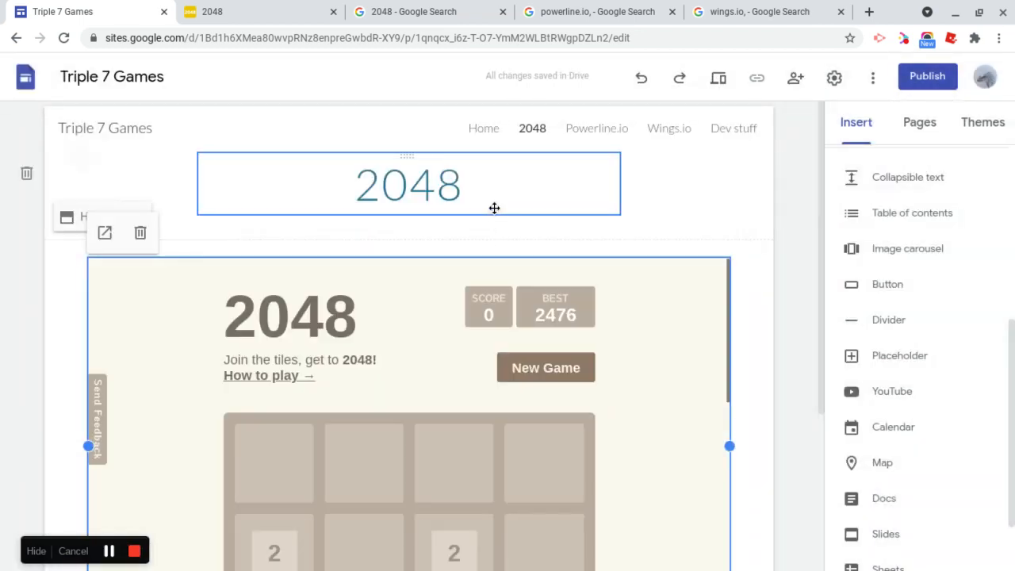
pyautogui.scroll(-3)
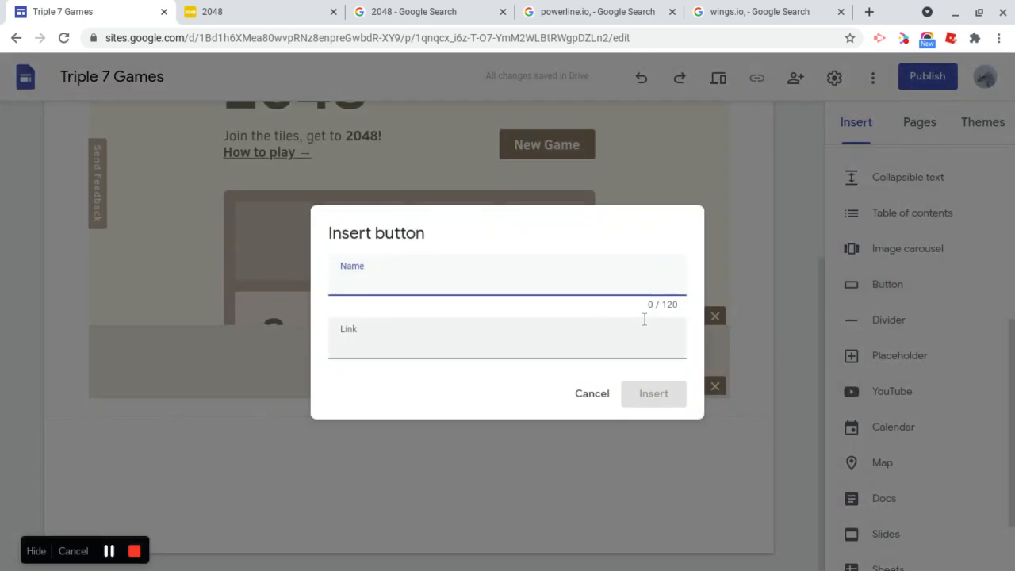
# Add a Home button beneath the embedded 2048 game
pyautogui.write('Home')
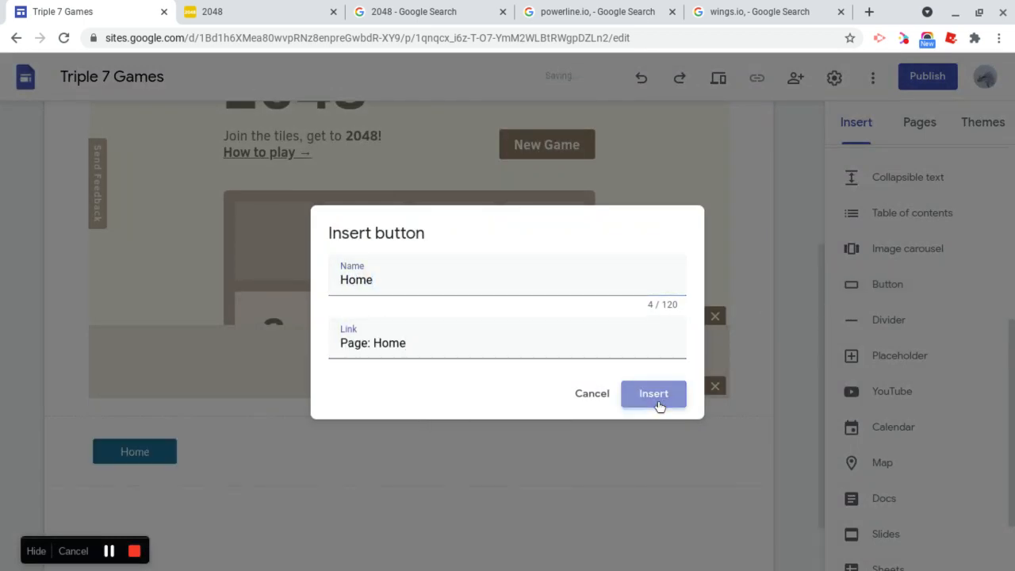
pyautogui.click(653, 394)
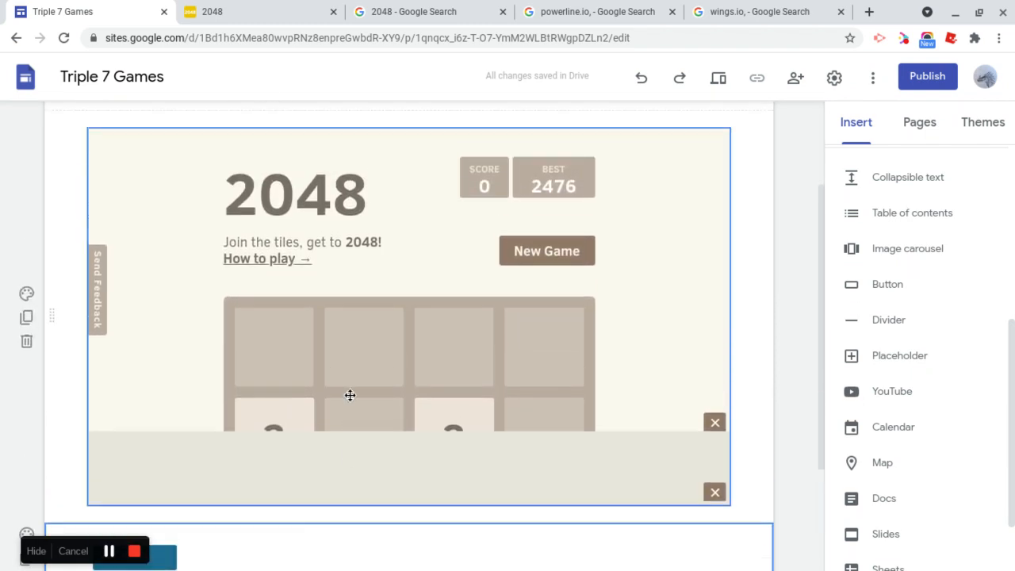
pyautogui.scroll(-3)
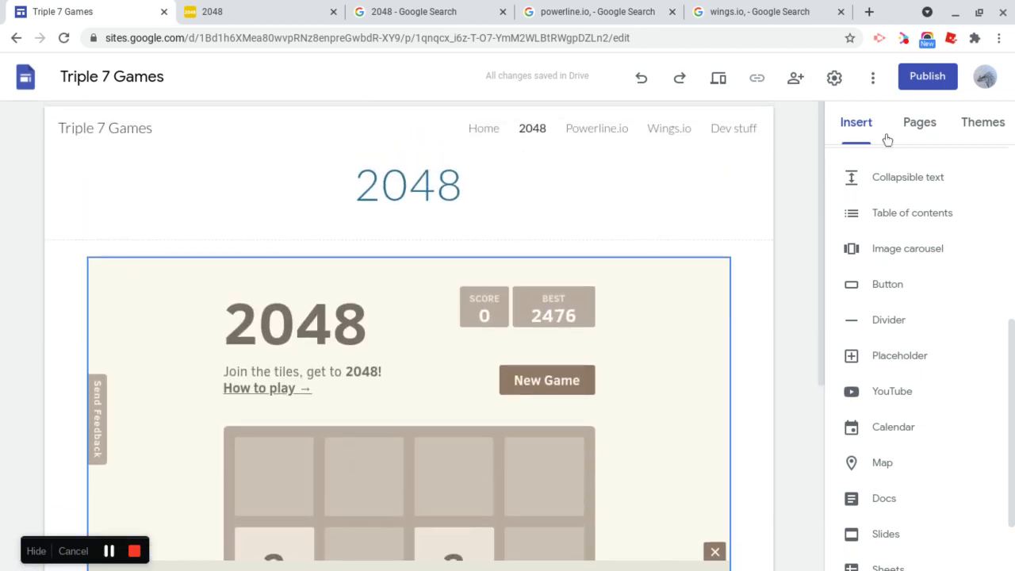
pyautogui.click(920, 122)
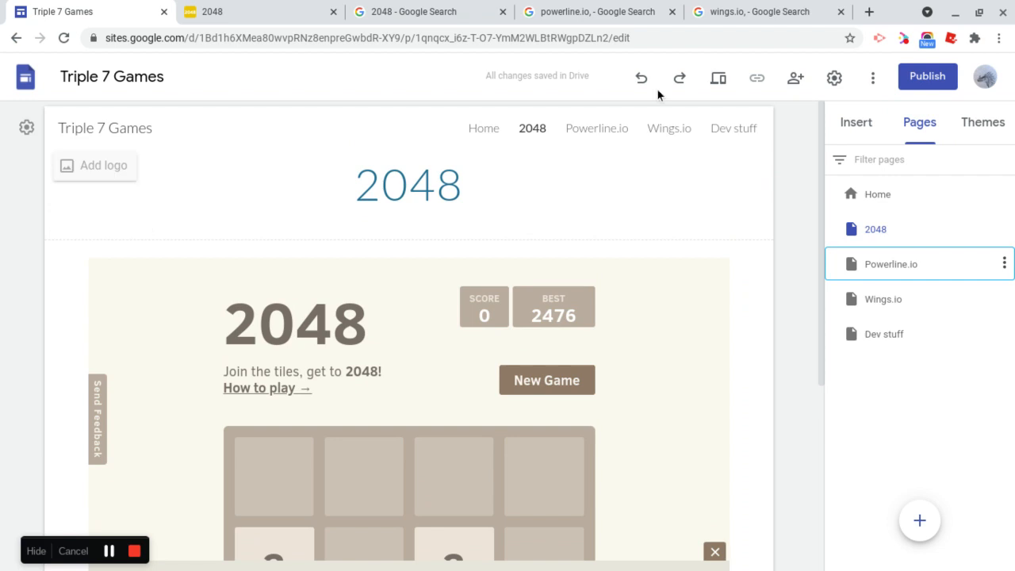
pyautogui.click(500, 11)
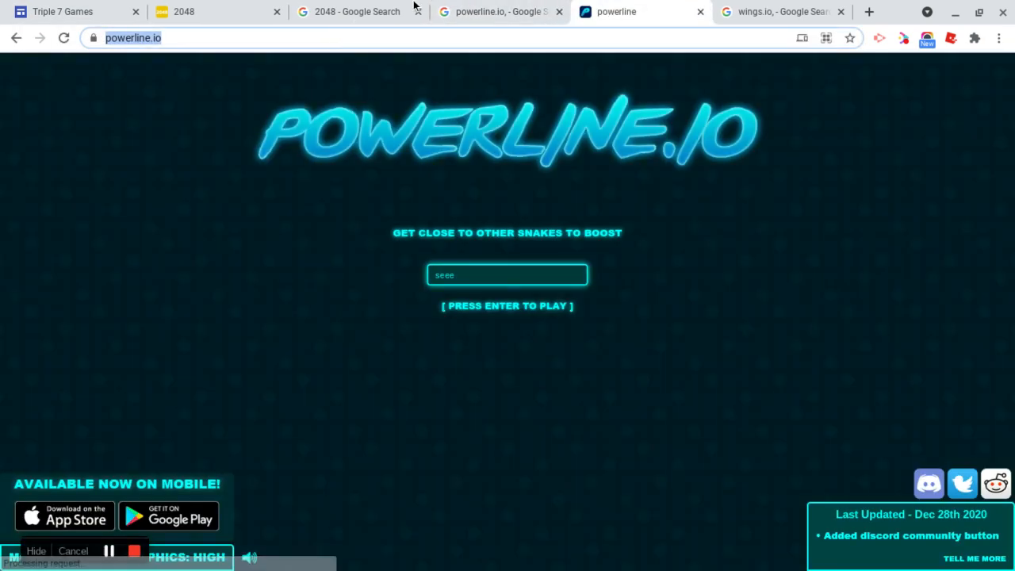
pyautogui.click(500, 11)
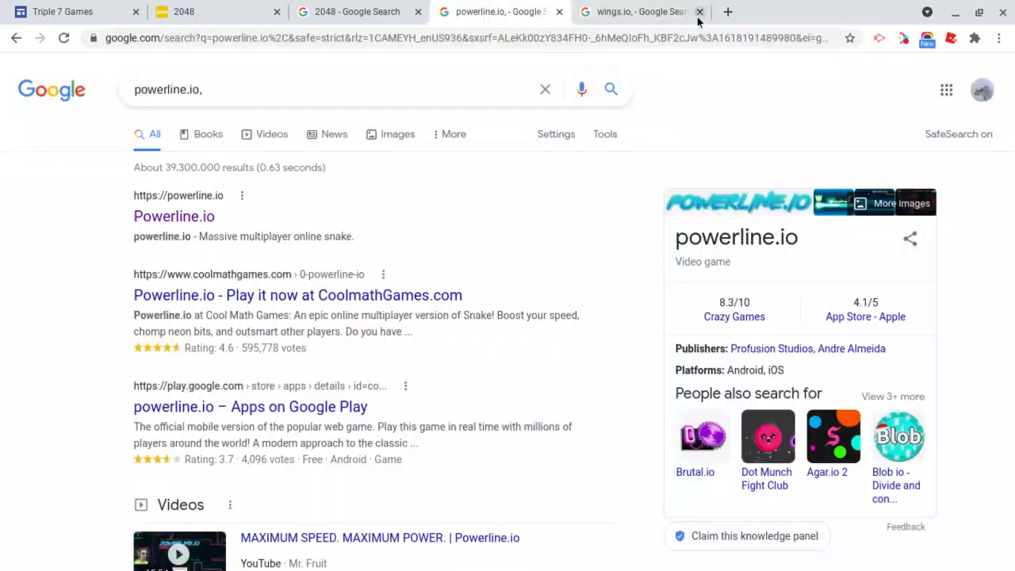
pyautogui.click(76, 12)
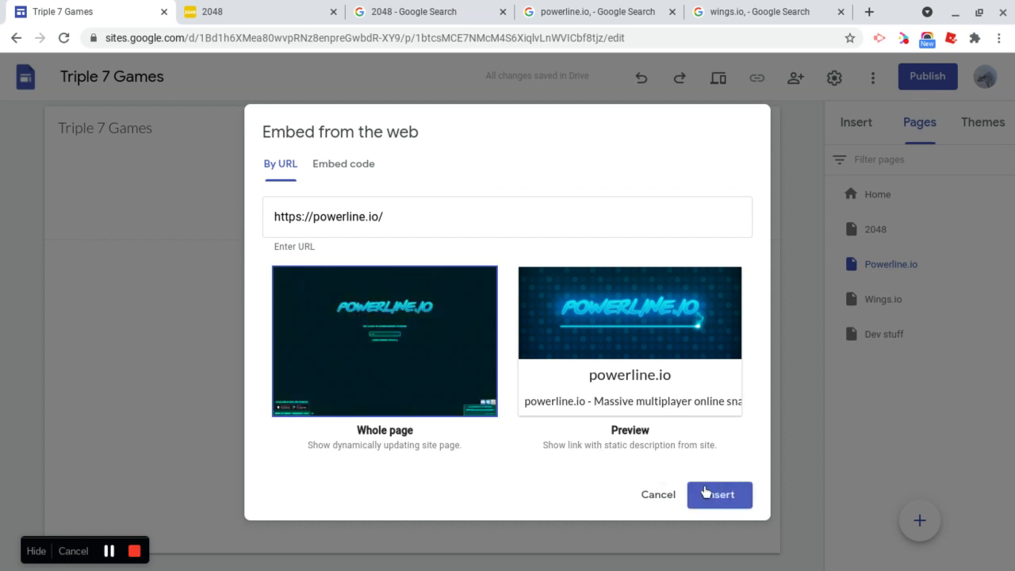
pyautogui.click(718, 495)
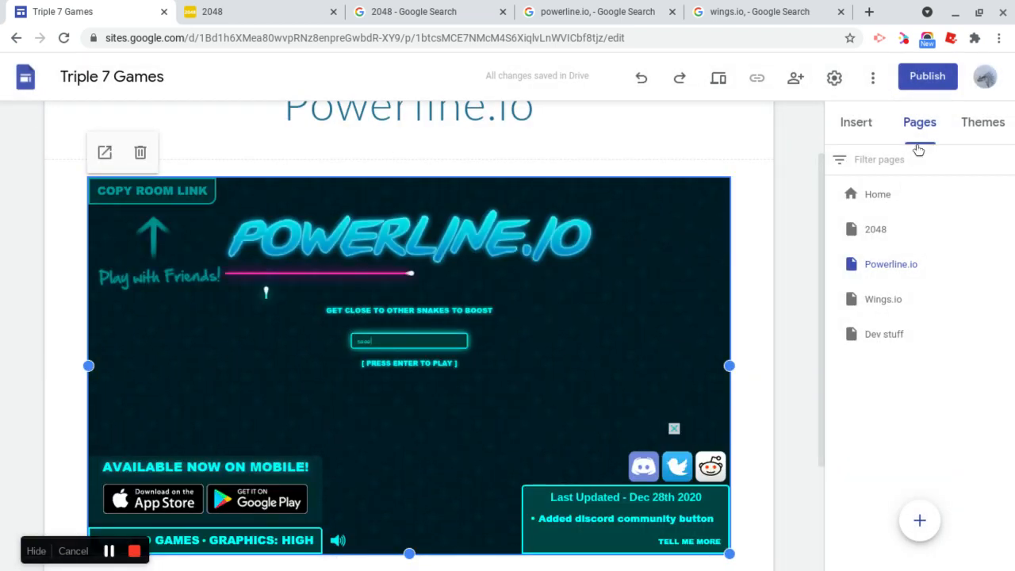
pyautogui.click(882, 299)
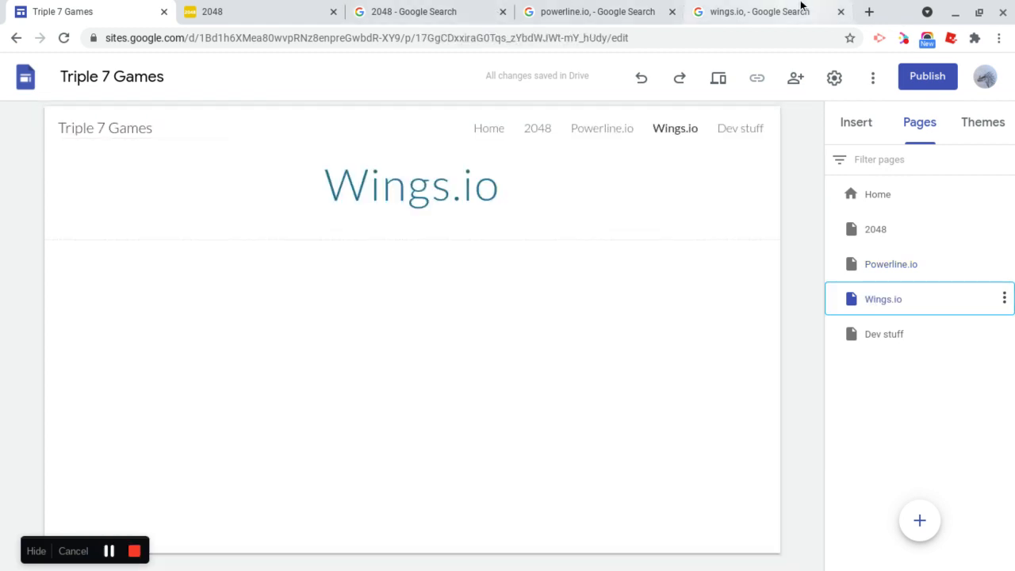
pyautogui.click(642, 11)
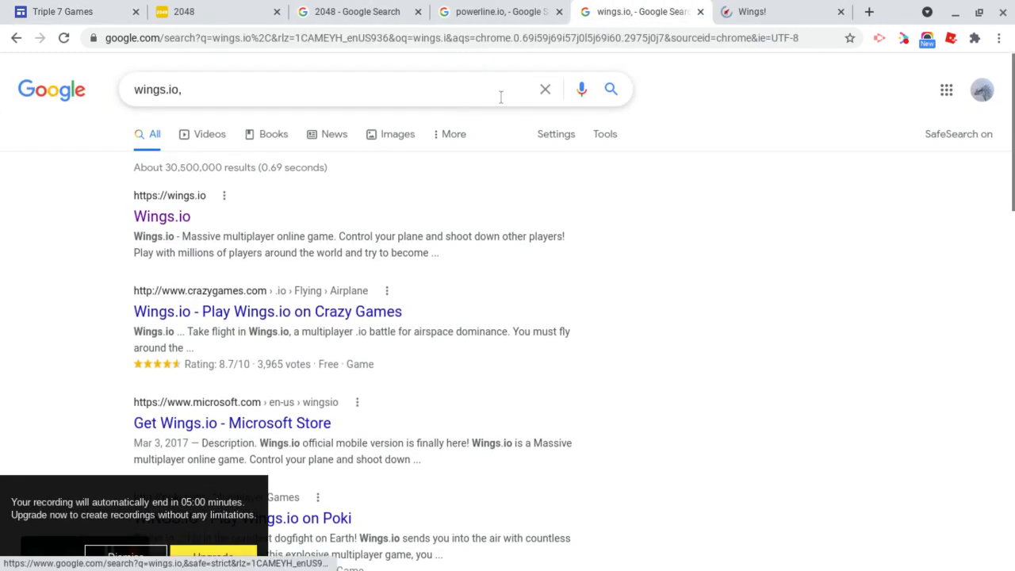
pyautogui.click(780, 11)
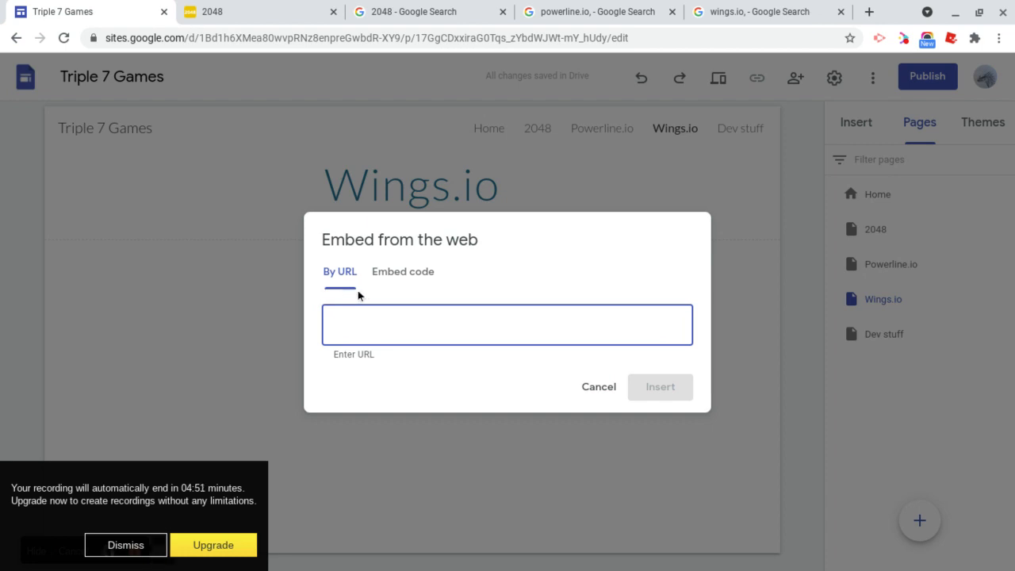
pyautogui.write('https://wings.io/')
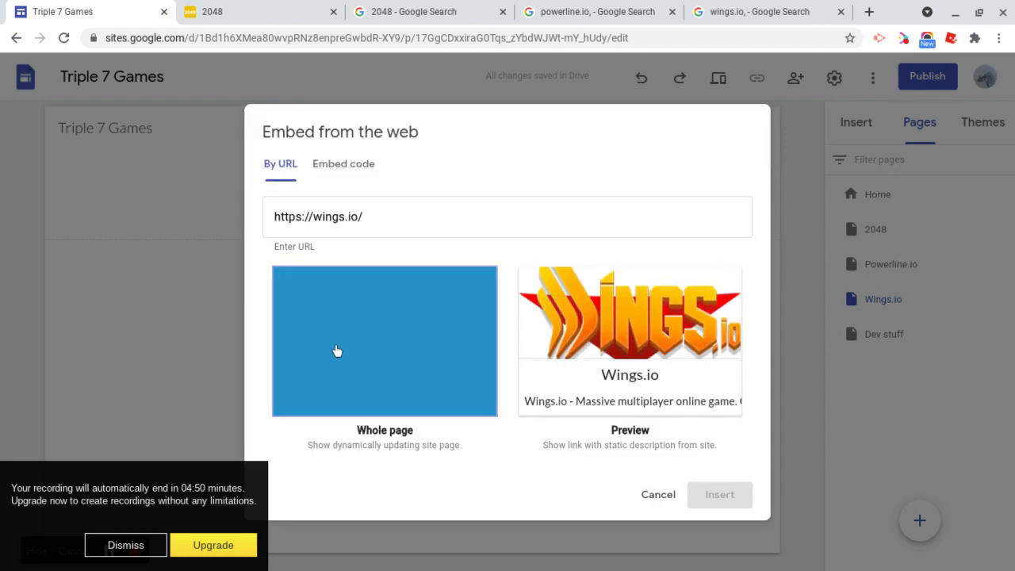
pyautogui.click(720, 495)
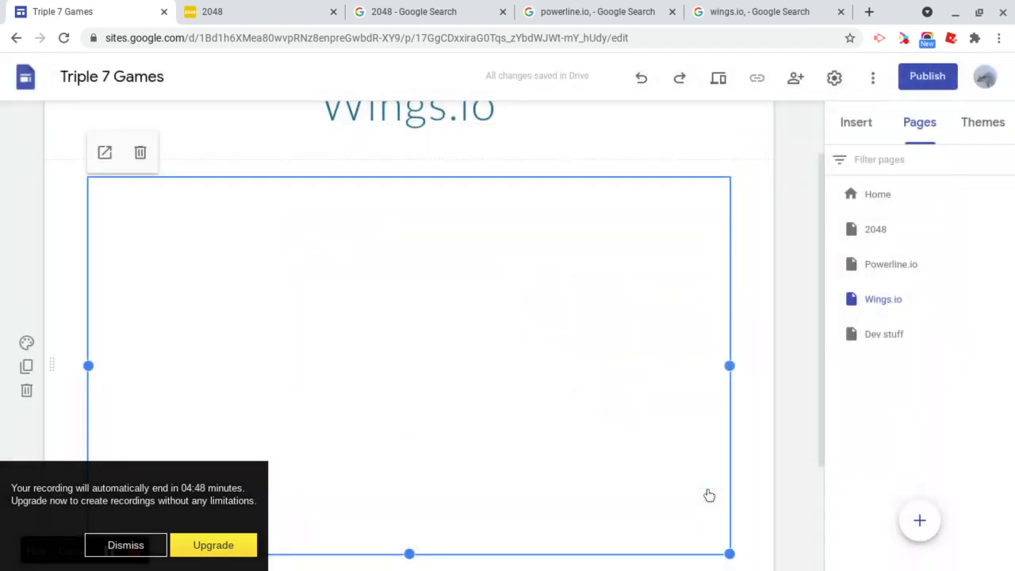
pyautogui.scroll(-3)
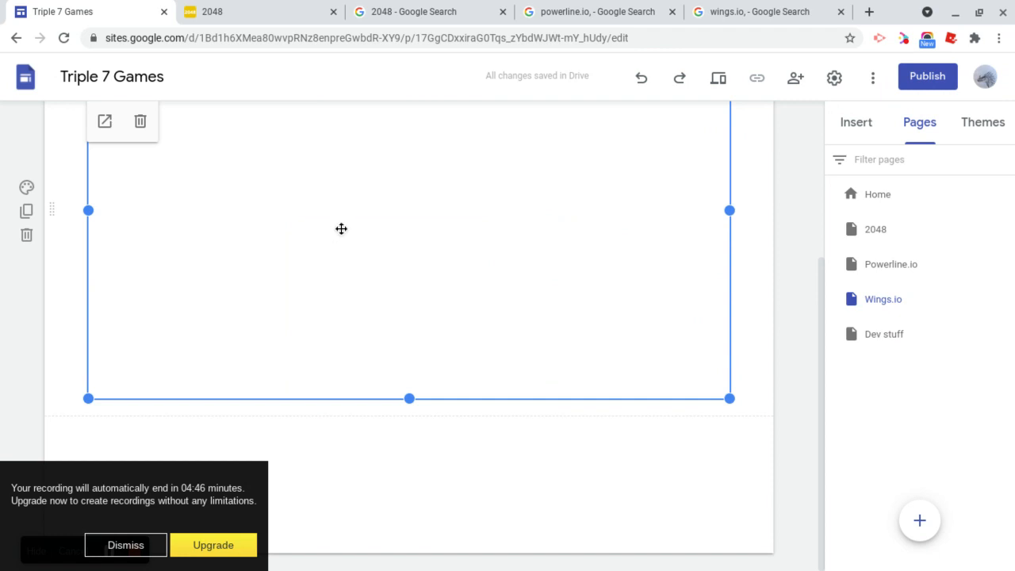
pyautogui.click(125, 546)
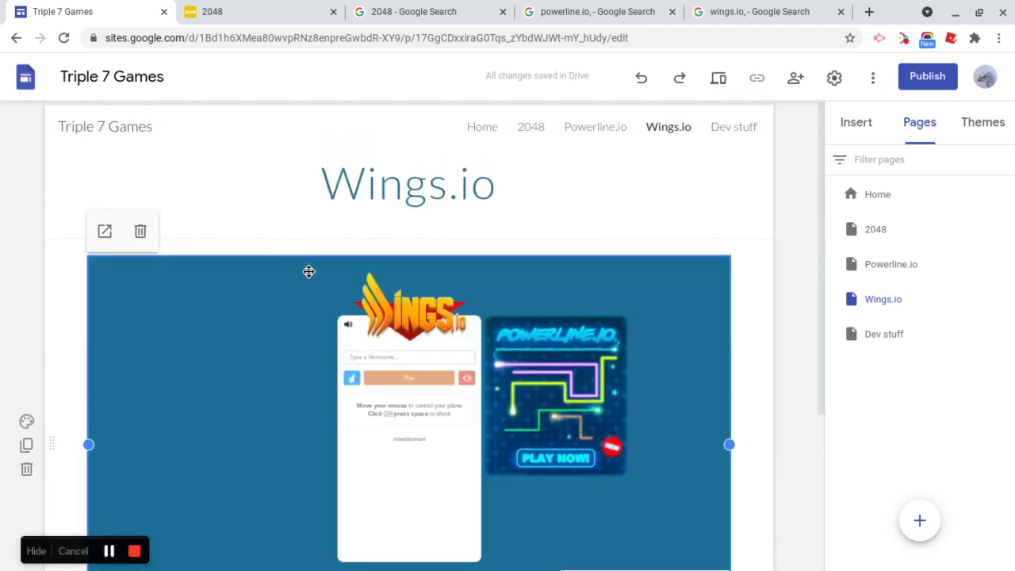
# Return to the home page through the Pages panel
pyautogui.click(857, 122)
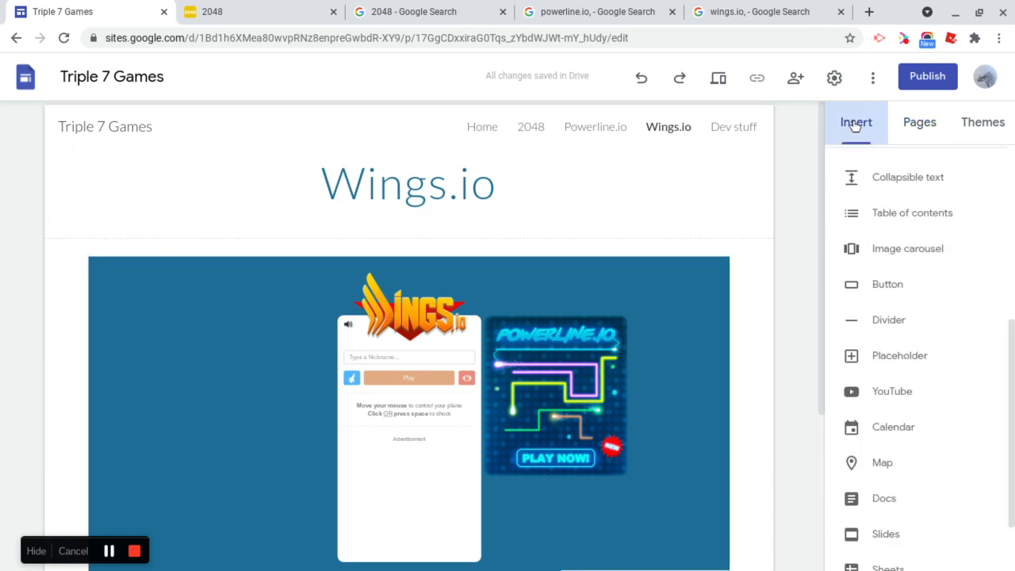
pyautogui.scroll(-3)
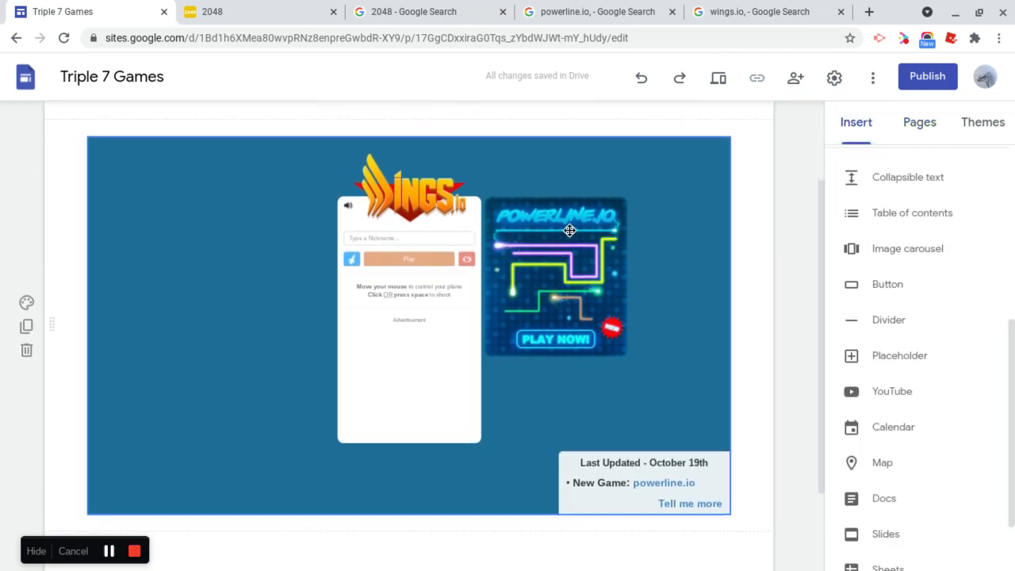
pyautogui.click(920, 122)
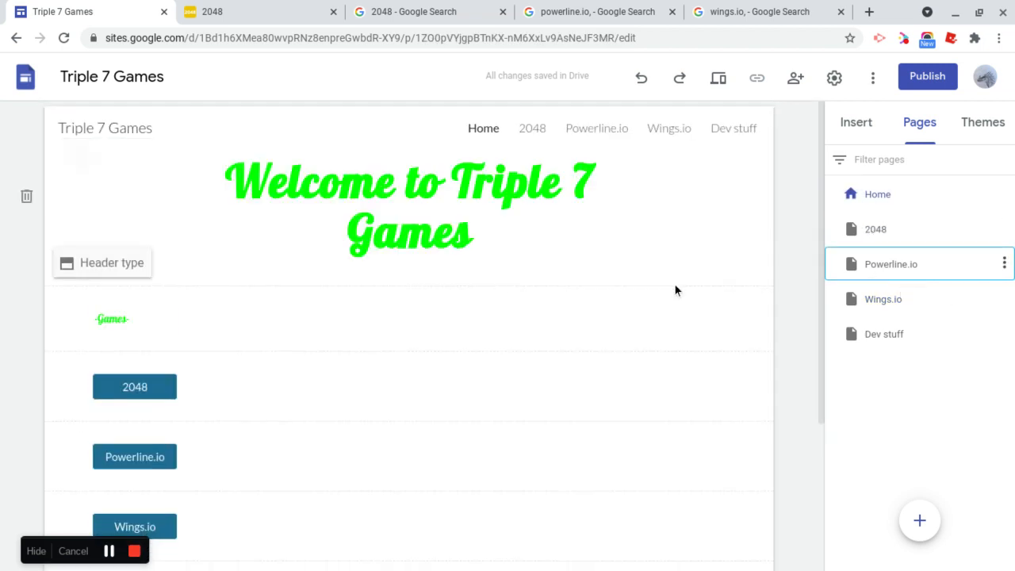
# Add a button named Home linked to Page: Home under the Powerline.io game
pyautogui.click(892, 264)
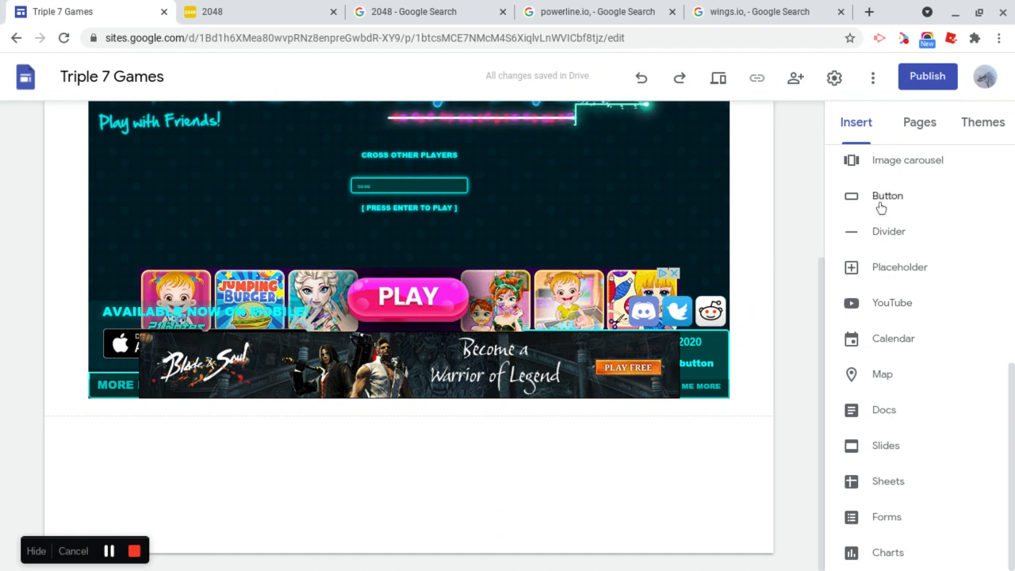
pyautogui.click(888, 197)
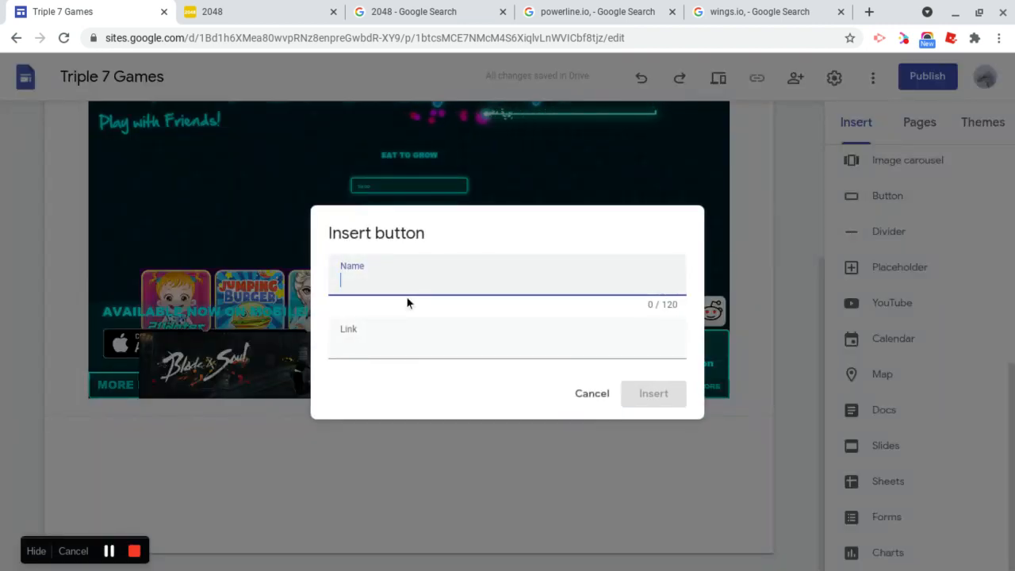
pyautogui.write('Home')
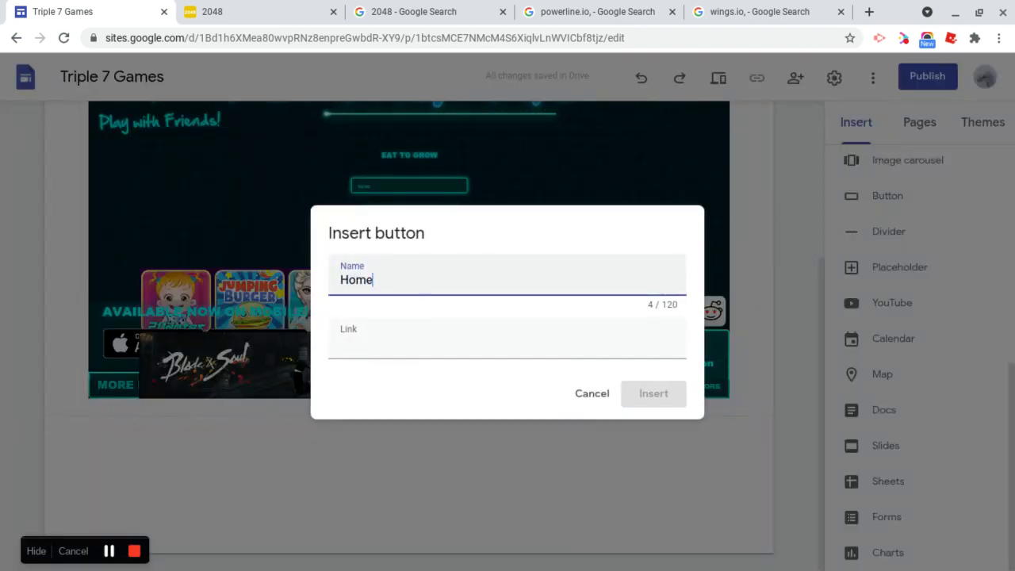
pyautogui.click(508, 343)
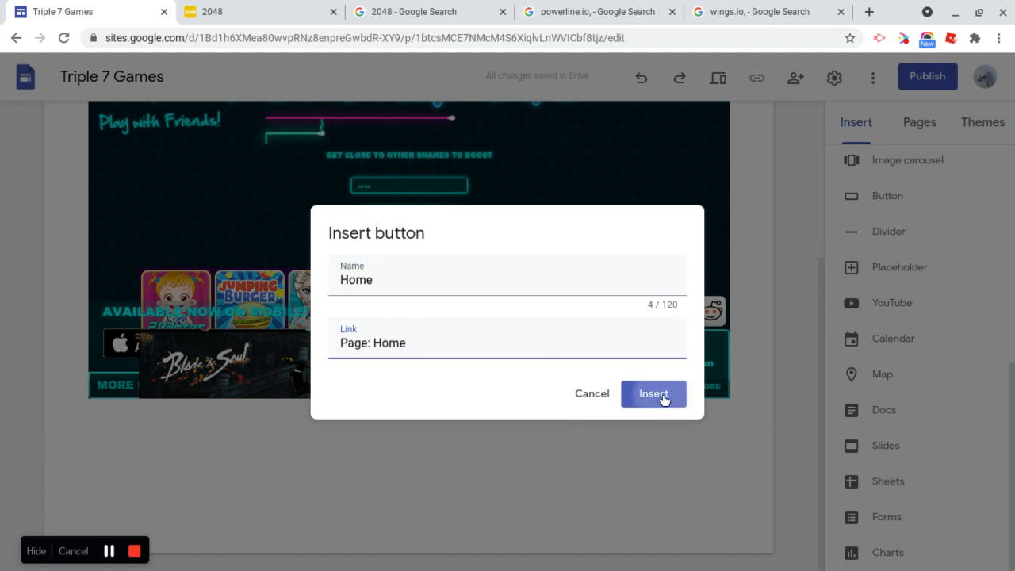
pyautogui.click(654, 393)
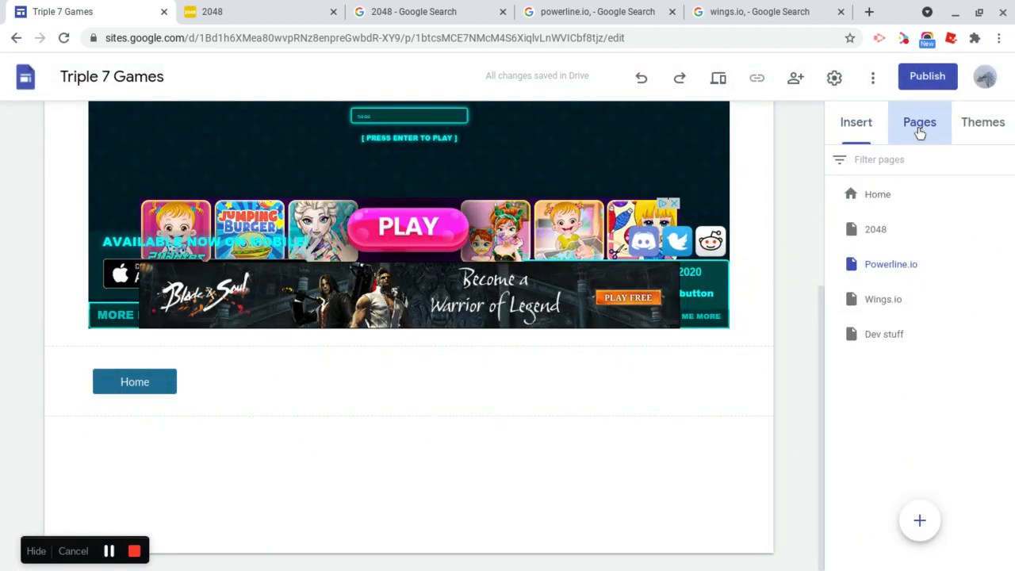
# Add the same Home button under the Wings.io game, then return to the 2048 page
pyautogui.click(882, 298)
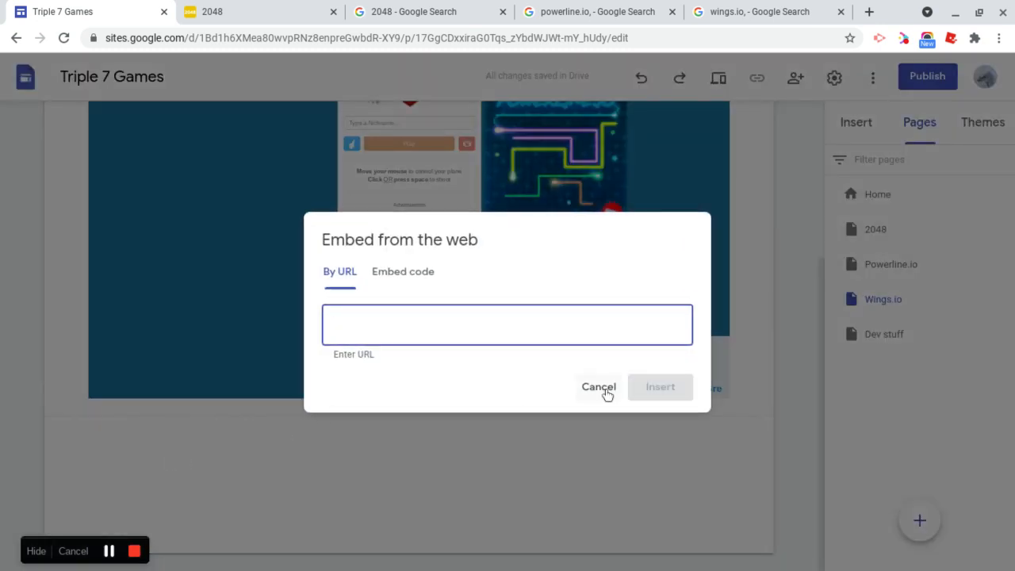
pyautogui.click(600, 387)
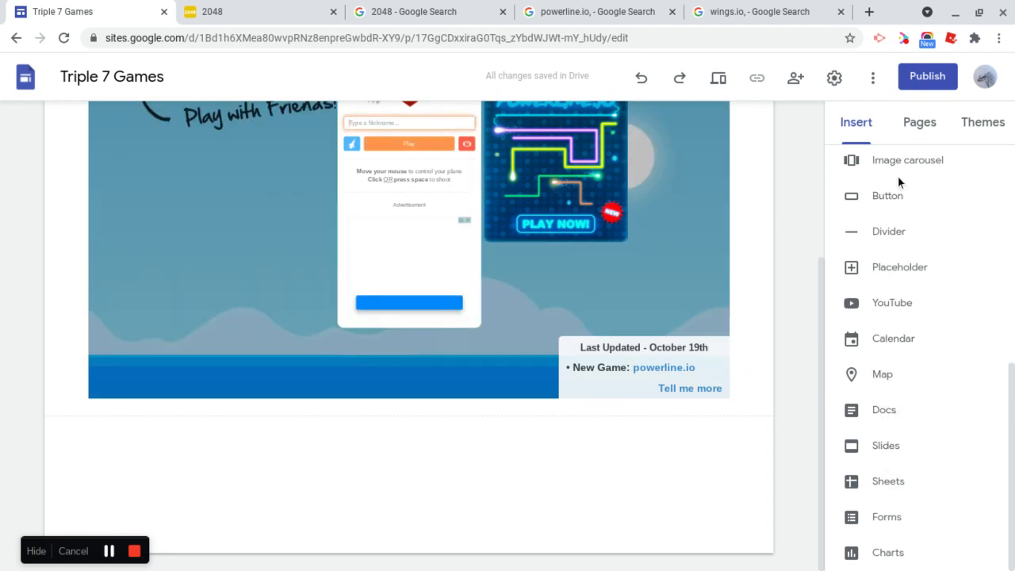
pyautogui.write('H')
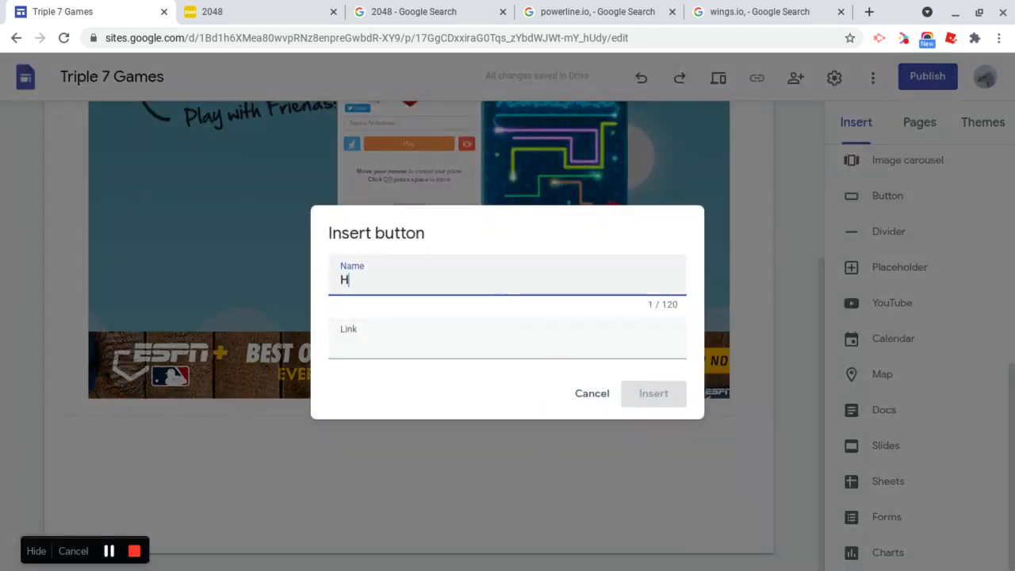
pyautogui.write('ome')
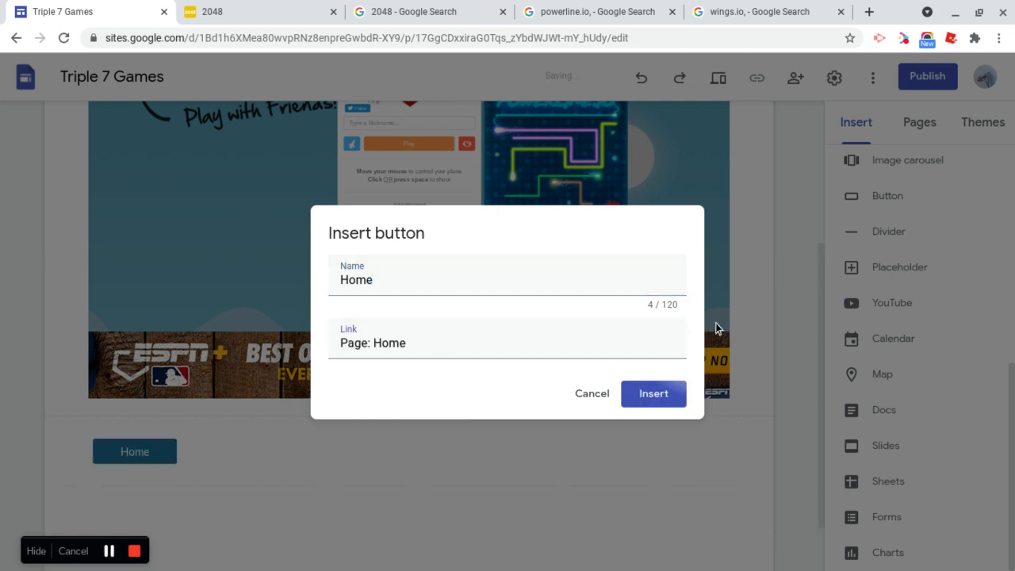
pyautogui.click(653, 393)
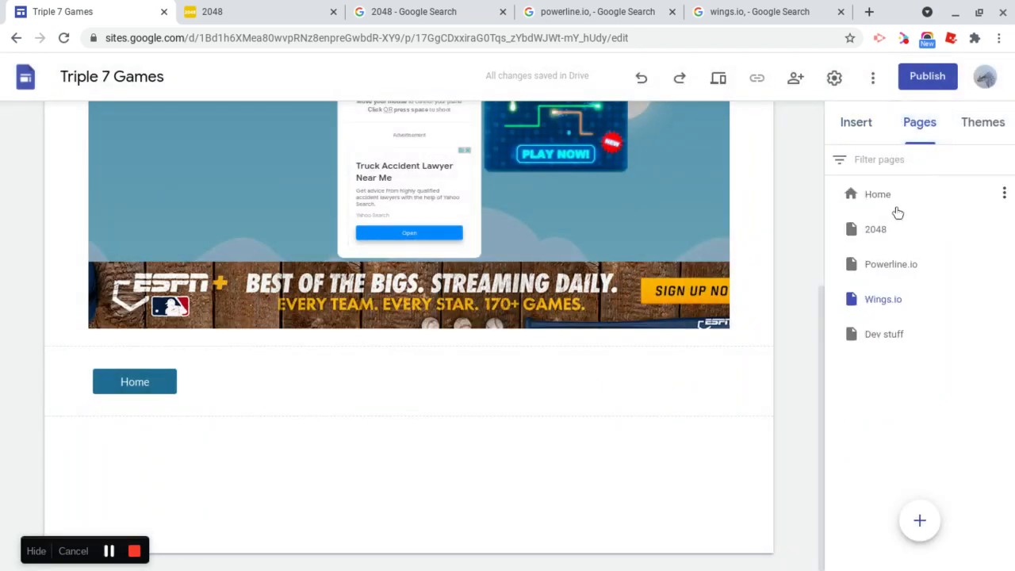
pyautogui.click(876, 229)
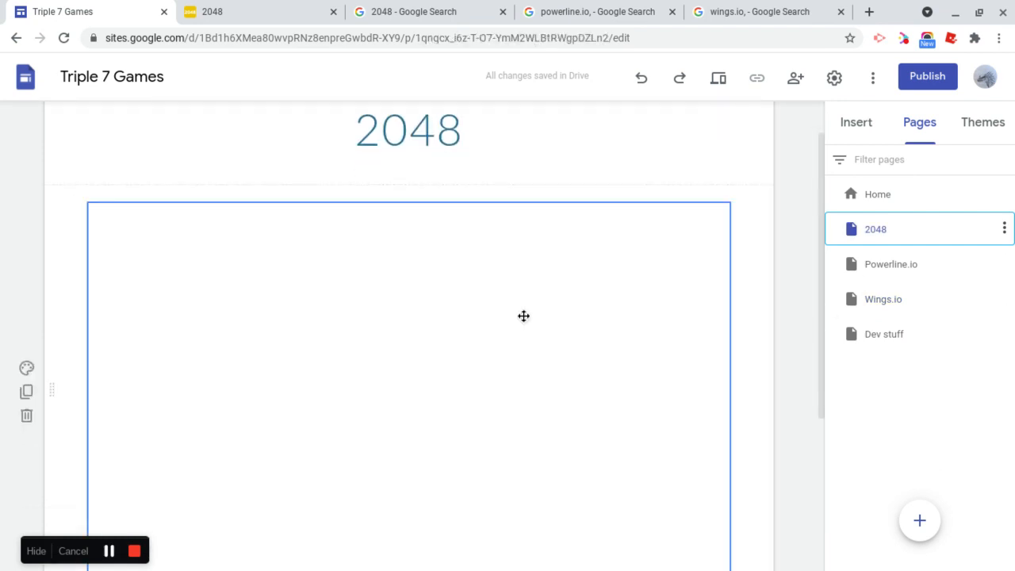
# Add a text box under Dev stuff reading 'Submit requests for your favorite games to appear on the site here!'
pyautogui.click(884, 333)
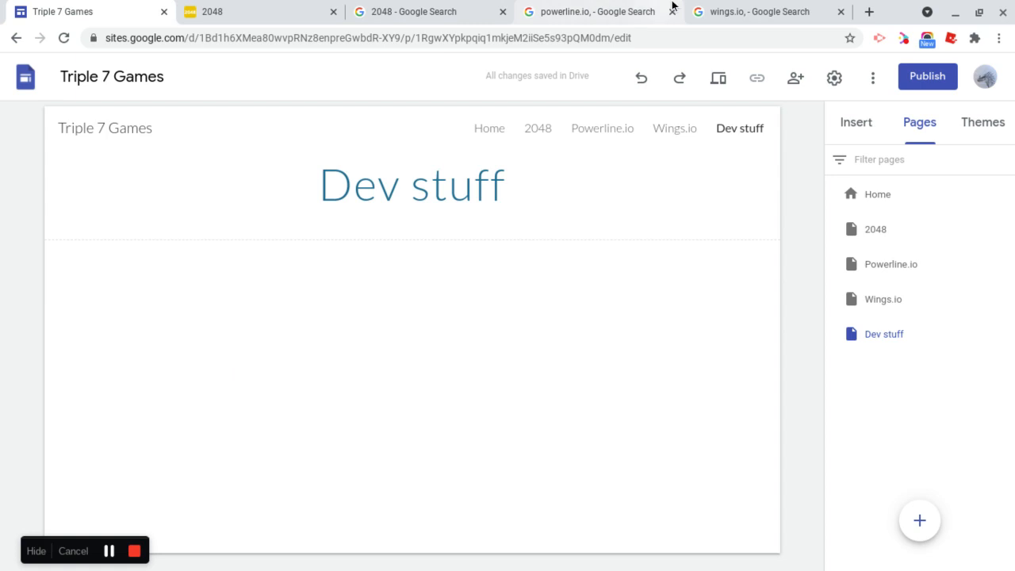
pyautogui.moveTo(464, 285)
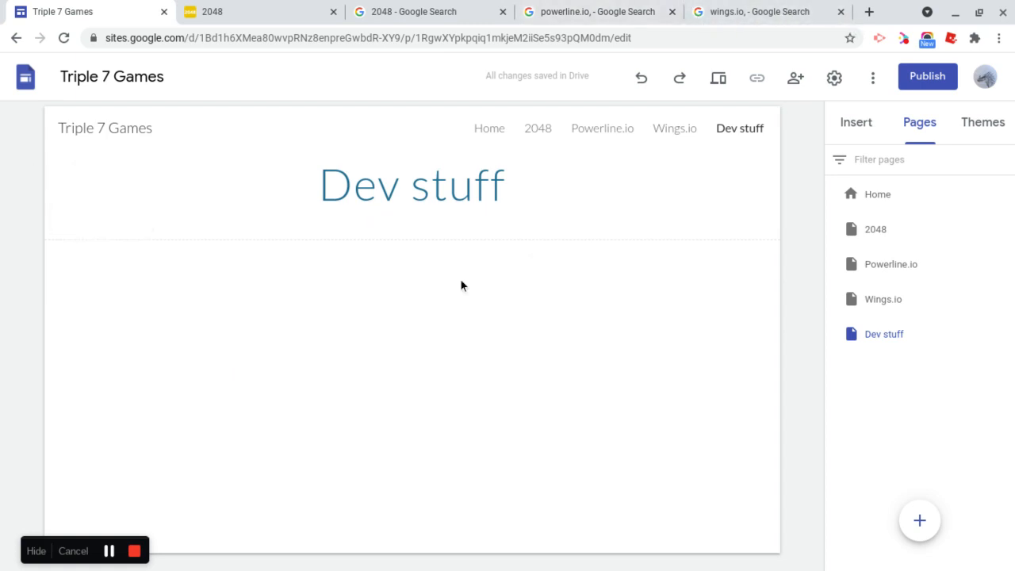
pyautogui.moveTo(397, 254)
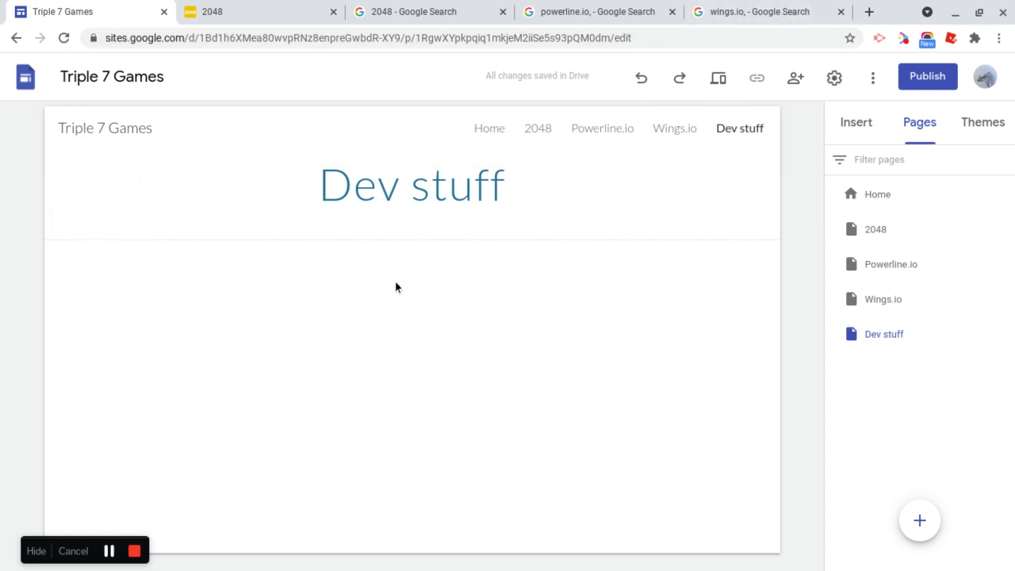
pyautogui.click(397, 273)
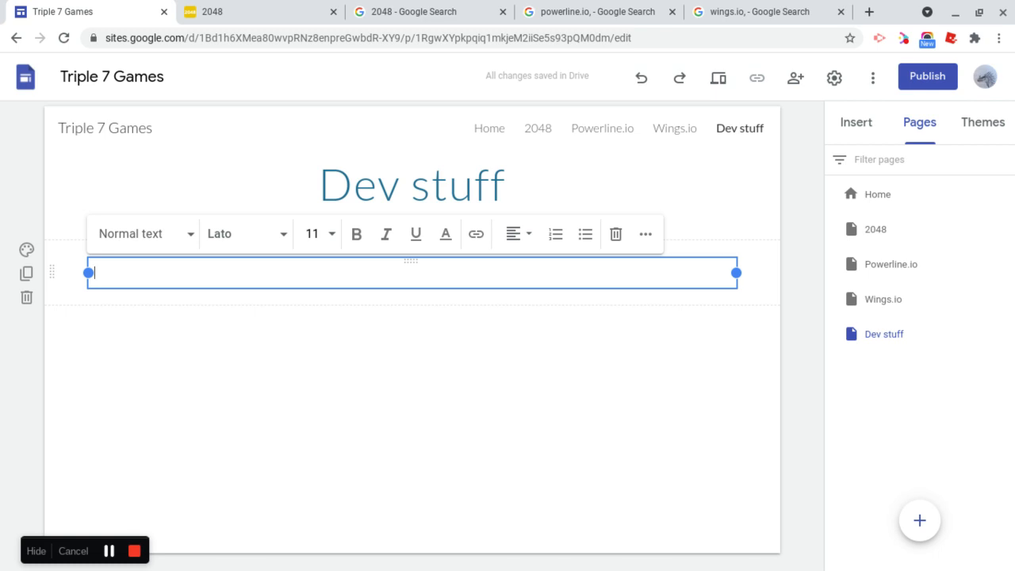
pyautogui.write('Here,')
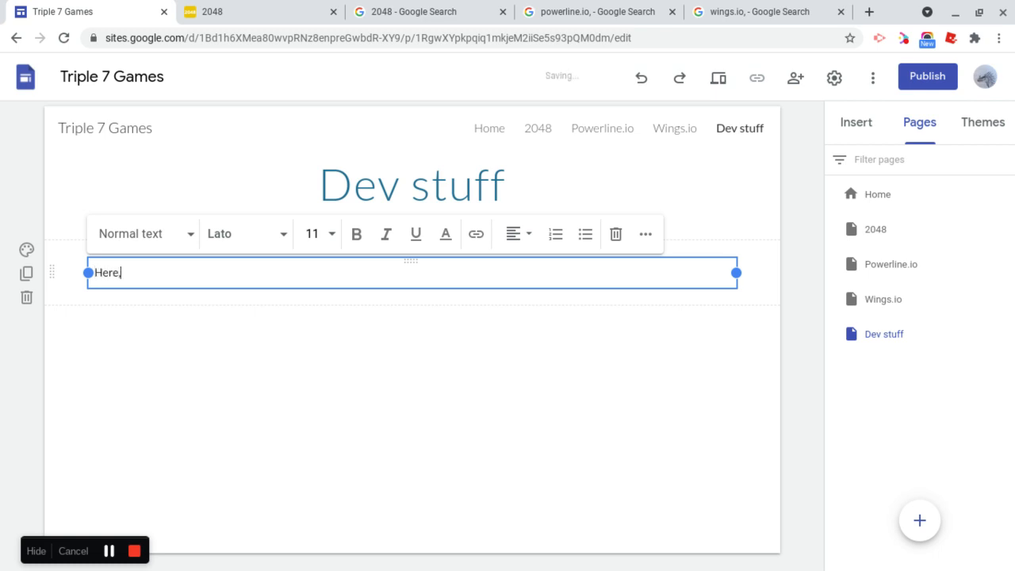
pyautogui.press('Backspace')
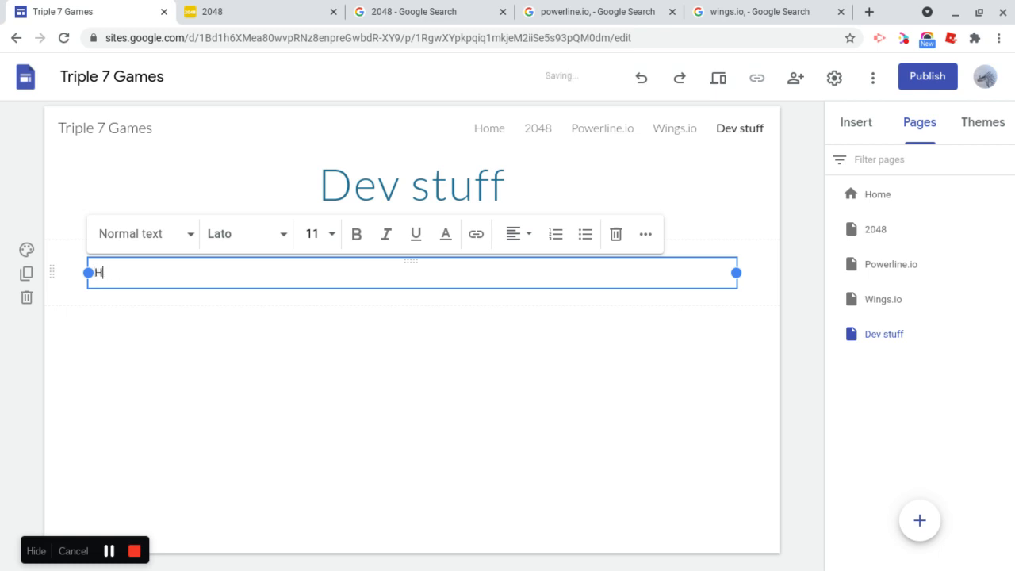
pyautogui.write('Submit')
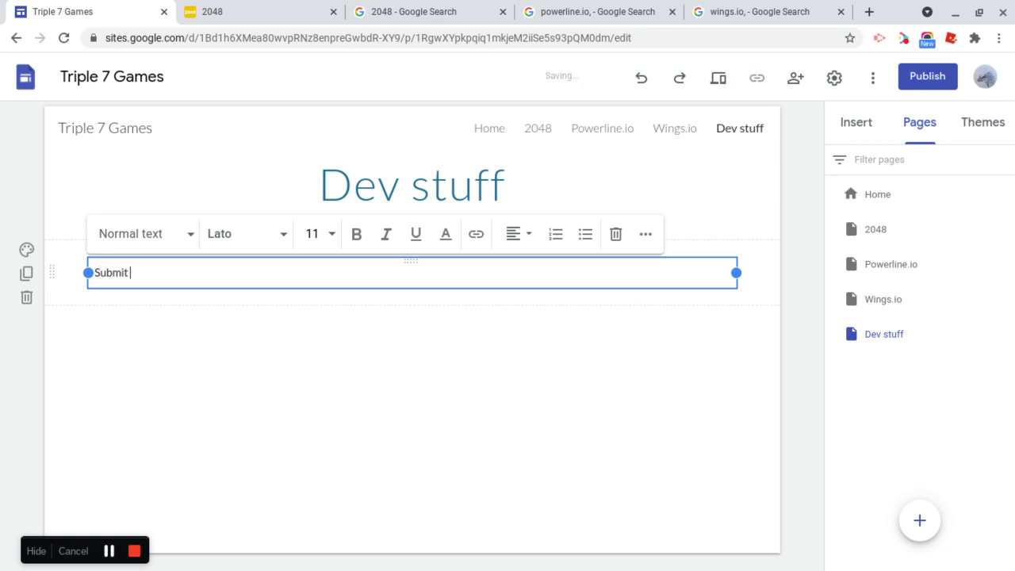
pyautogui.write('requests fr your fav')
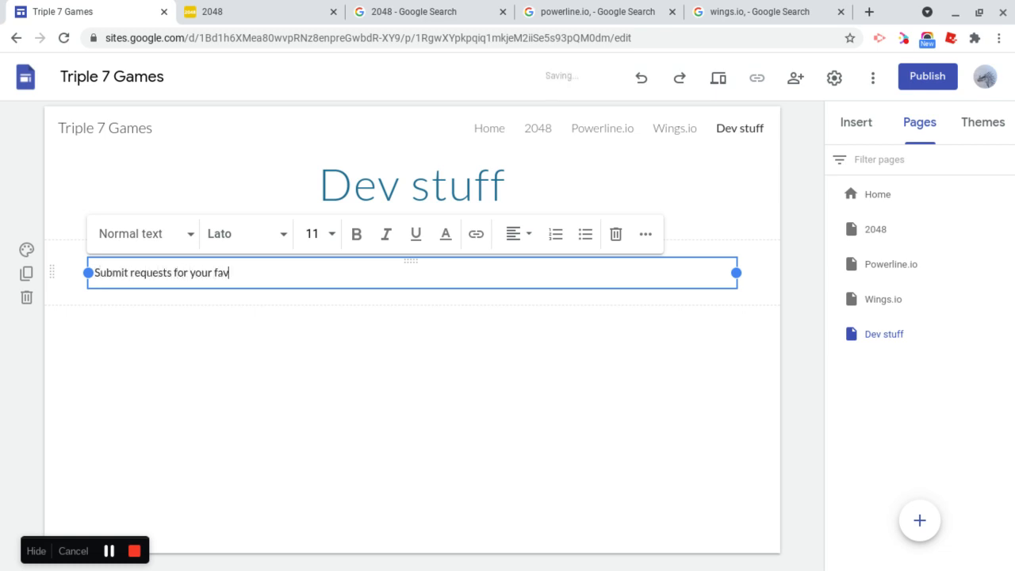
pyautogui.write('orite games to appear on the s')
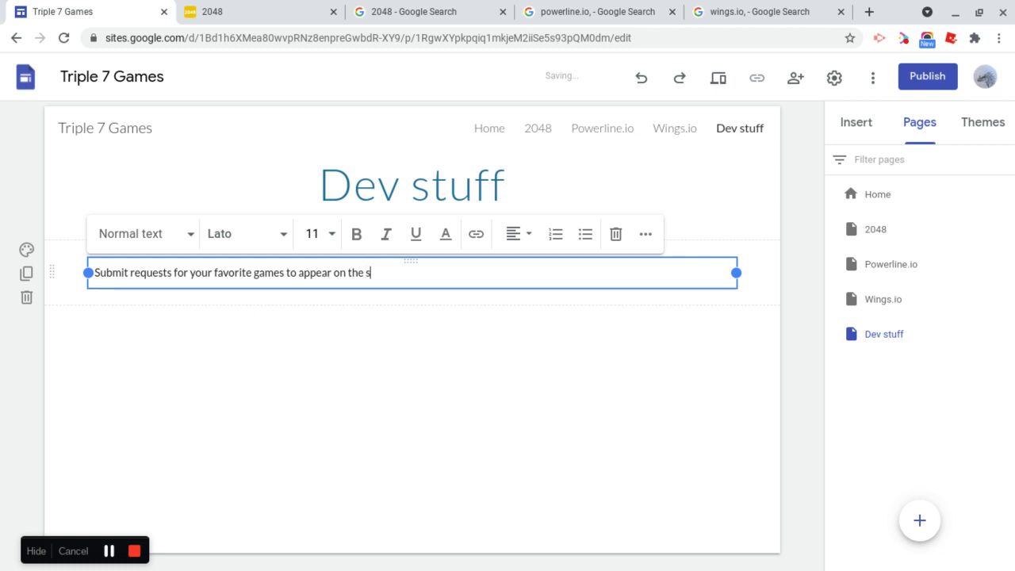
pyautogui.write('ite here!')
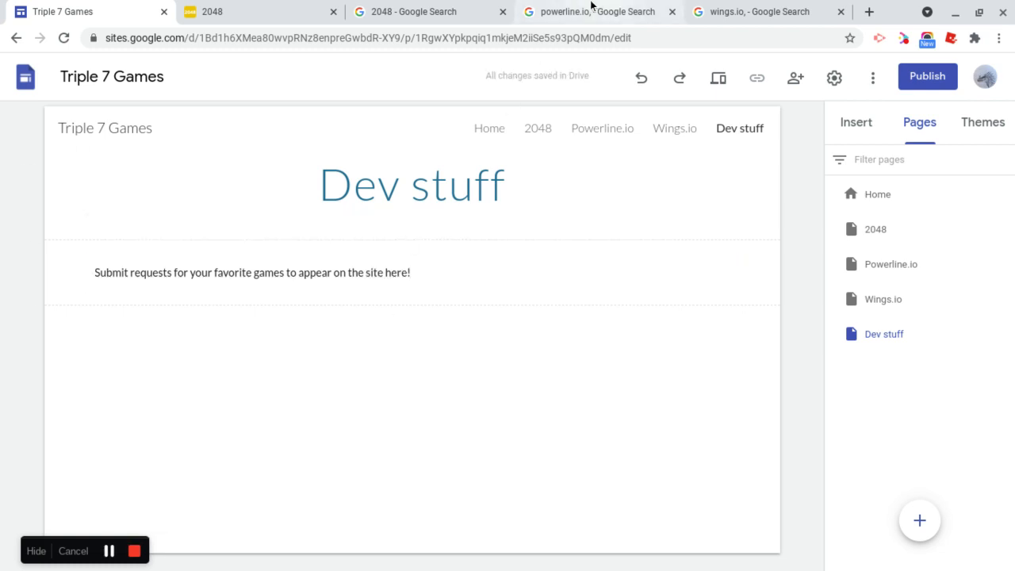
# Create a blank spreadsheet via sheets.new and name it 'Requests spreadsheet'
pyautogui.click(870, 11)
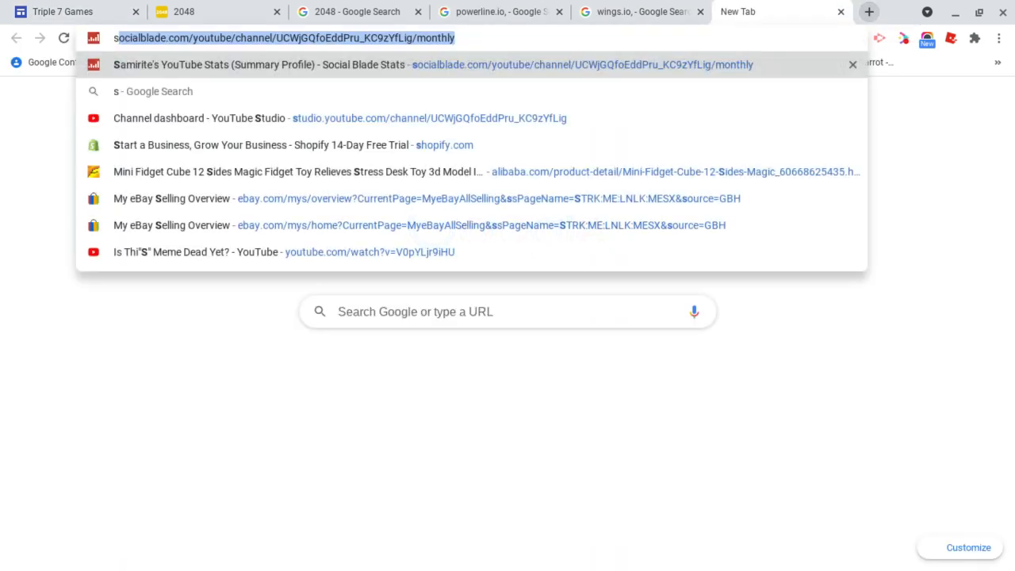
pyautogui.write('sheets.new')
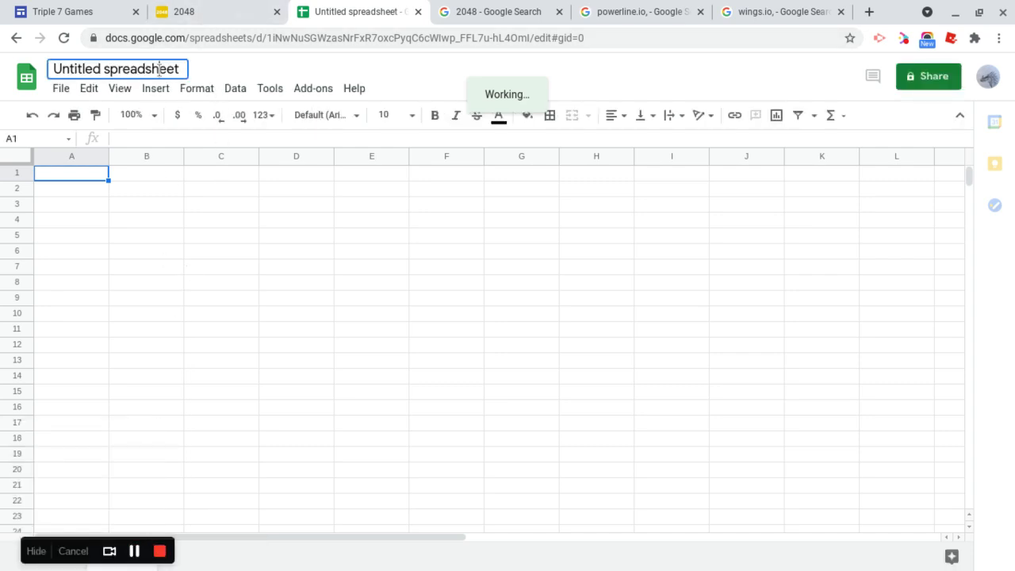
pyautogui.write('equest')
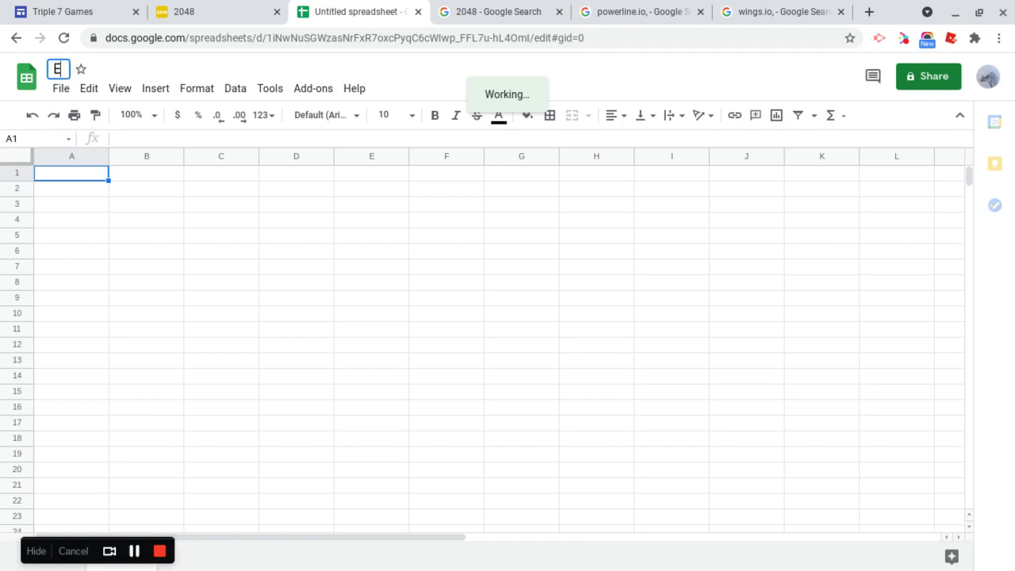
pyautogui.write('Reqeustss')
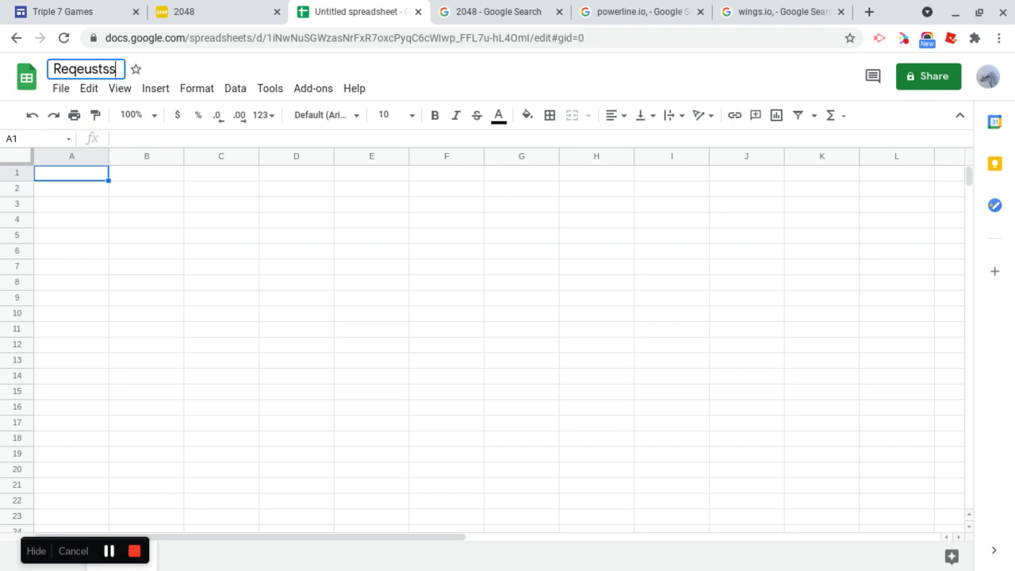
pyautogui.press('Backspace')
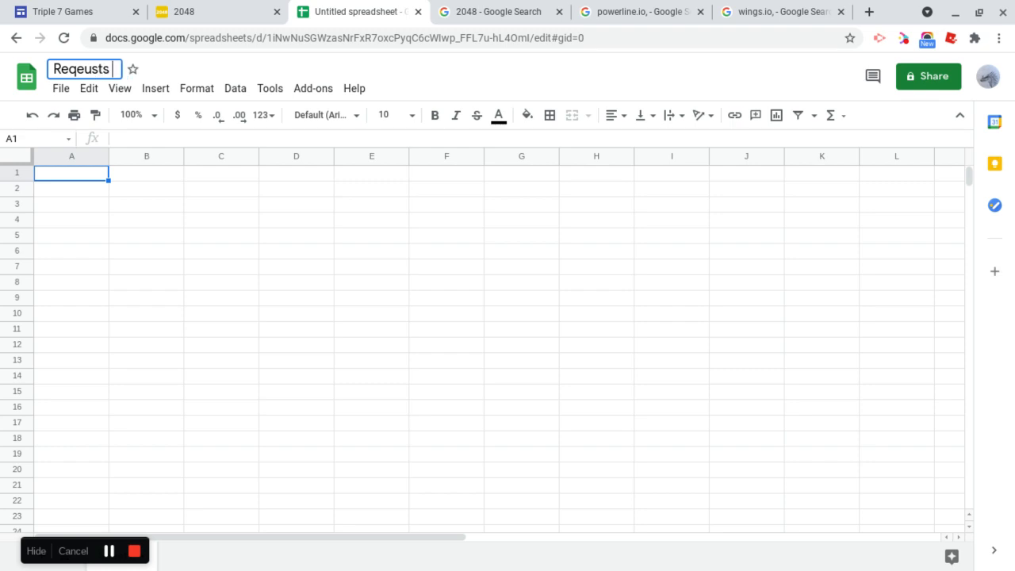
pyautogui.write('Request')
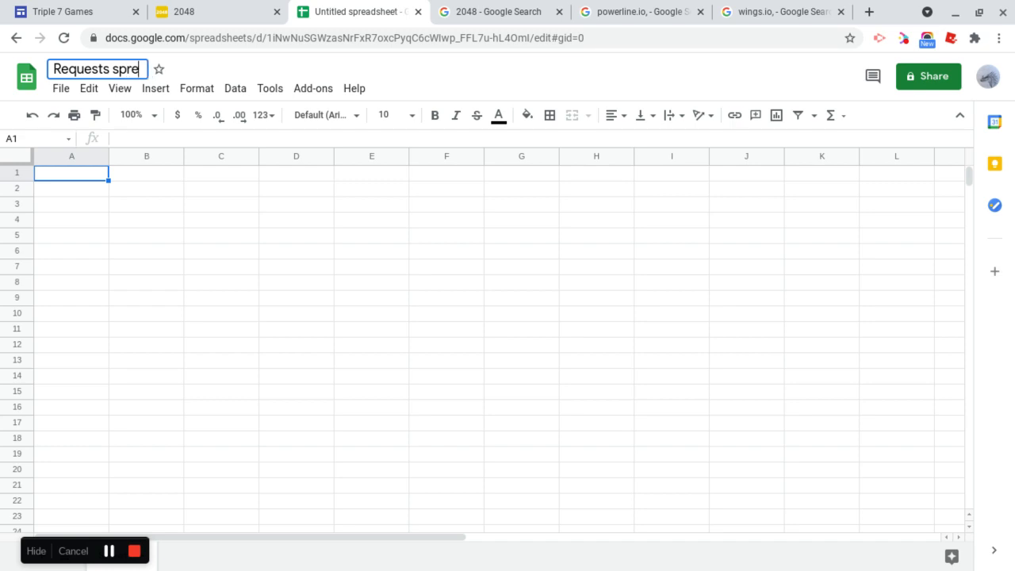
pyautogui.write('adhse')
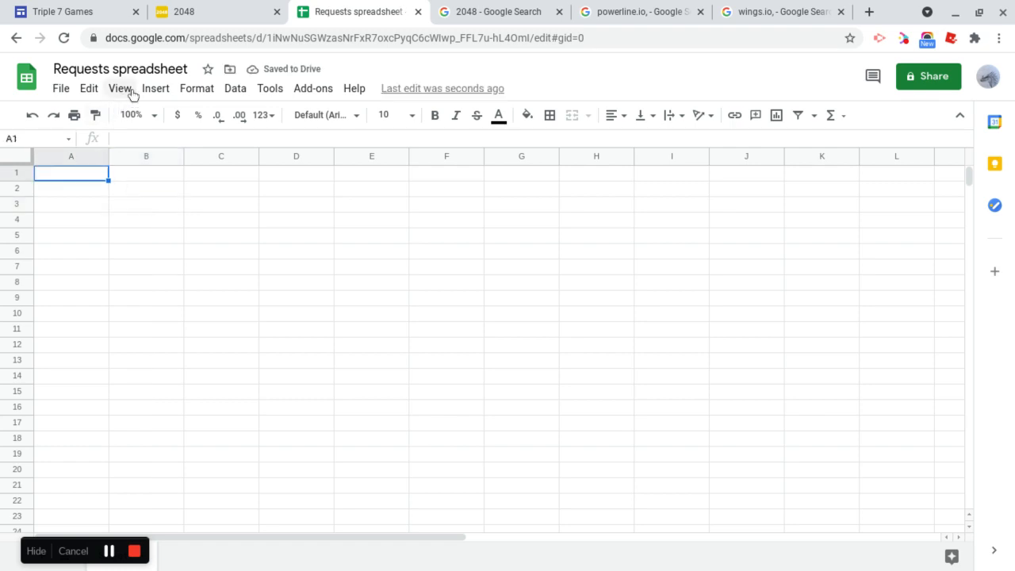
# Create a form linked to the spreadsheet and make its first question Short answer
pyautogui.click(155, 88)
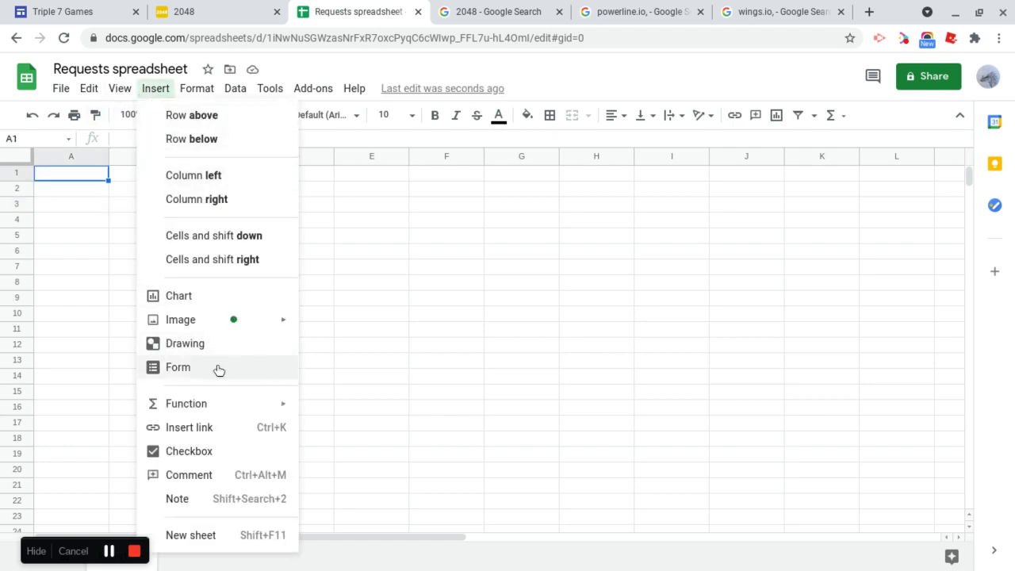
pyautogui.click(178, 366)
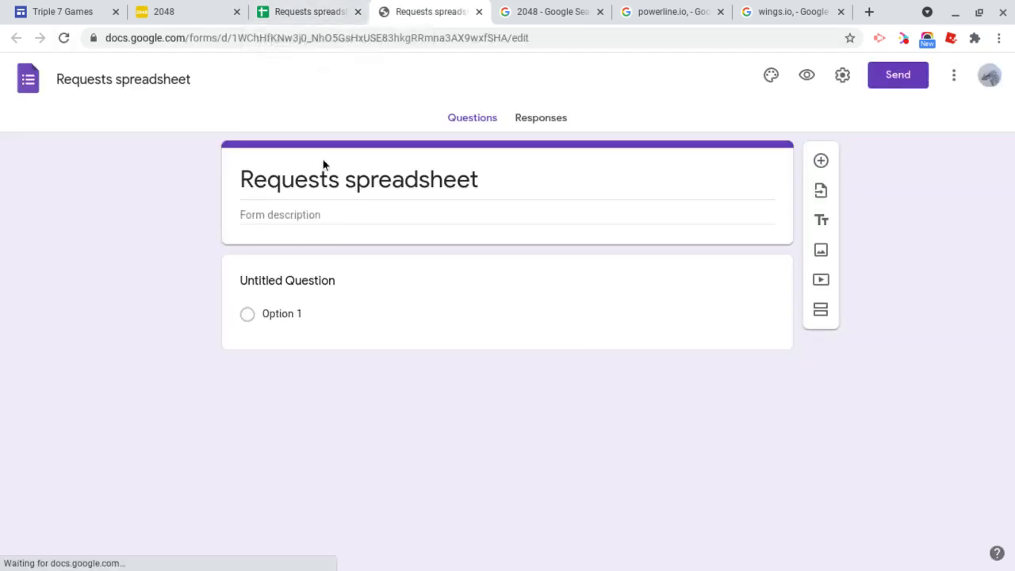
pyautogui.click(287, 279)
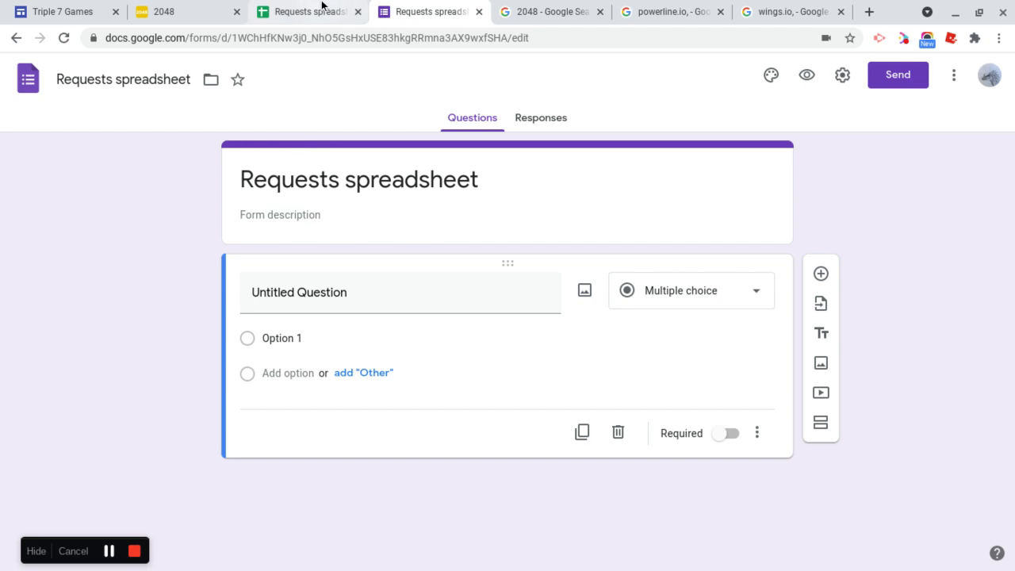
pyautogui.moveTo(344, 166)
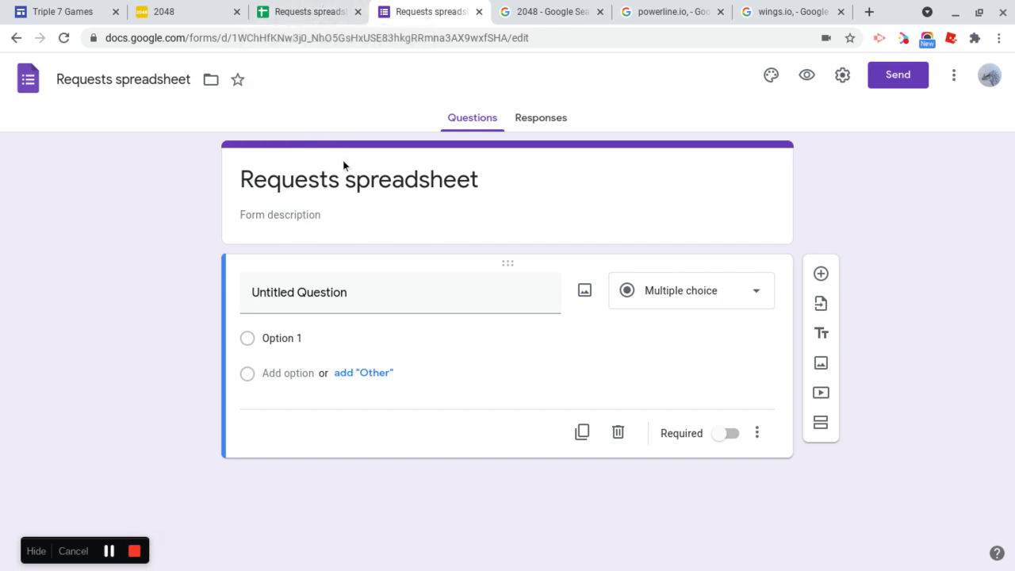
pyautogui.moveTo(410, 161)
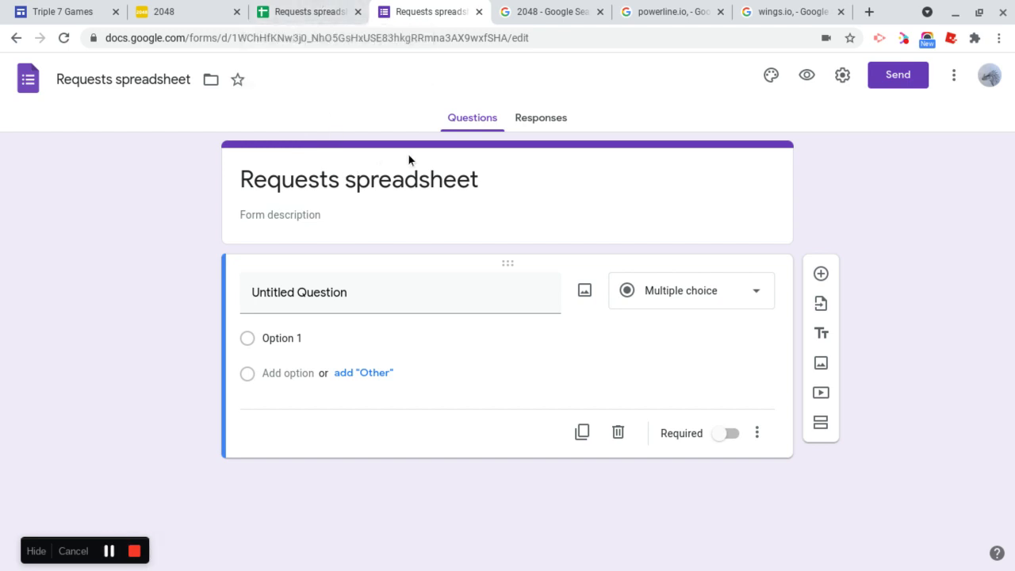
pyautogui.click(318, 292)
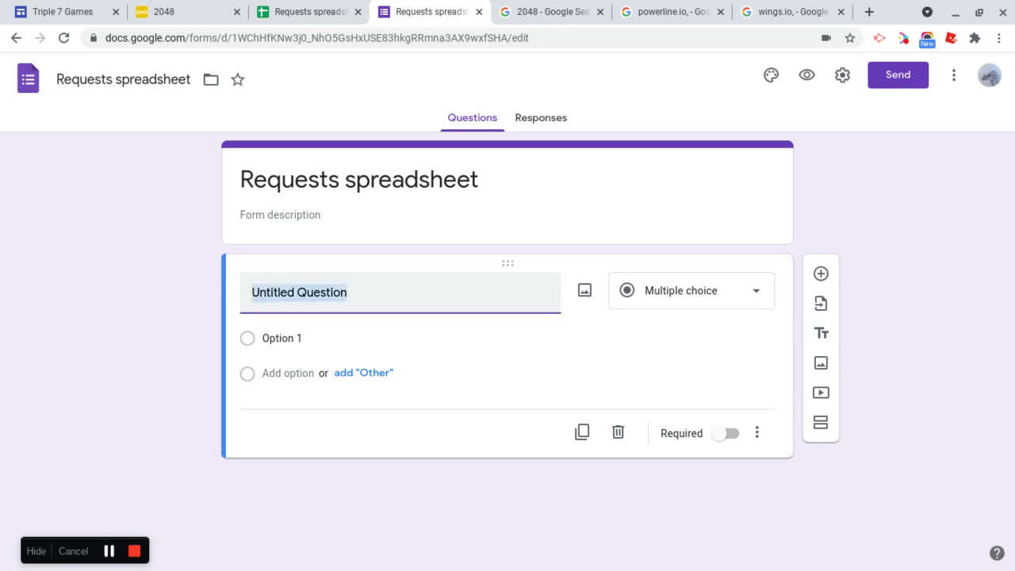
pyautogui.click(690, 290)
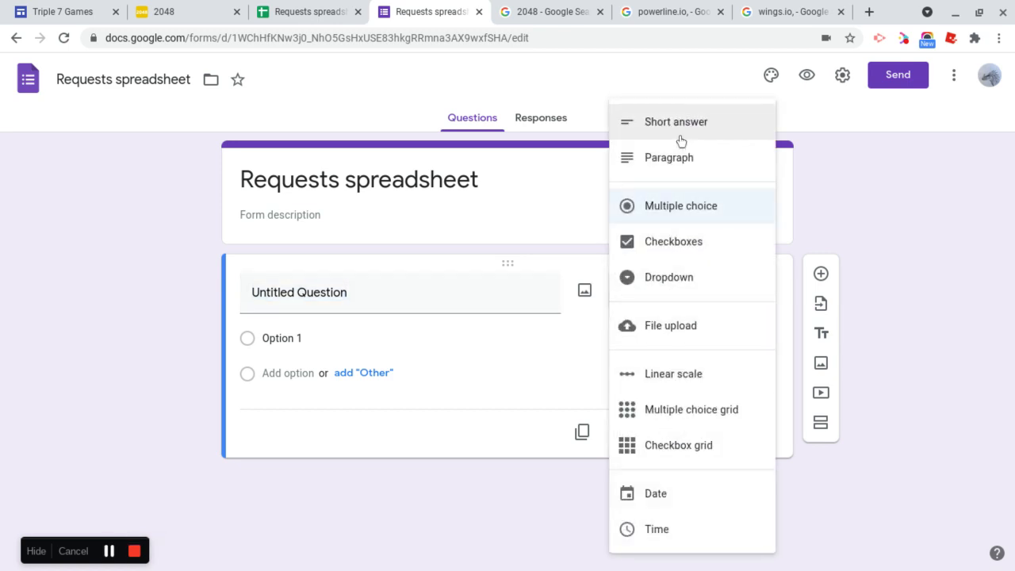
pyautogui.click(675, 121)
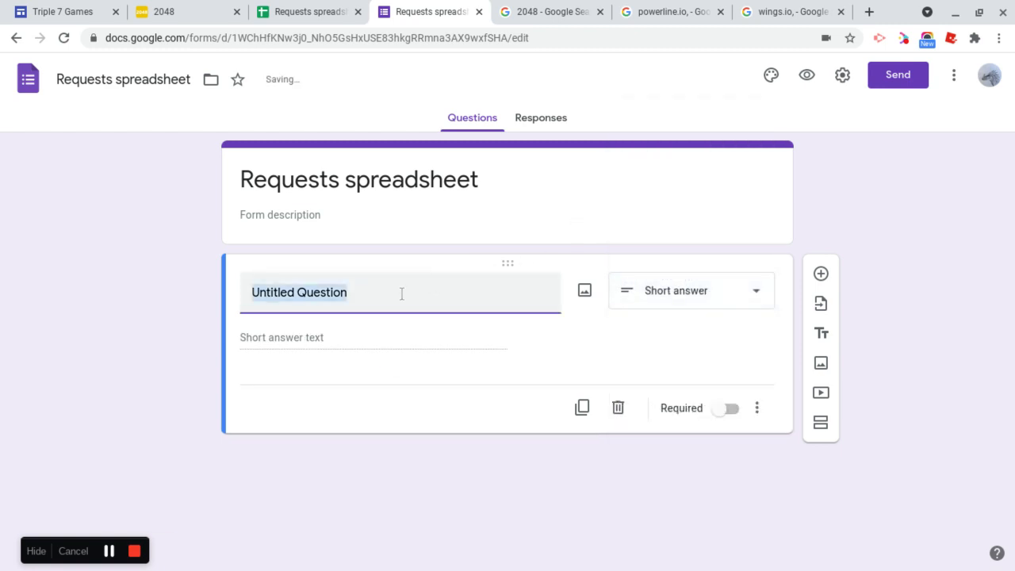
# Title the question 'Type the name of your game request here', make it required, and describe the form 'Request games here!'
pyautogui.write('E')
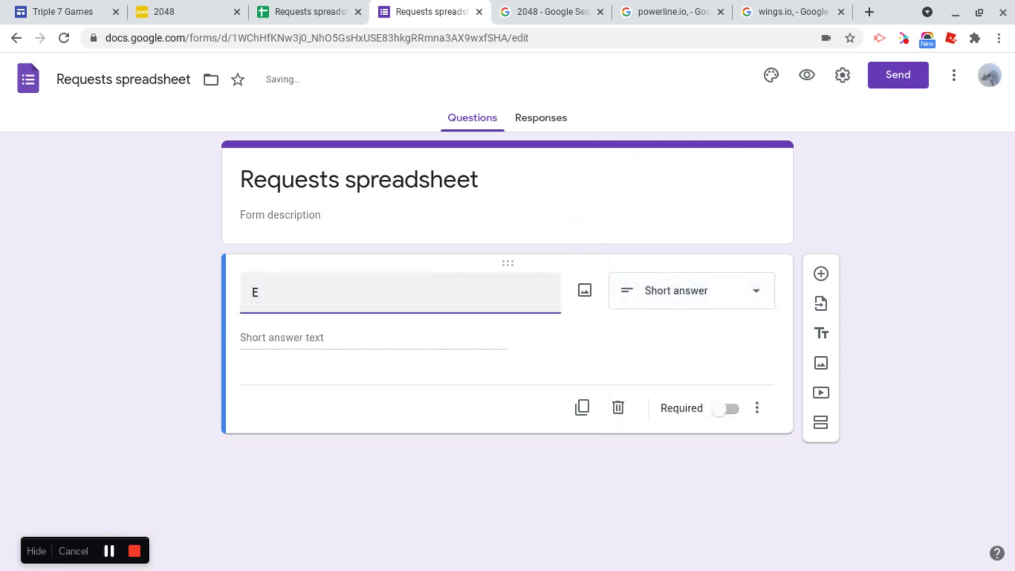
pyautogui.write('Type')
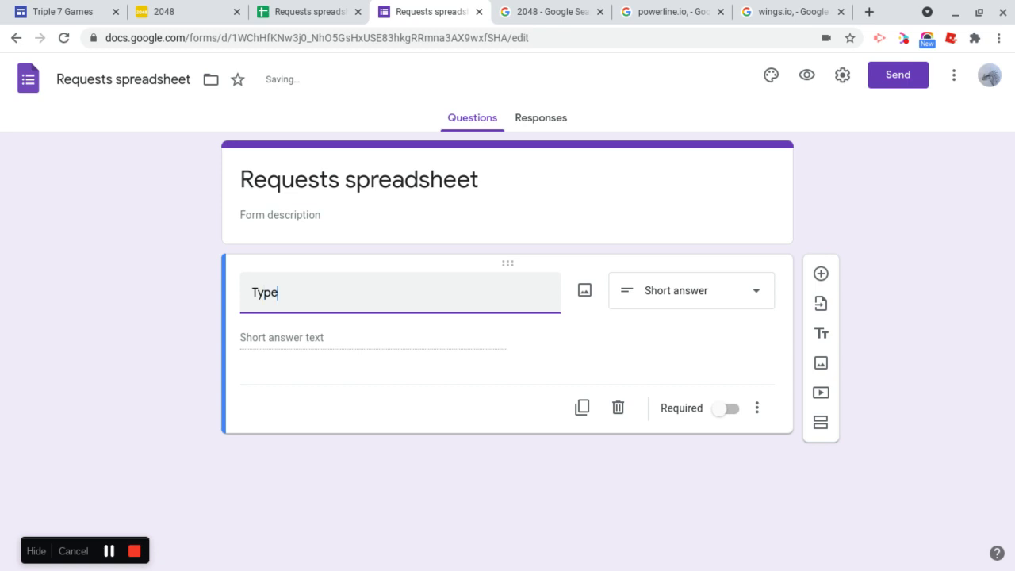
pyautogui.write('the name of')
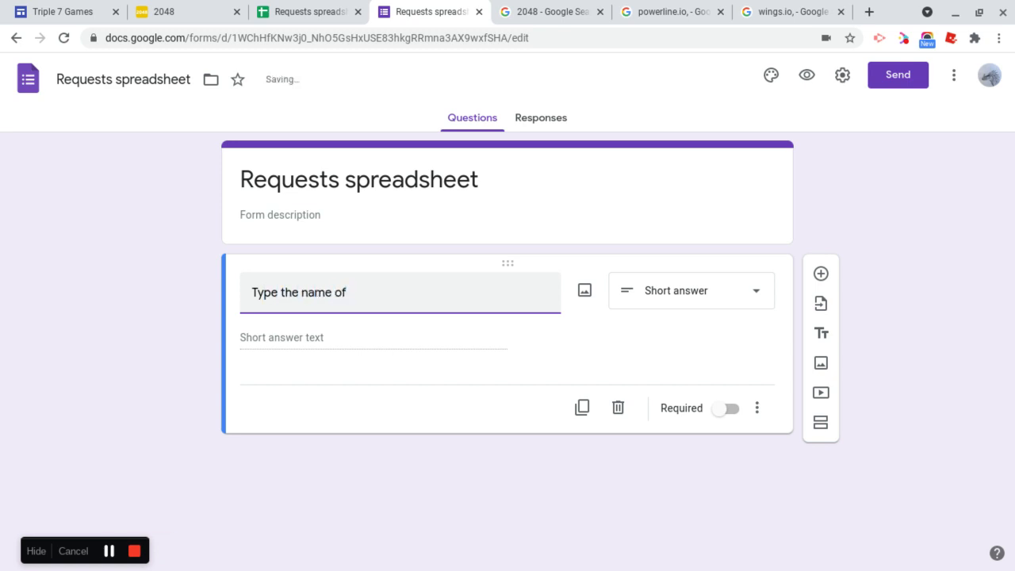
pyautogui.write('your r')
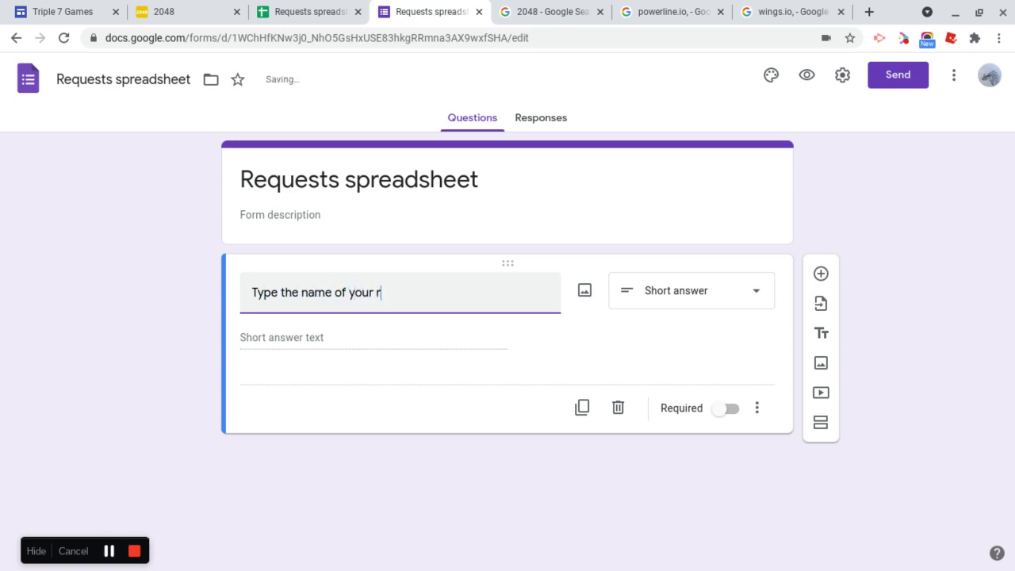
pyautogui.write('game')
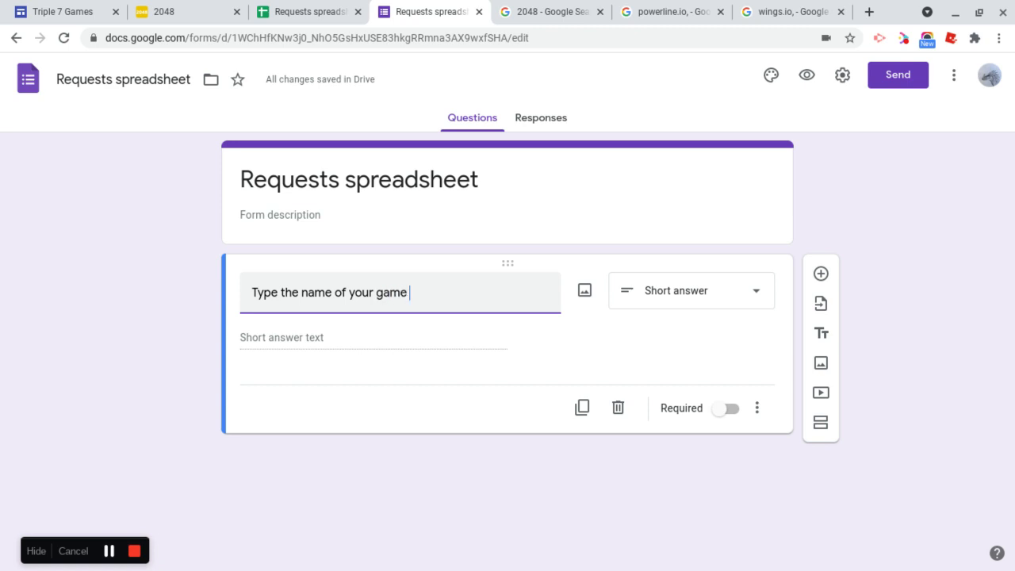
pyautogui.write('request here')
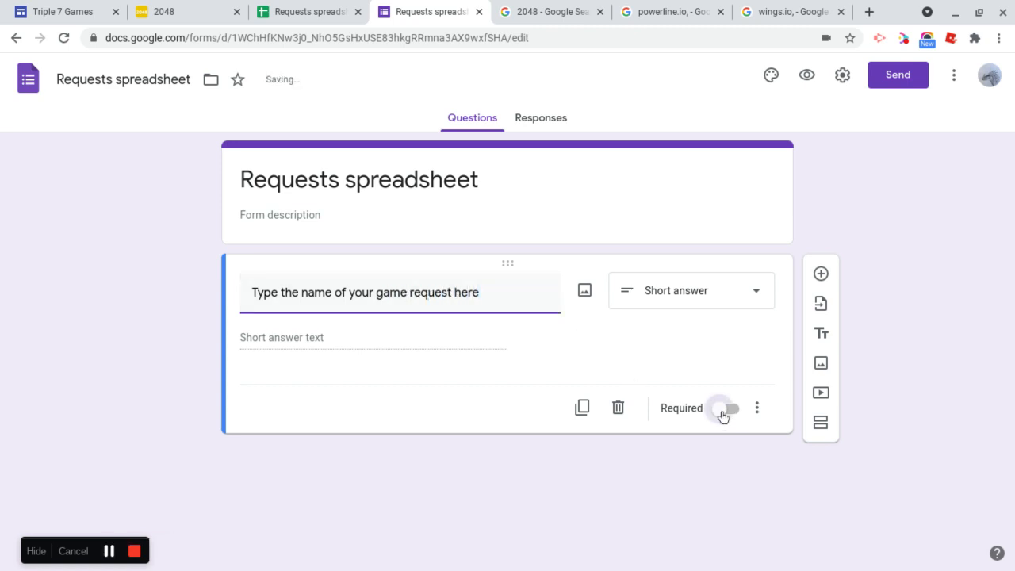
pyautogui.click(727, 408)
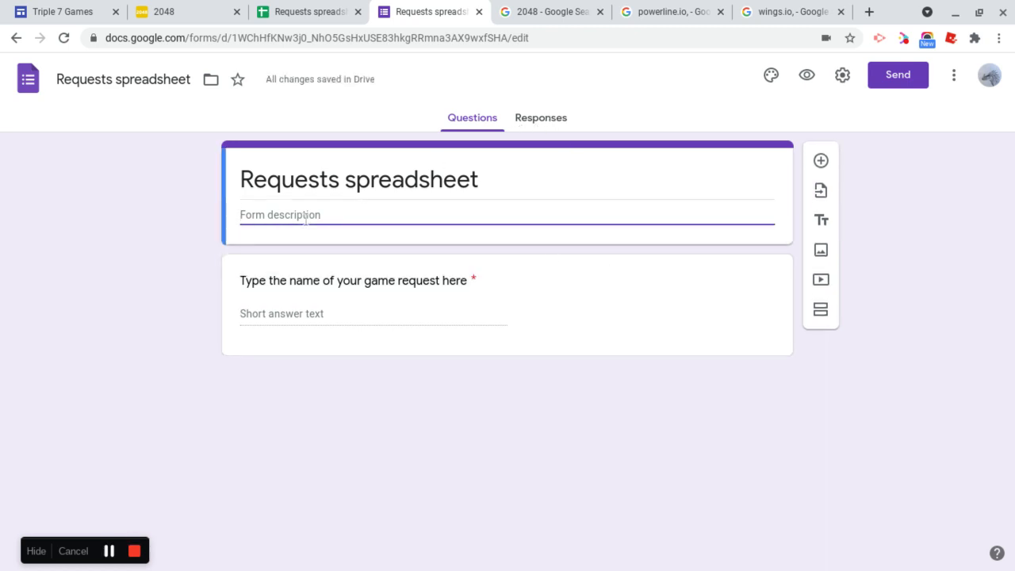
pyautogui.write('Request')
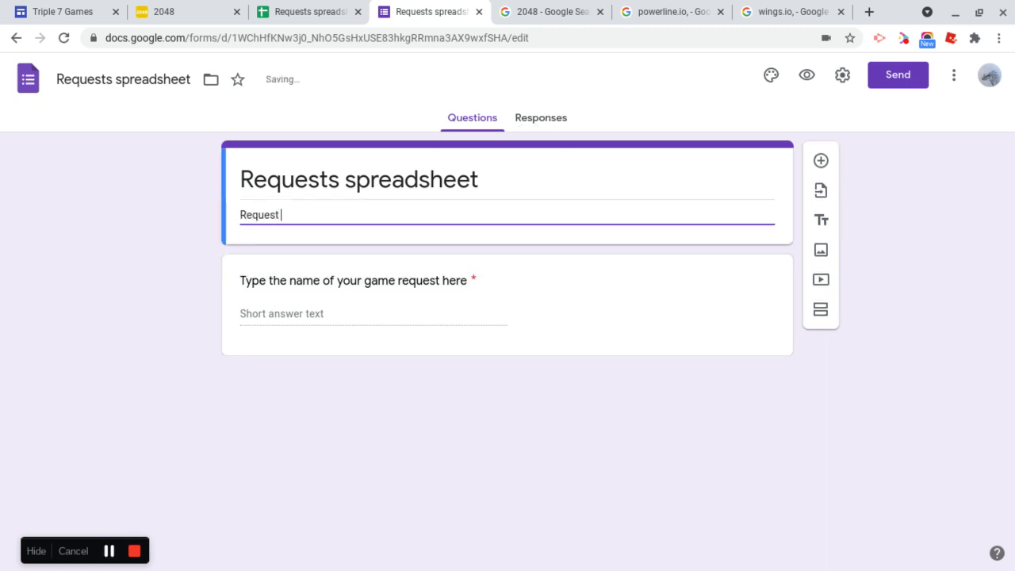
pyautogui.write('games here!')
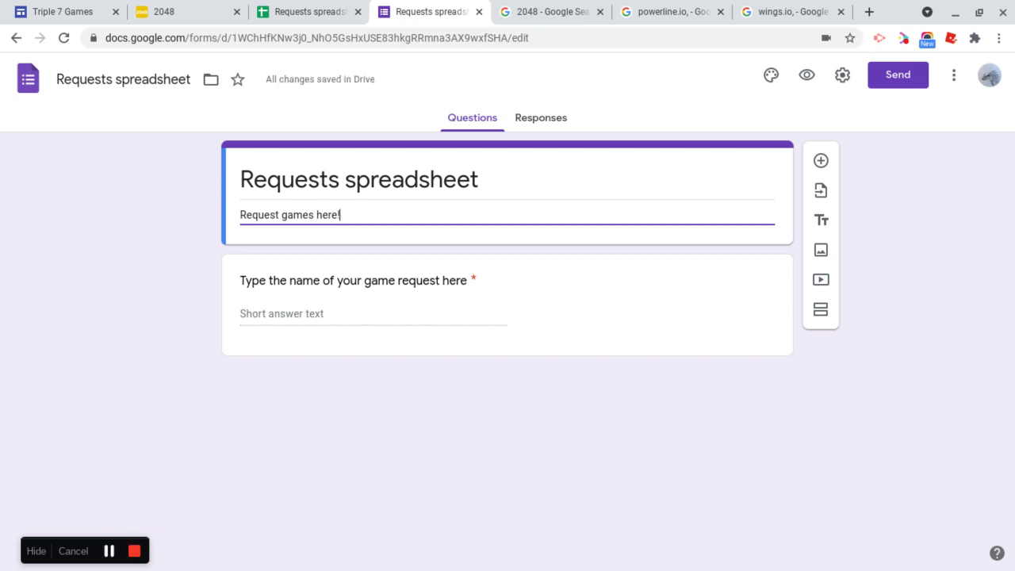
pyautogui.moveTo(822, 309)
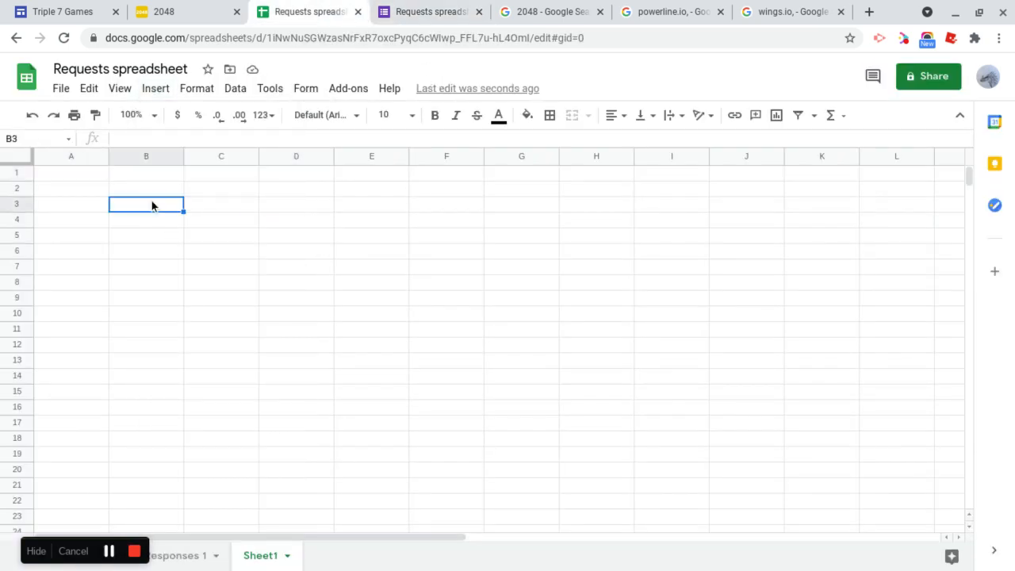
# On the Form Responses 1 sheet, rename the cell B1 header to 'Request'
pyautogui.click(146, 172)
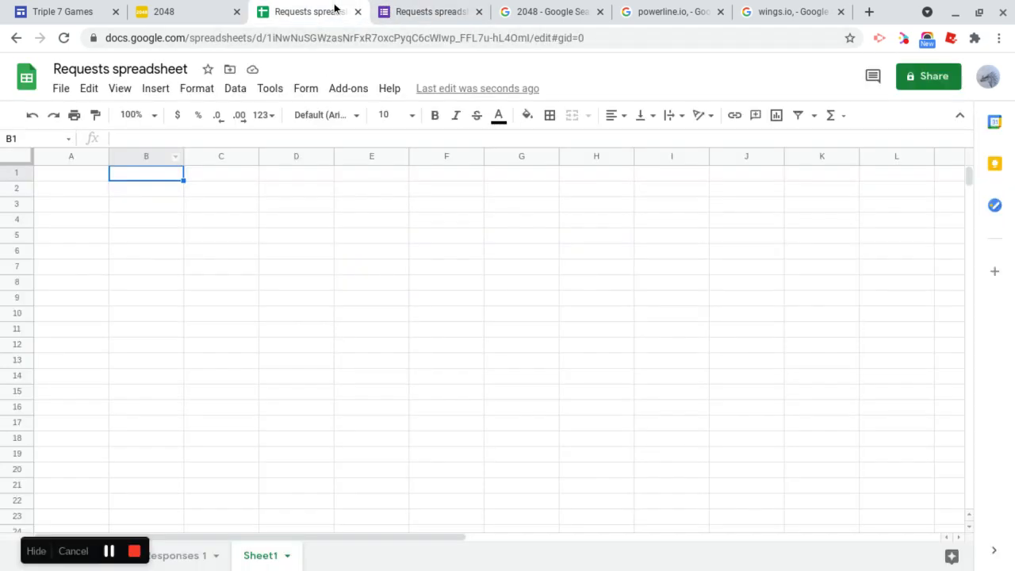
pyautogui.moveTo(121, 89)
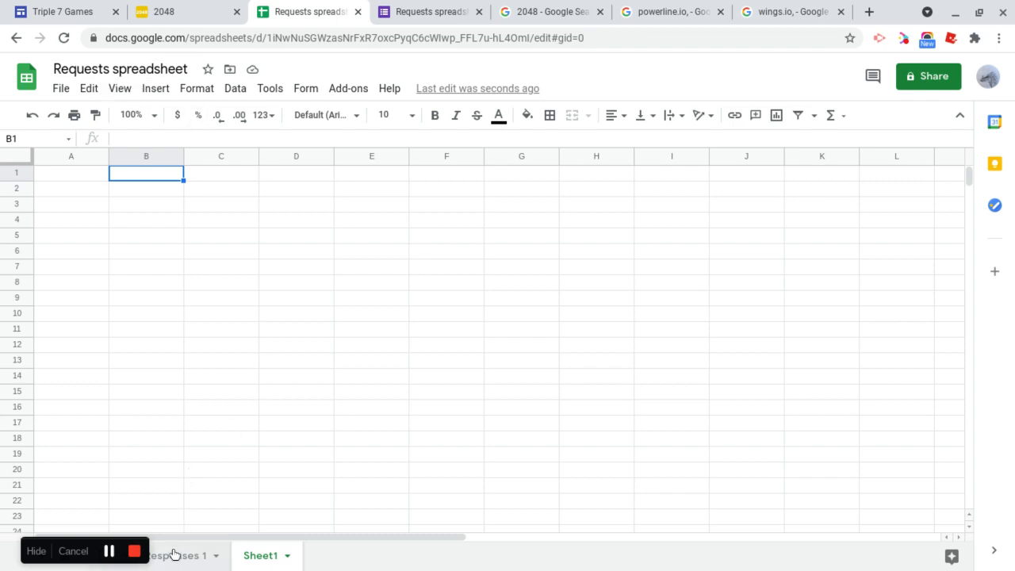
pyautogui.click(177, 555)
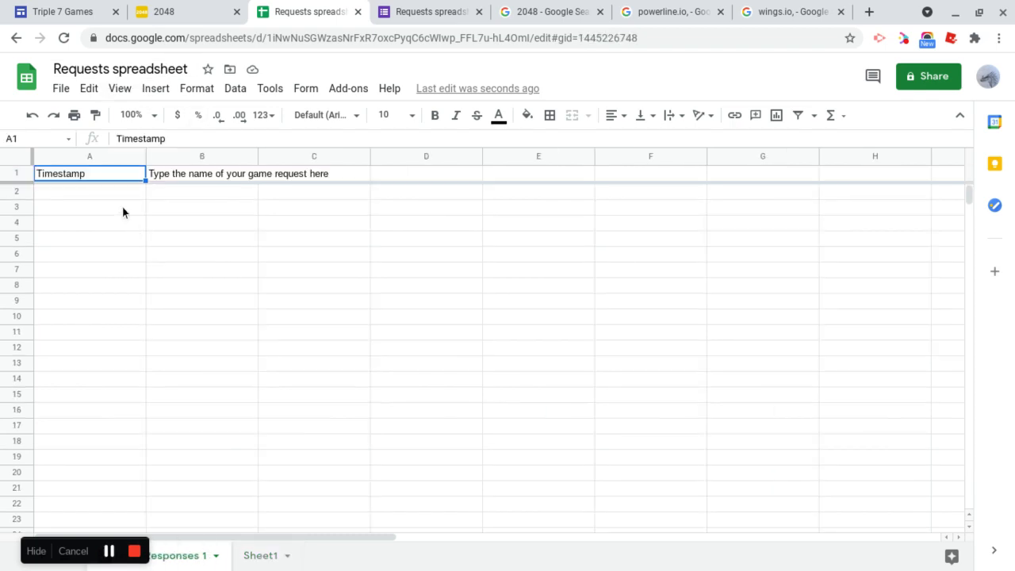
pyautogui.click(201, 173)
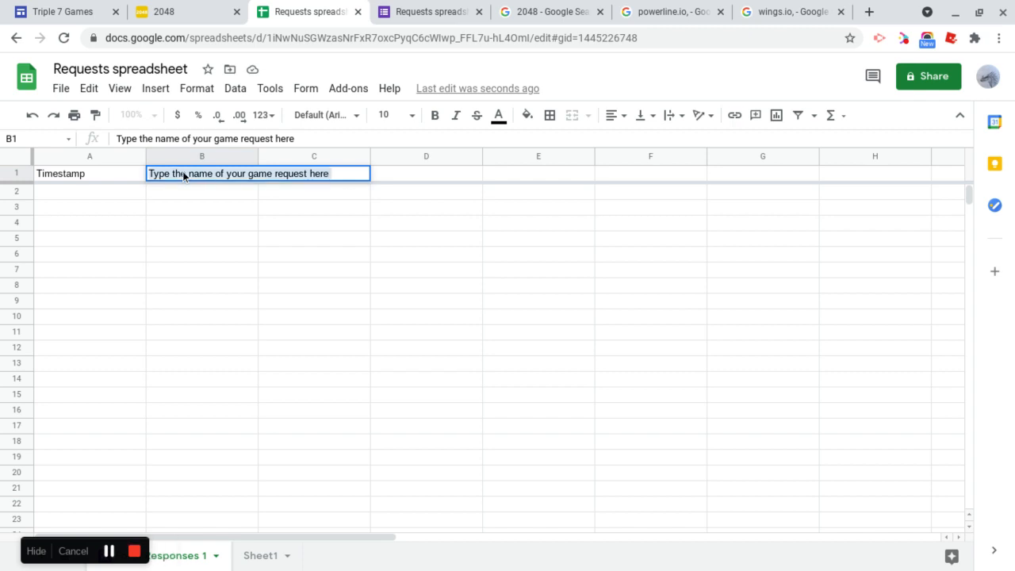
pyautogui.write('Request')
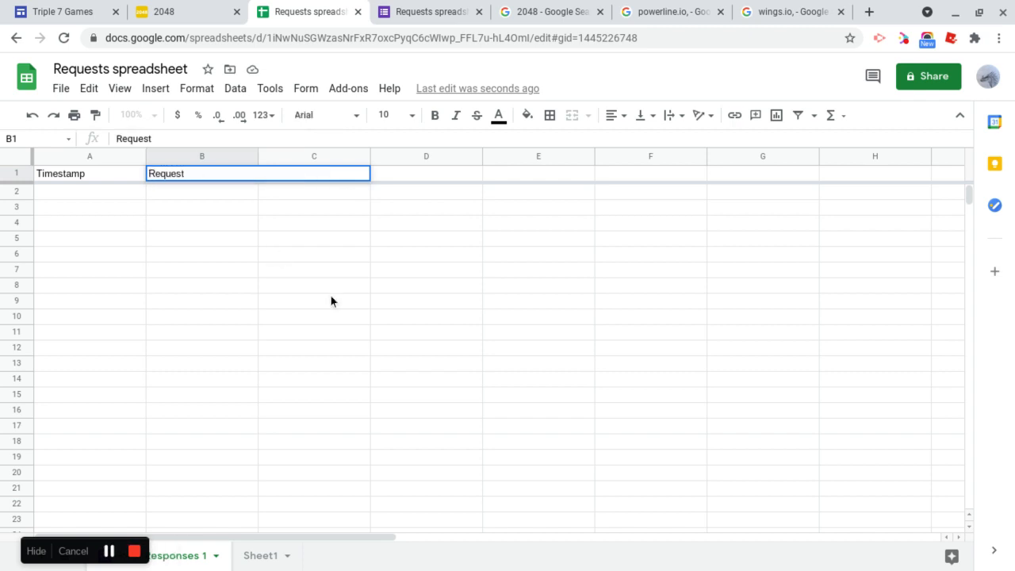
pyautogui.click(314, 301)
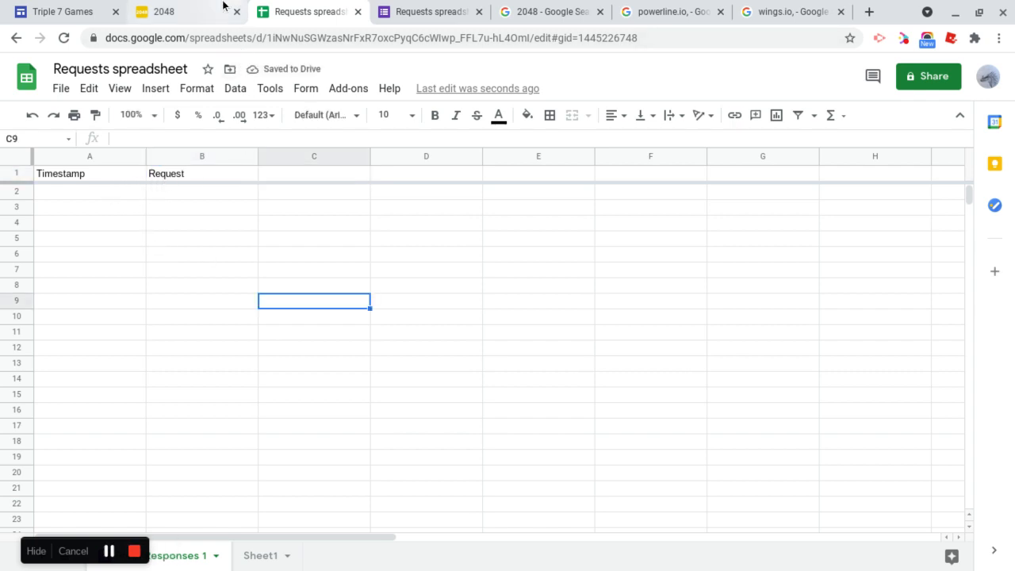
# Embed the Requests spreadsheet from Drive's recent files onto the Dev stuff page
pyautogui.click(166, 11)
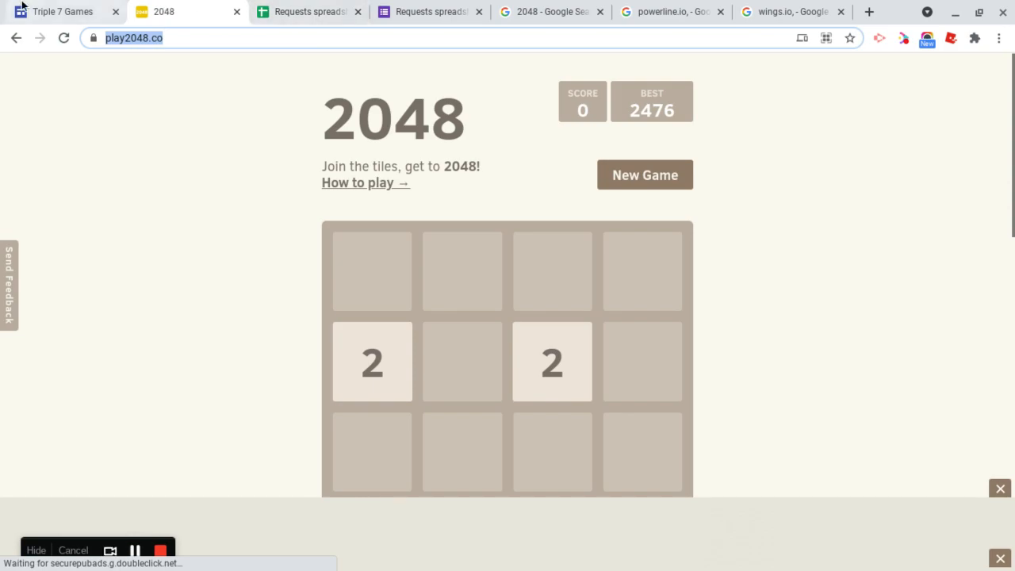
pyautogui.click(63, 12)
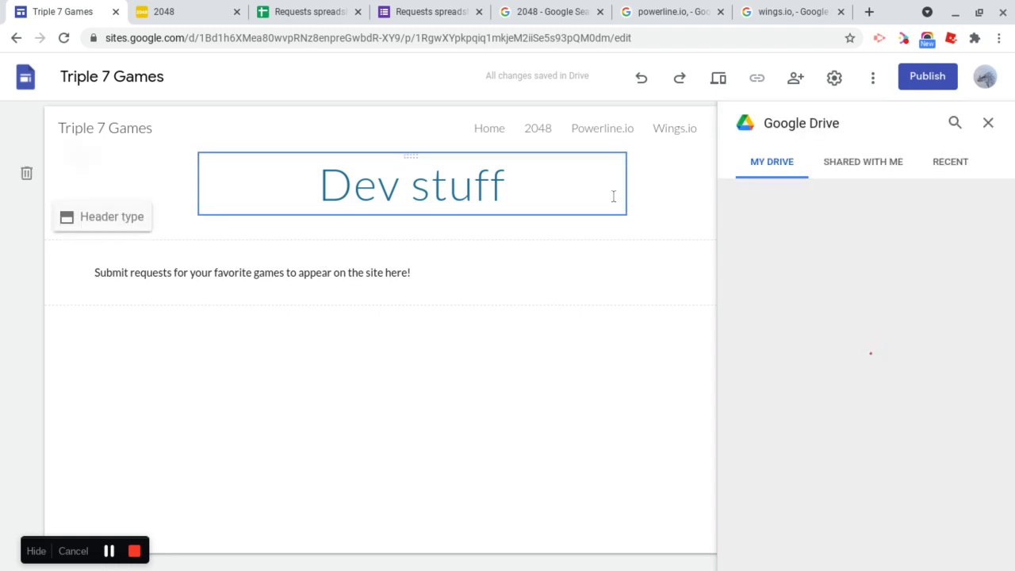
pyautogui.click(950, 162)
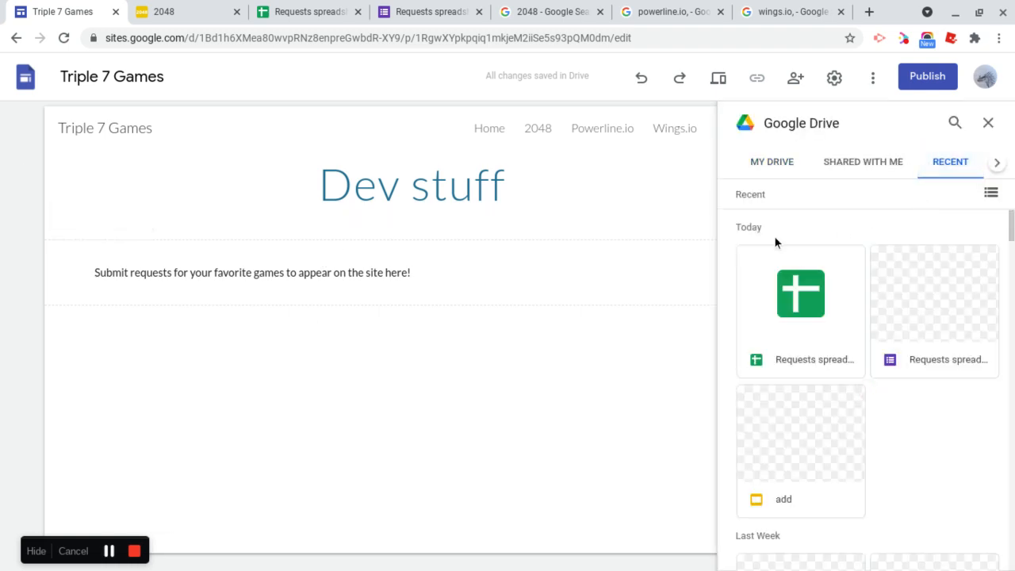
pyautogui.click(799, 293)
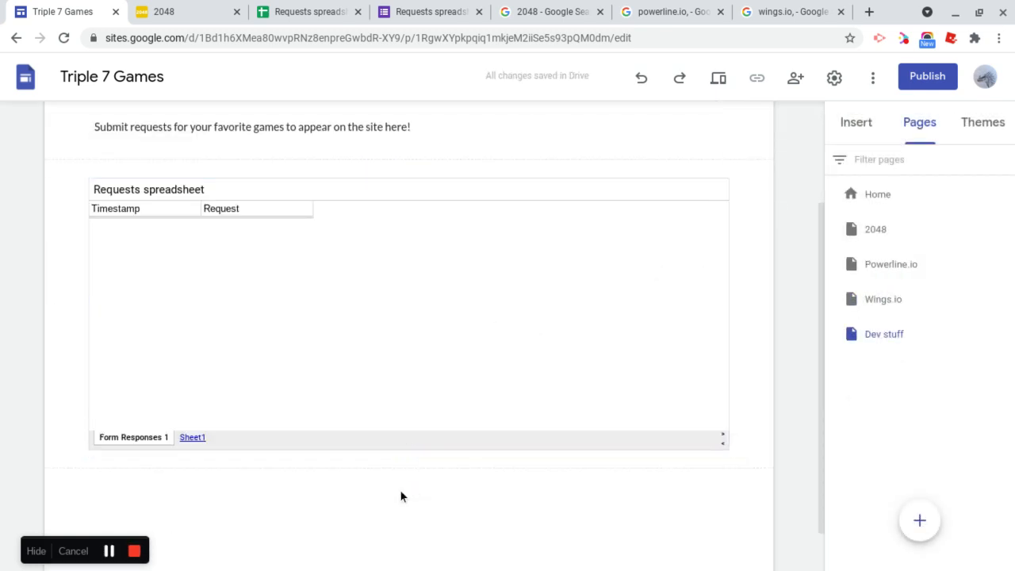
# Add a Home link button beneath the embedded spreadsheet
pyautogui.click(857, 122)
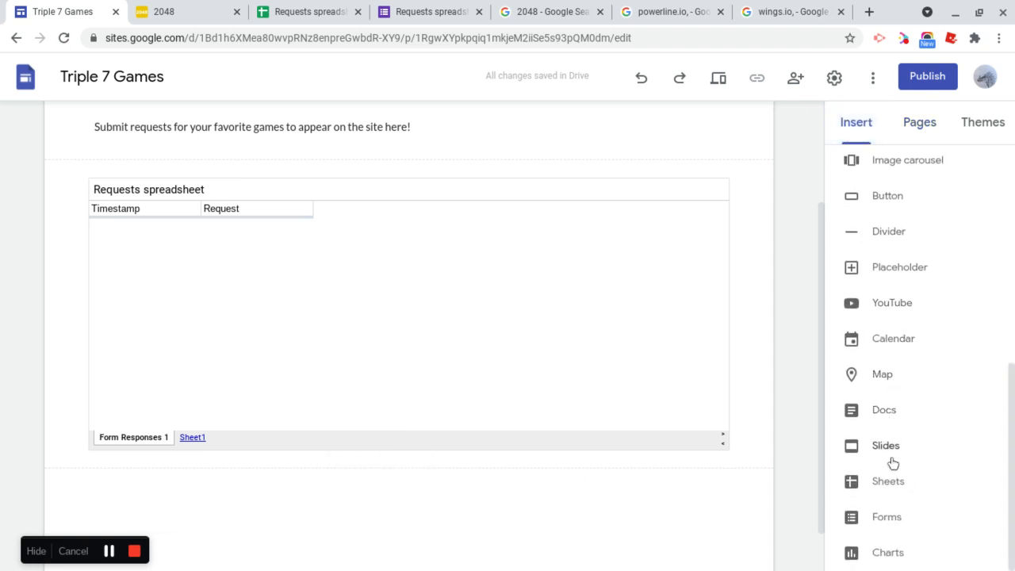
pyautogui.moveTo(885, 270)
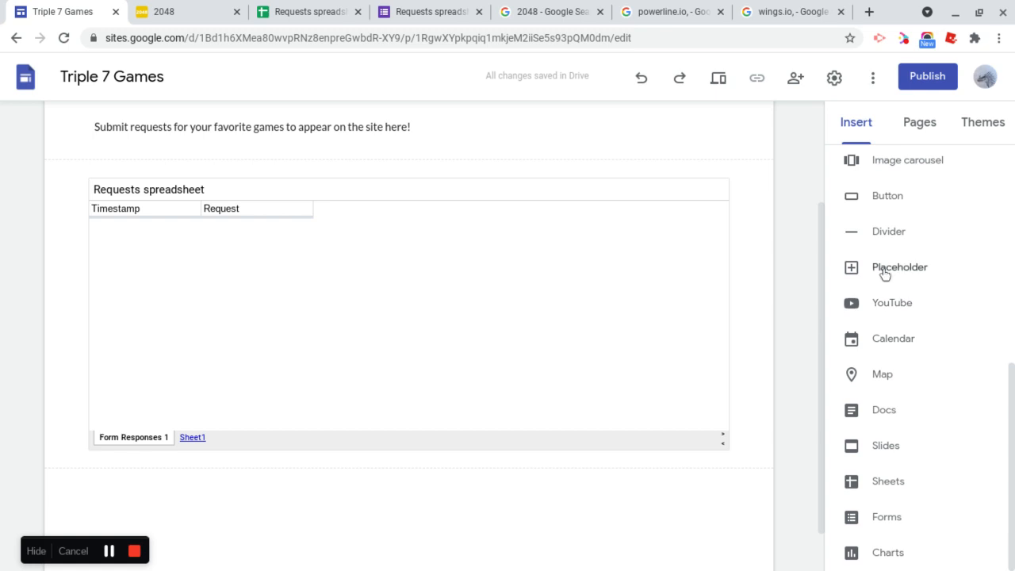
pyautogui.click(888, 196)
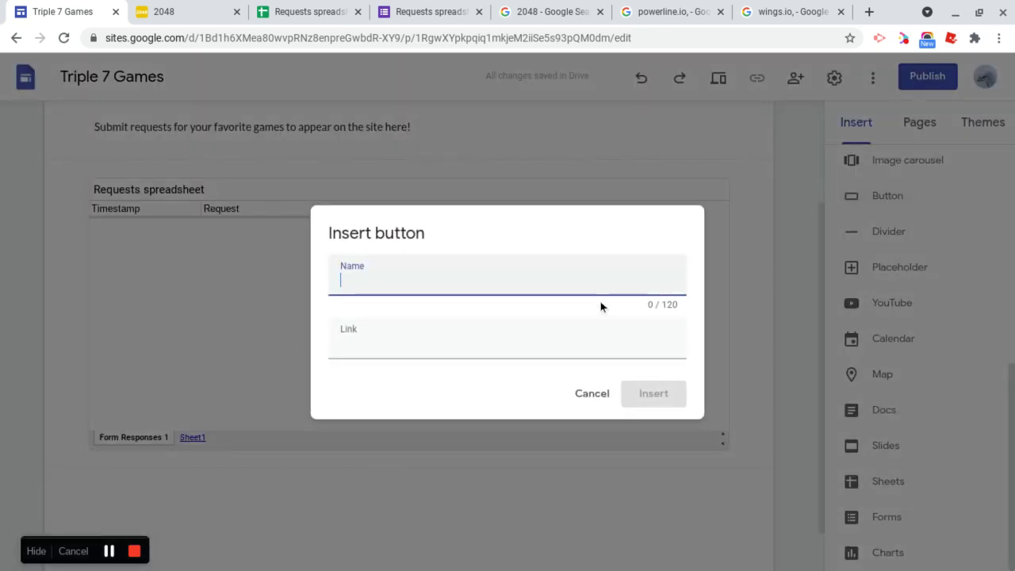
pyautogui.write('Home')
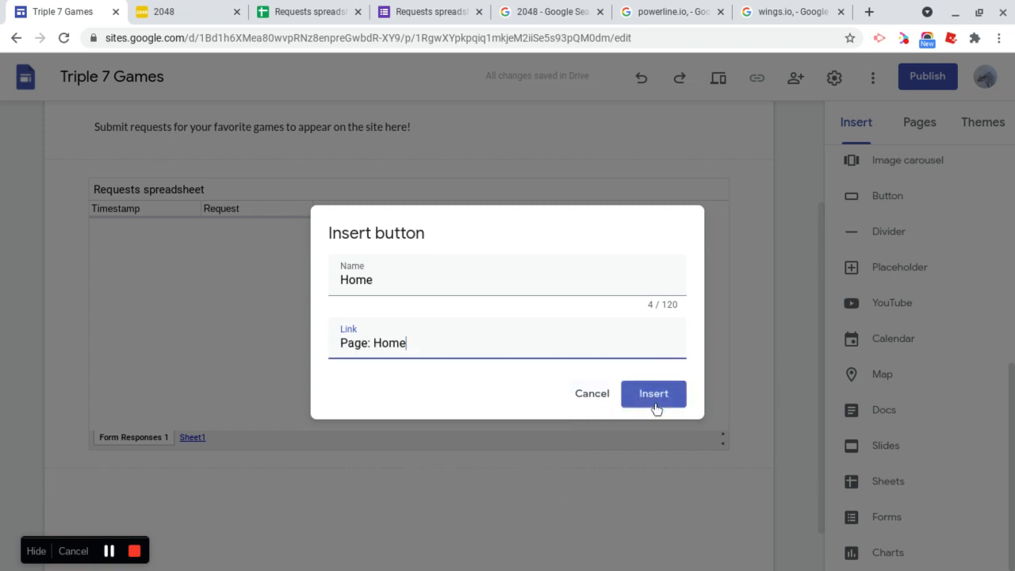
pyautogui.click(653, 393)
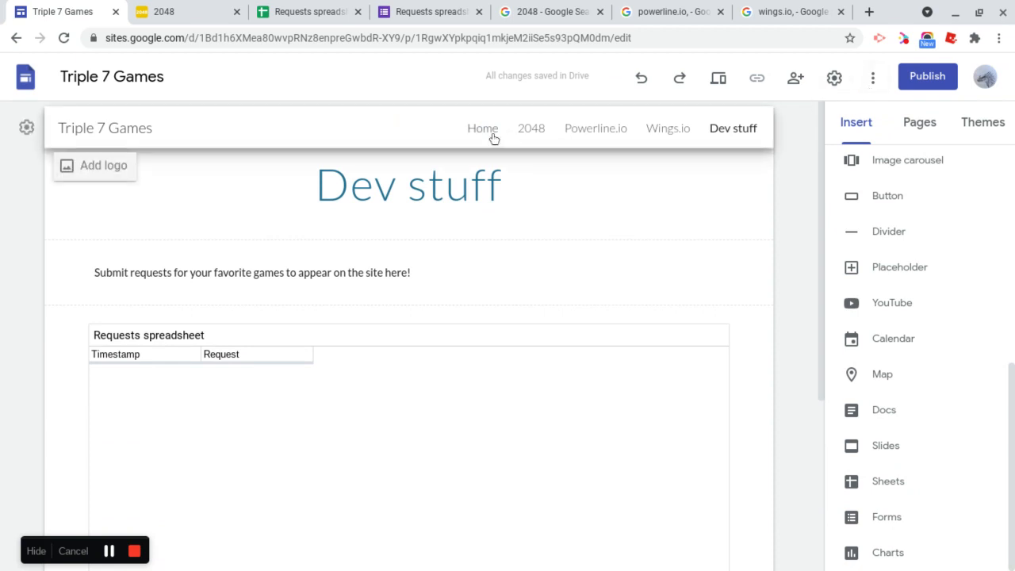
pyautogui.click(482, 127)
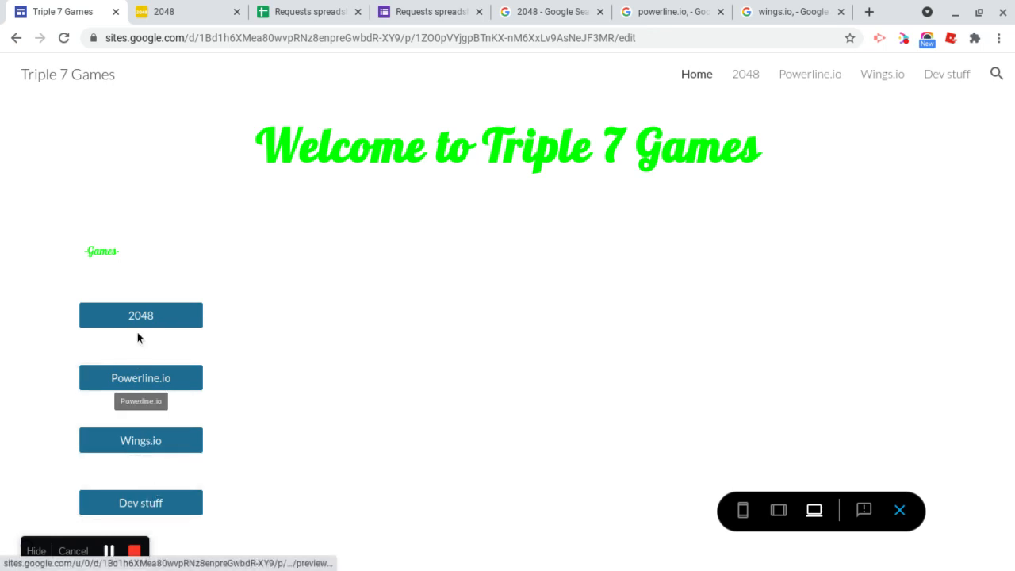
pyautogui.click(945, 74)
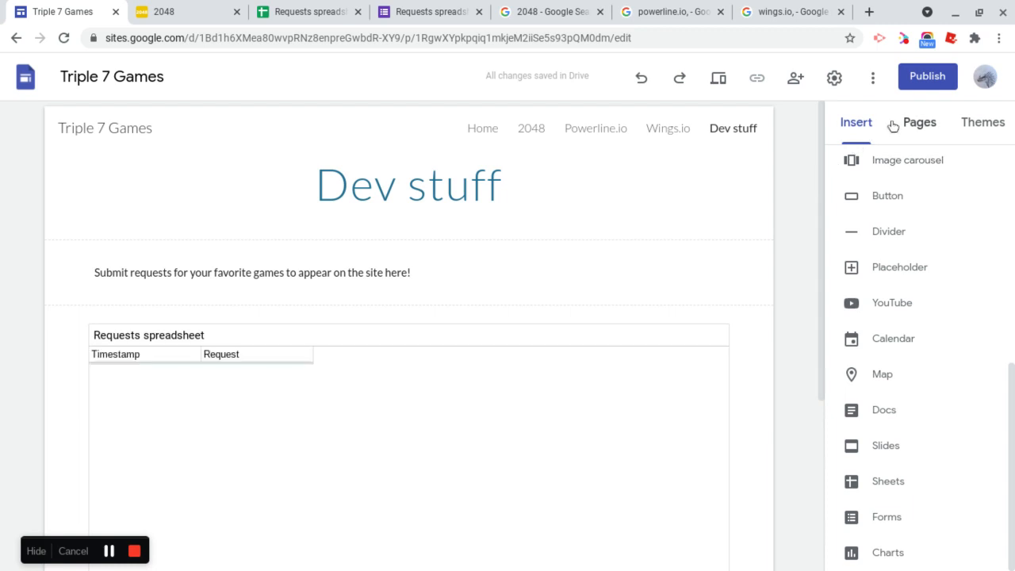
pyautogui.scroll(-3)
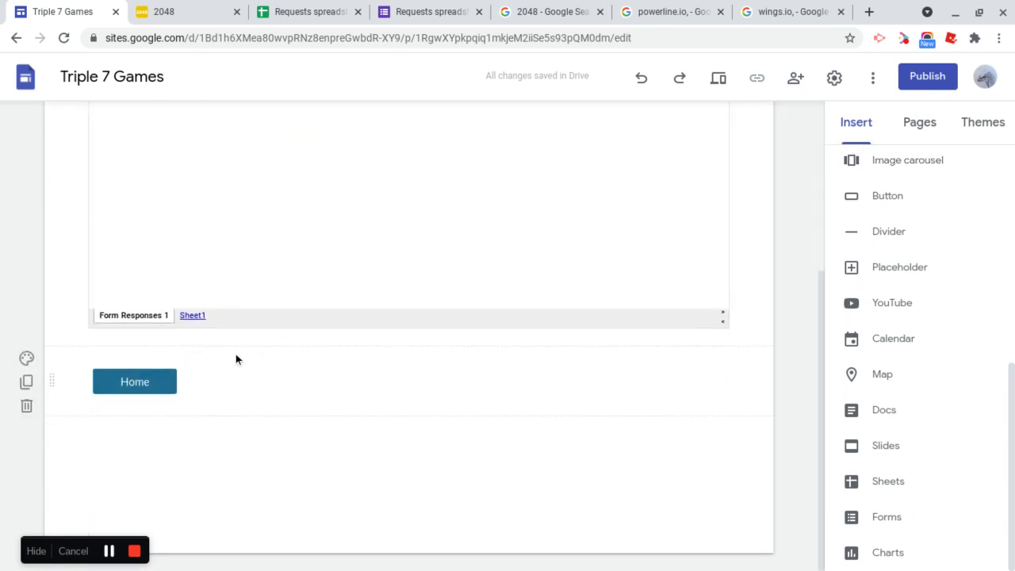
# Embed the Requests form from Drive's recent files below the spreadsheet on the Dev stuff page
pyautogui.click(135, 381)
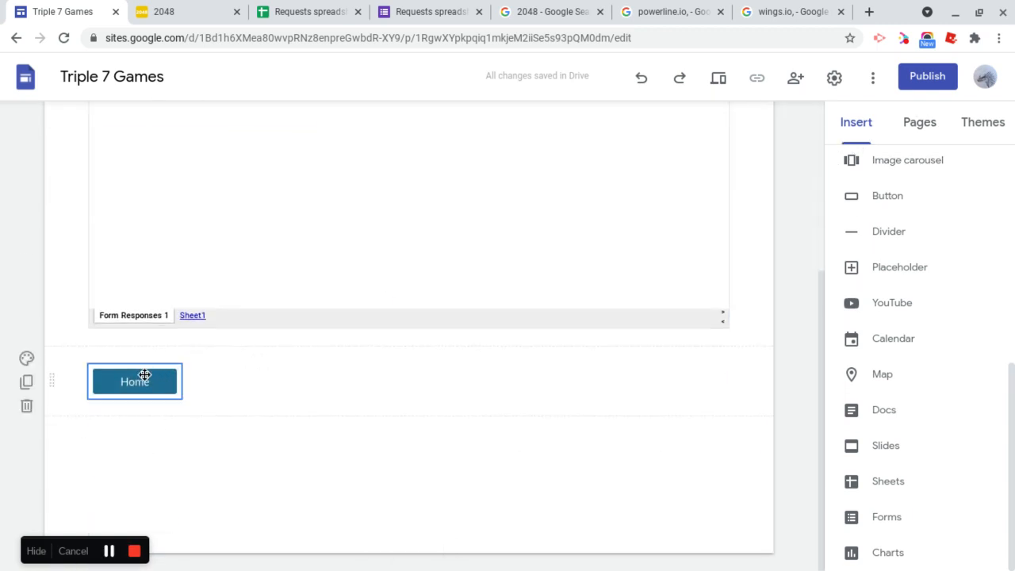
pyautogui.click(222, 353)
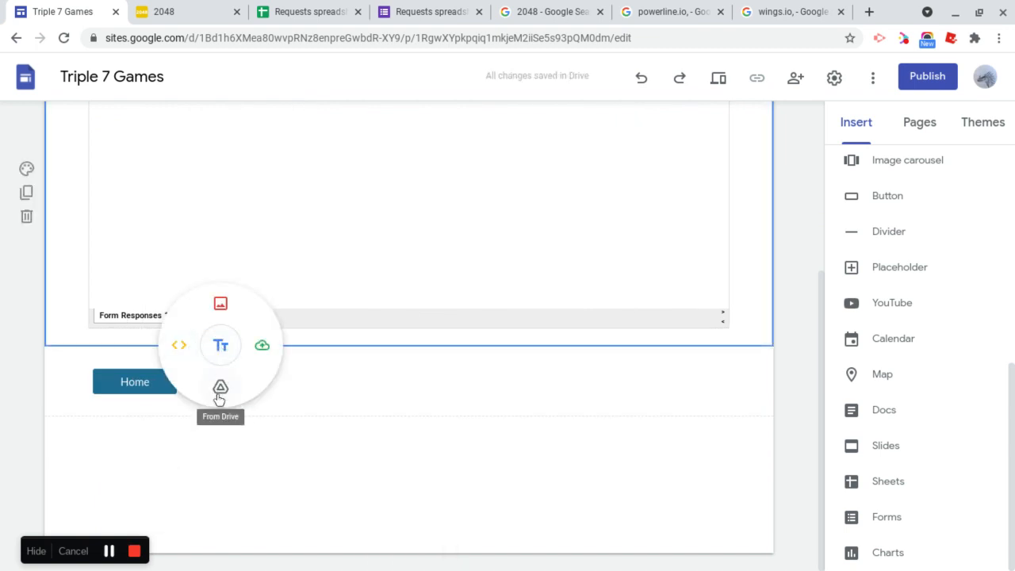
pyautogui.click(221, 387)
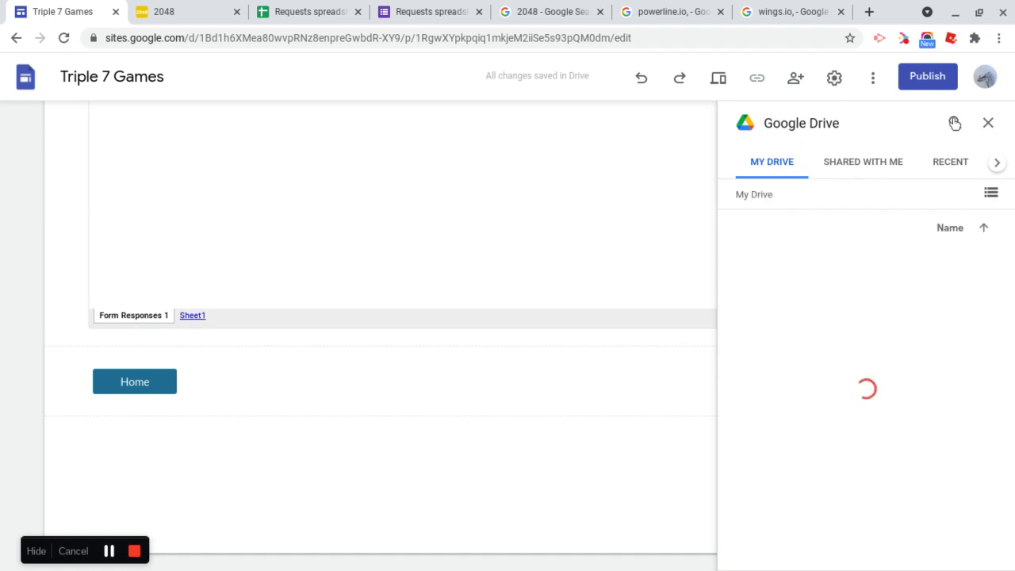
pyautogui.write('request')
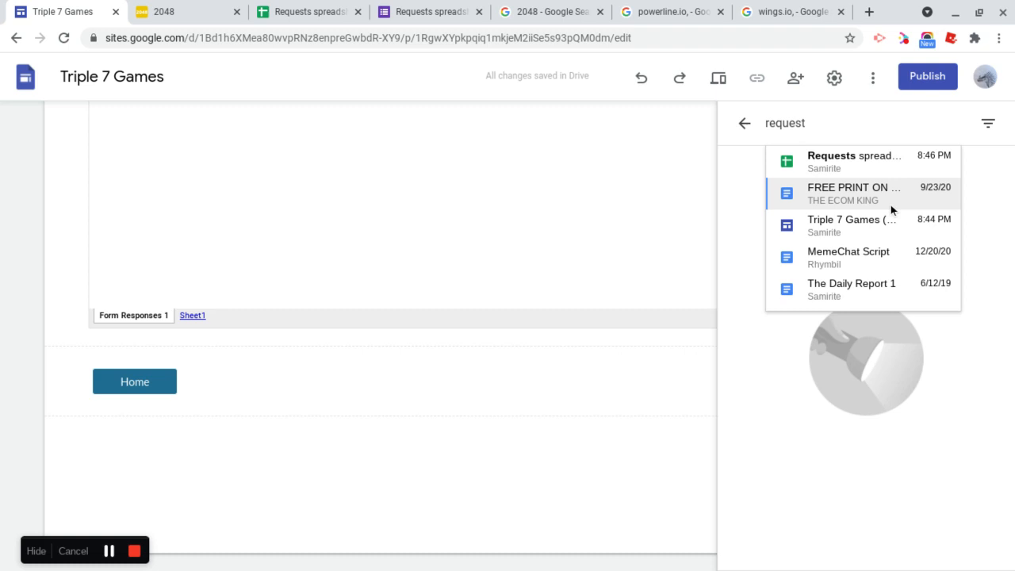
pyautogui.click(744, 124)
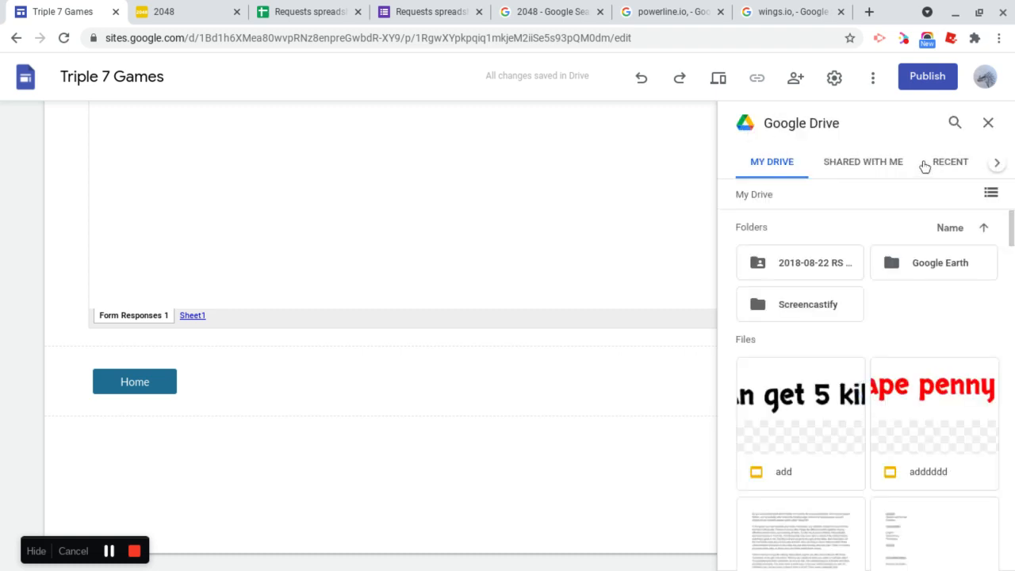
pyautogui.click(950, 162)
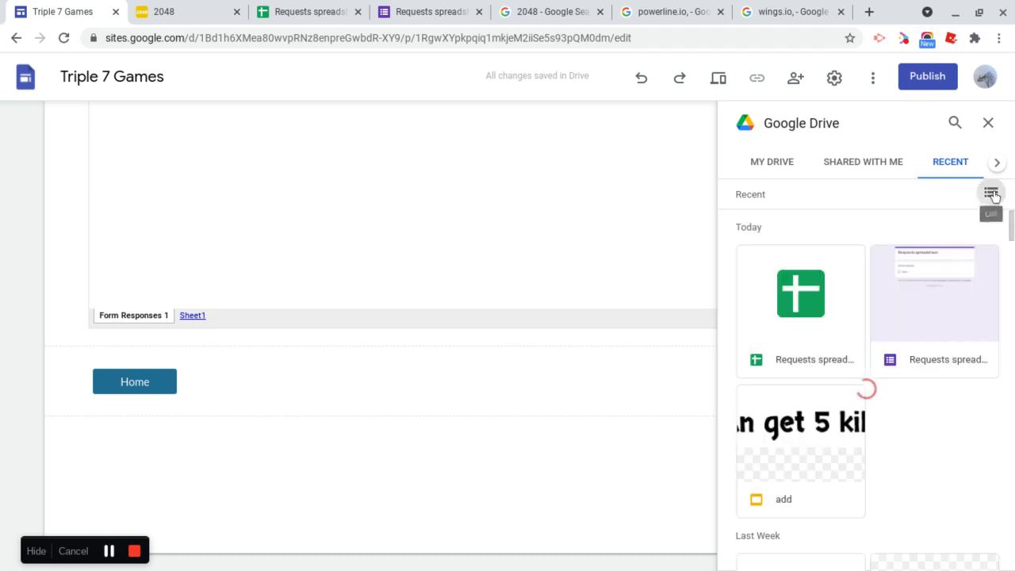
pyautogui.click(990, 194)
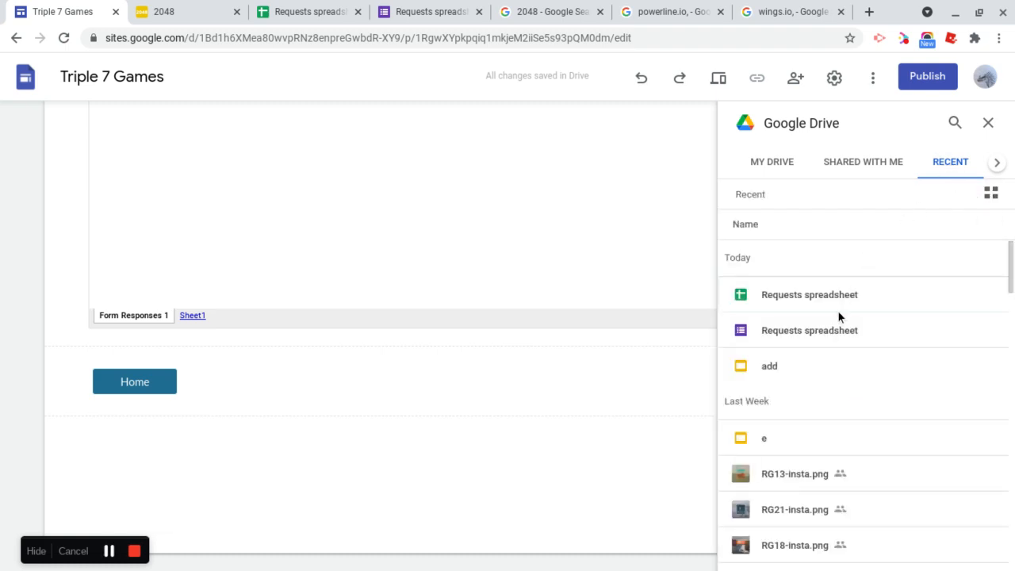
pyautogui.click(809, 330)
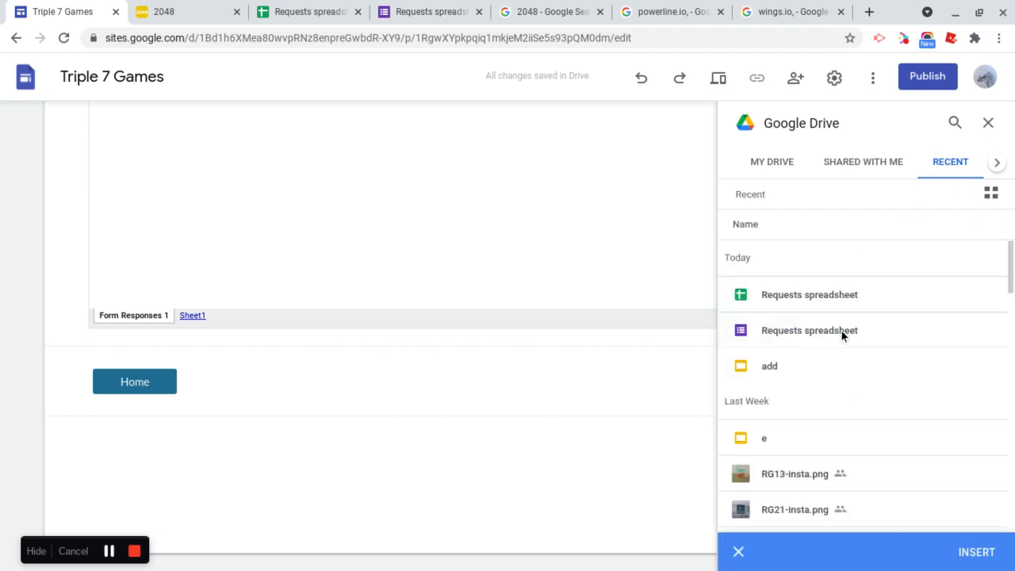
pyautogui.click(809, 330)
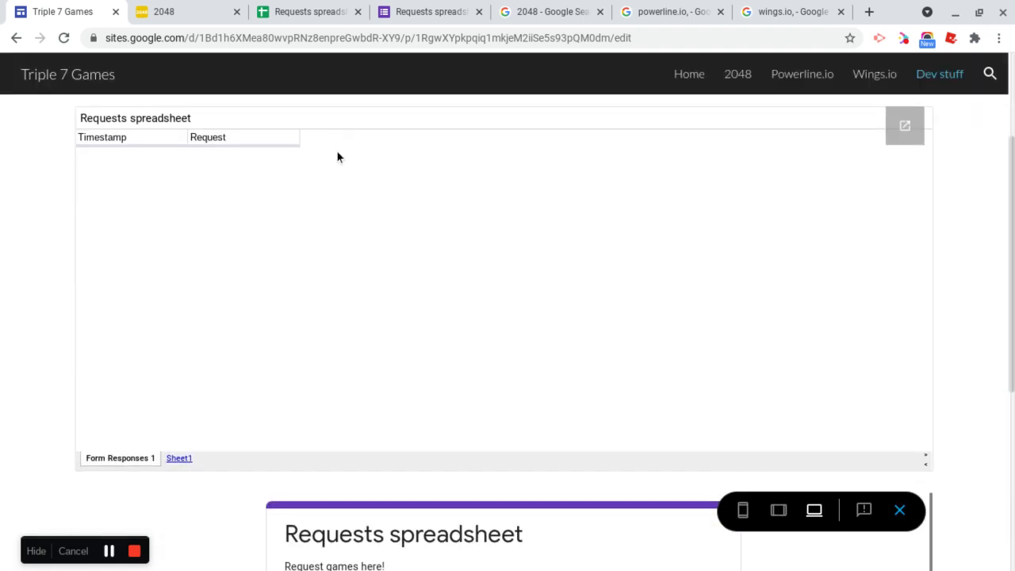
# Submit a test request for Agar.io in the embedded form, then switch to the Requests spreadsheet
pyautogui.scroll(-3)
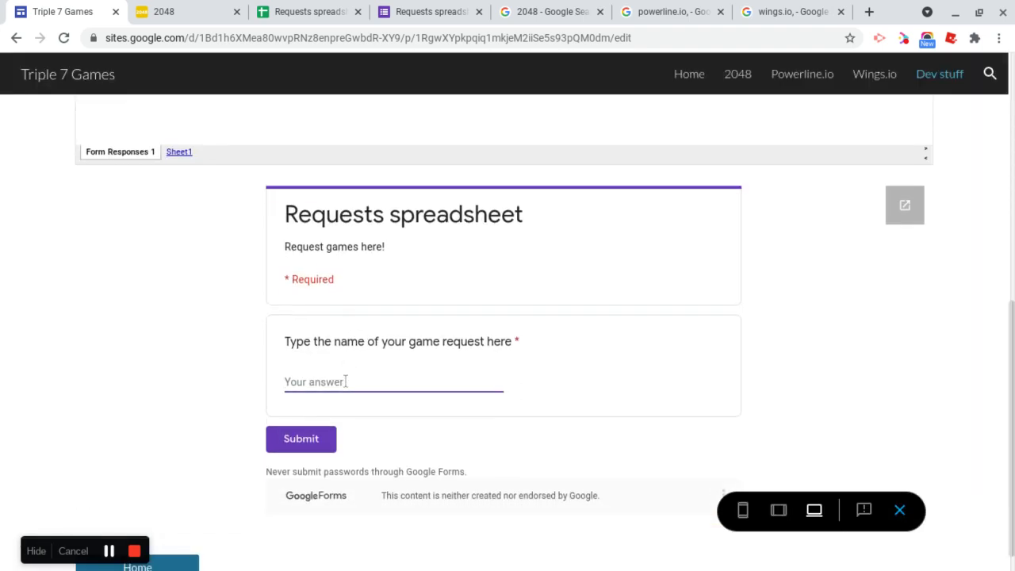
pyautogui.write('Aga')
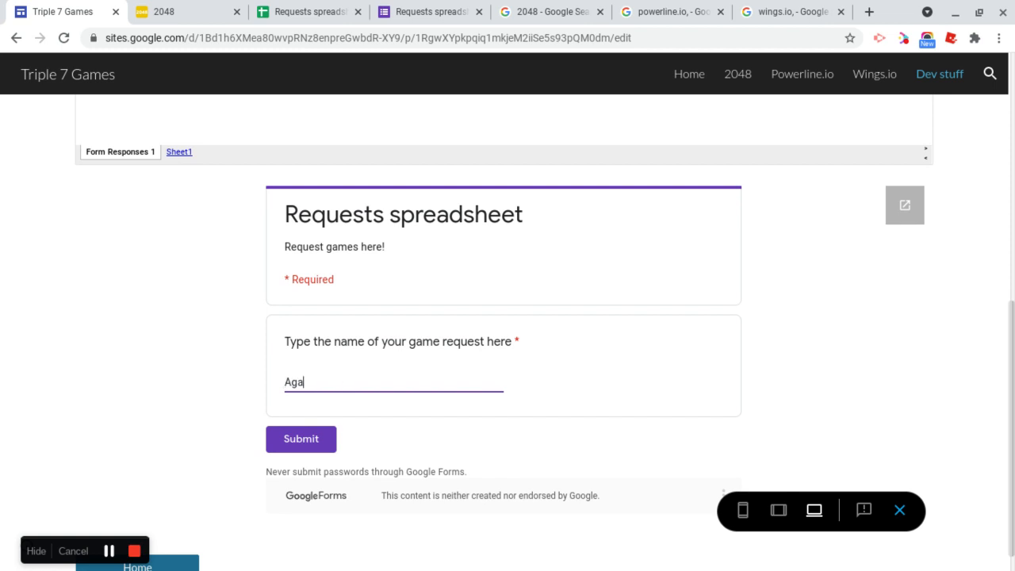
pyautogui.write('r.io')
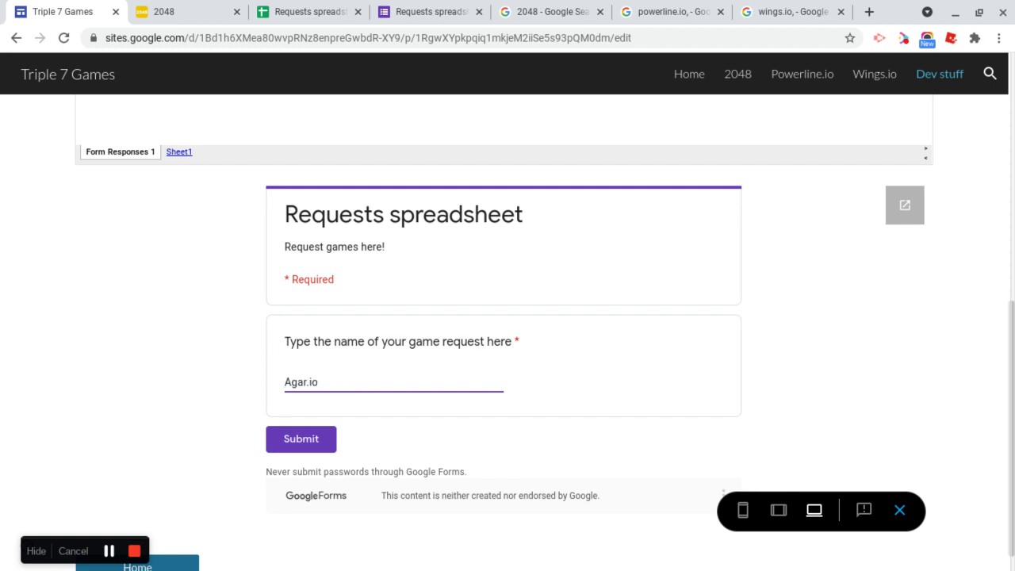
pyautogui.click(302, 438)
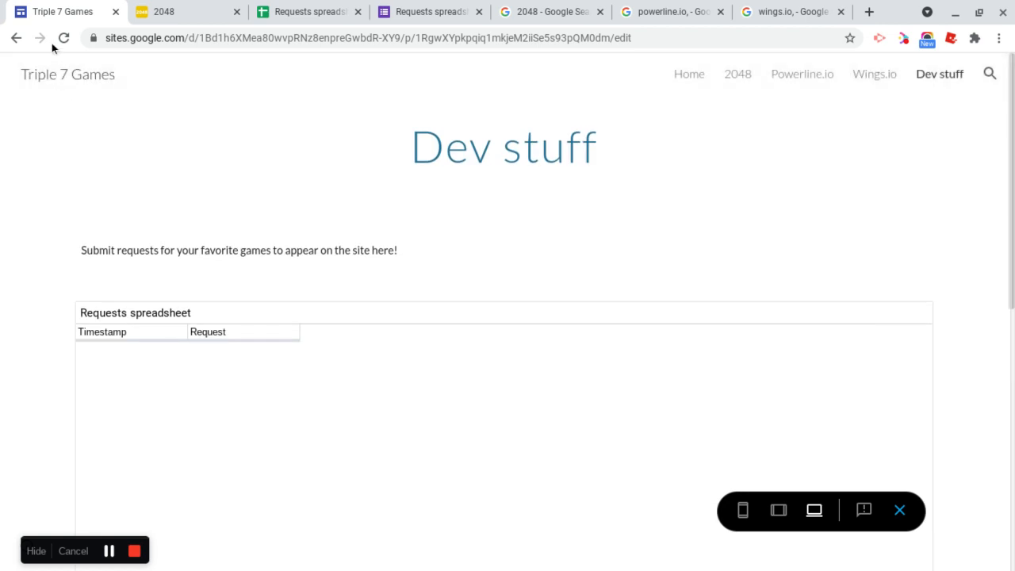
pyautogui.click(64, 39)
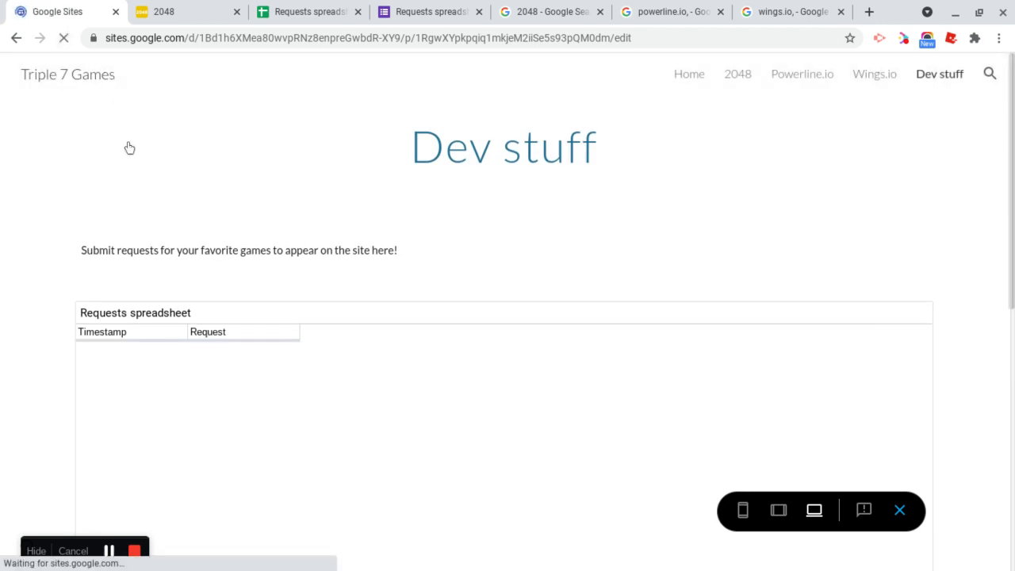
pyautogui.click(309, 11)
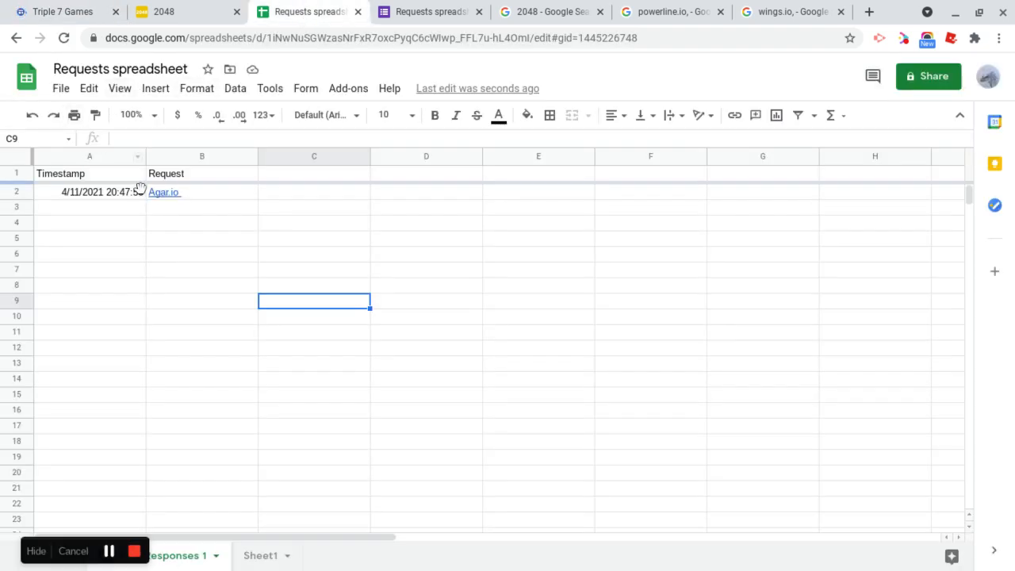
pyautogui.moveTo(124, 197)
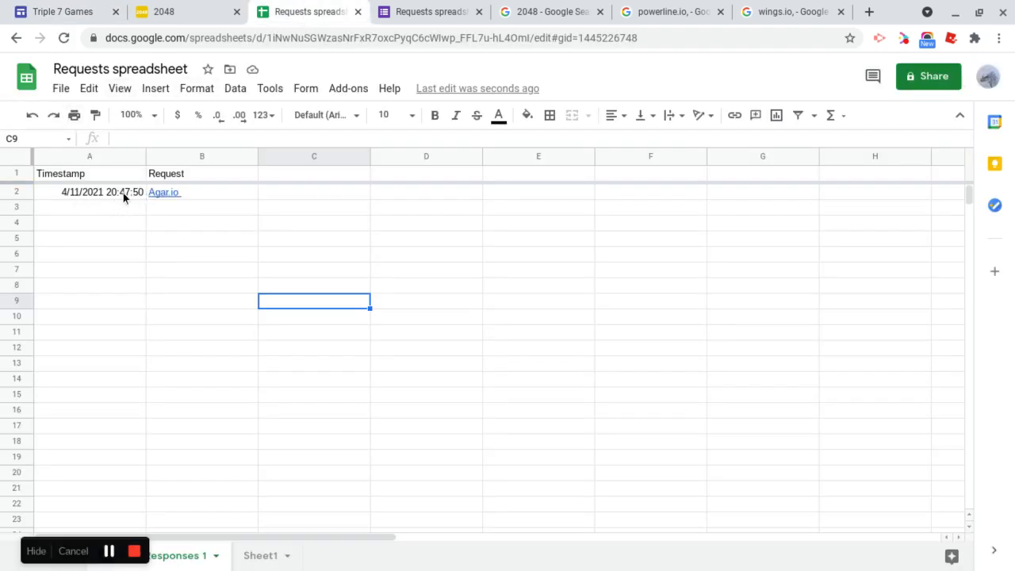
# Return to the site editor, review the Dev stuff page, and go to the site's Home page
pyautogui.click(62, 11)
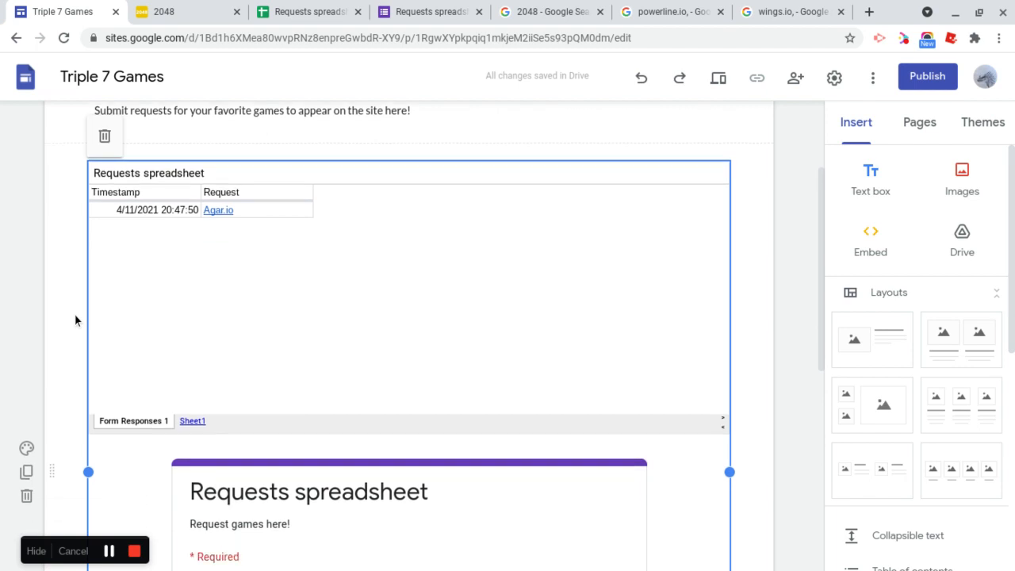
pyautogui.scroll(-3)
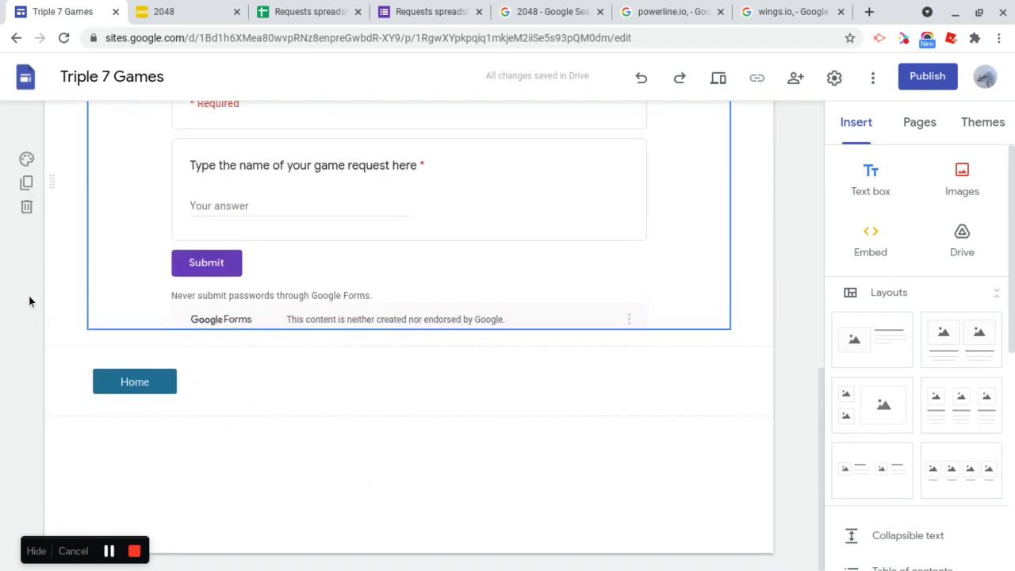
pyautogui.scroll(-3)
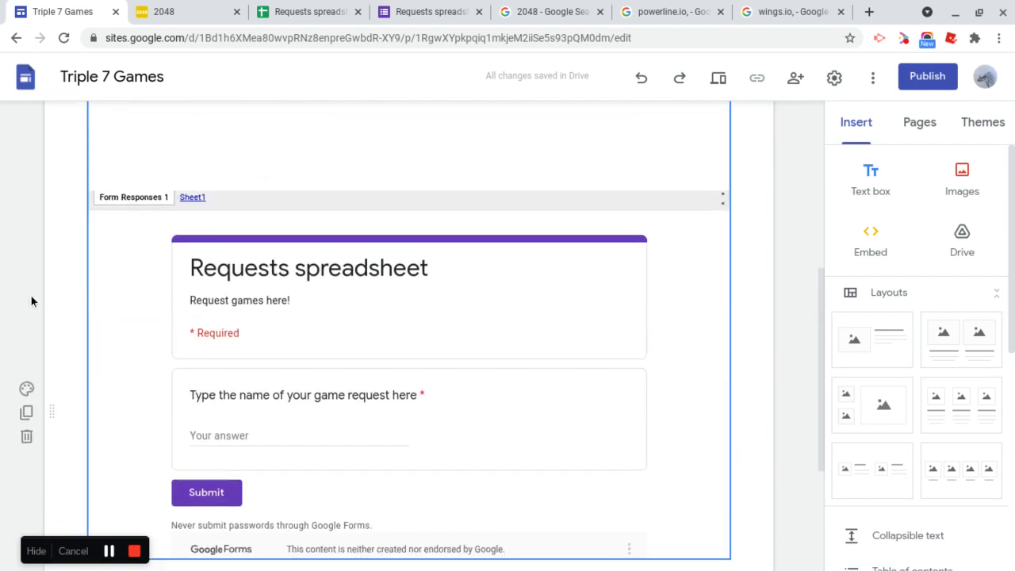
pyautogui.scroll(-3)
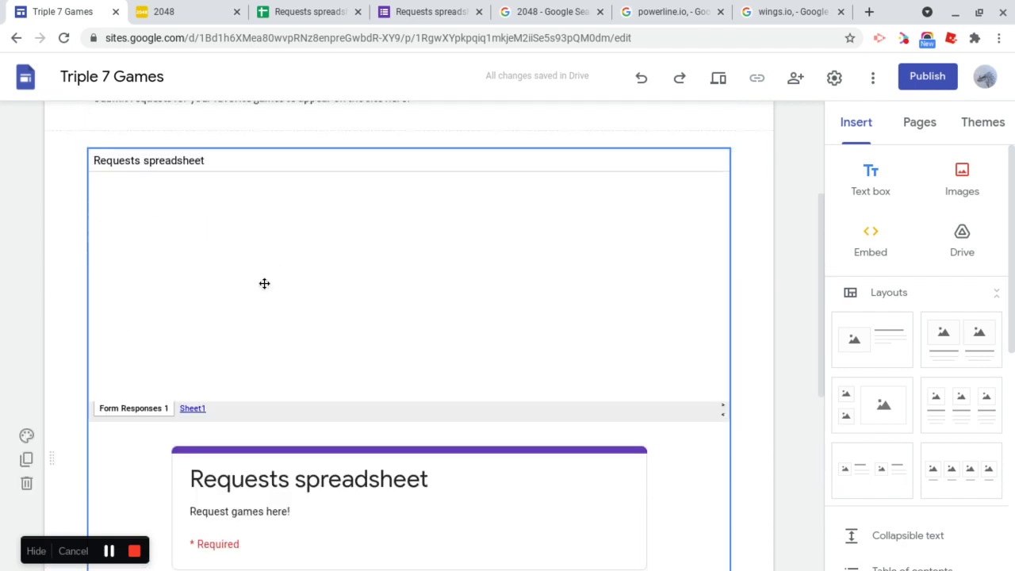
pyautogui.click(491, 127)
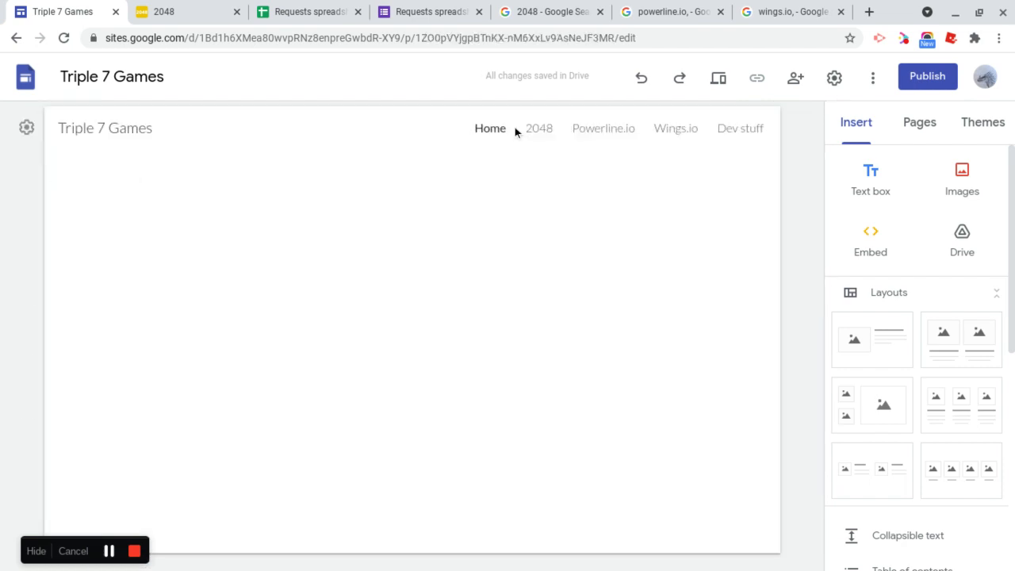
# Publish the site to the web at the address triple7games
pyautogui.scroll(-3)
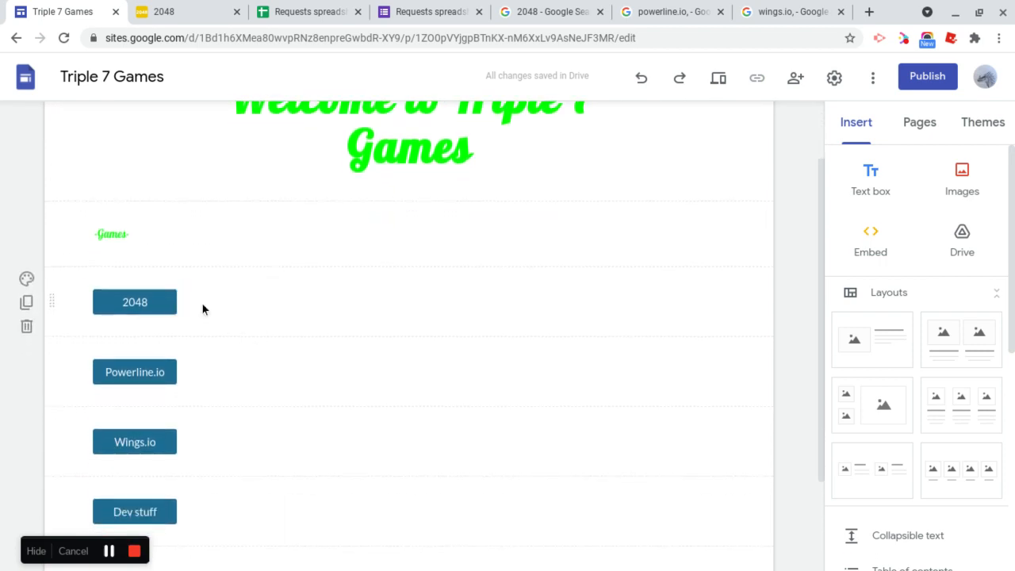
pyautogui.click(927, 76)
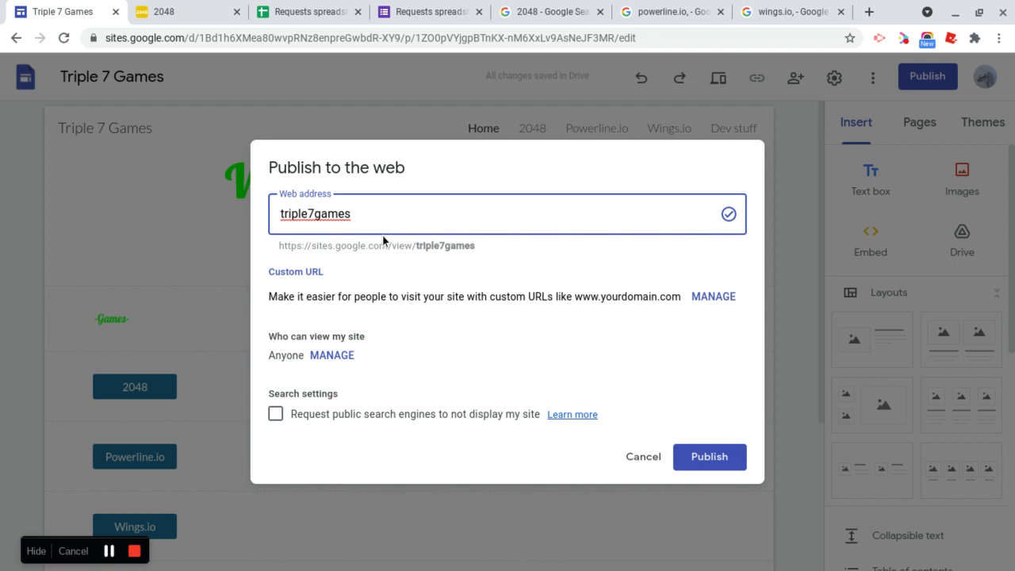
pyautogui.moveTo(411, 311)
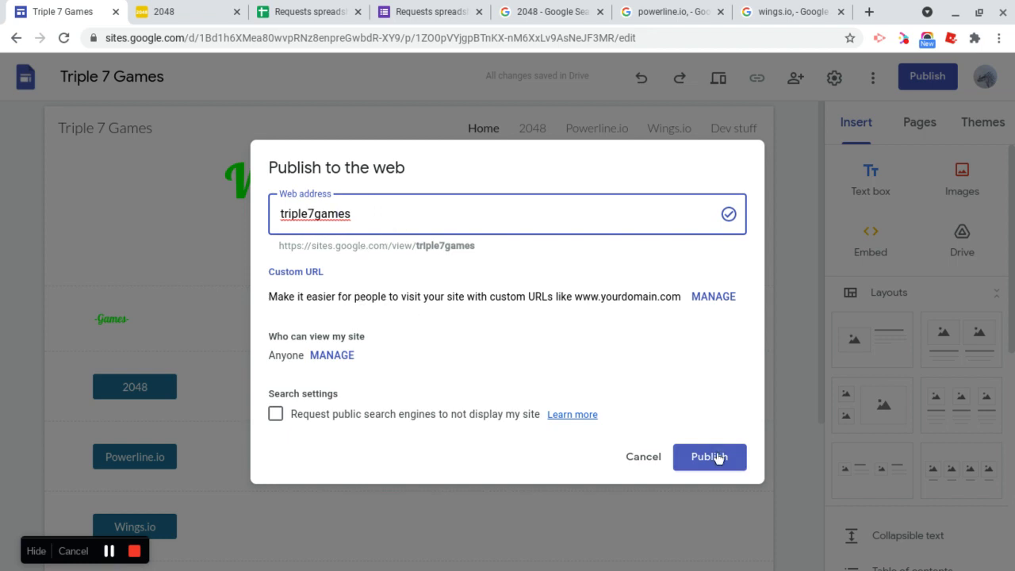
pyautogui.click(707, 456)
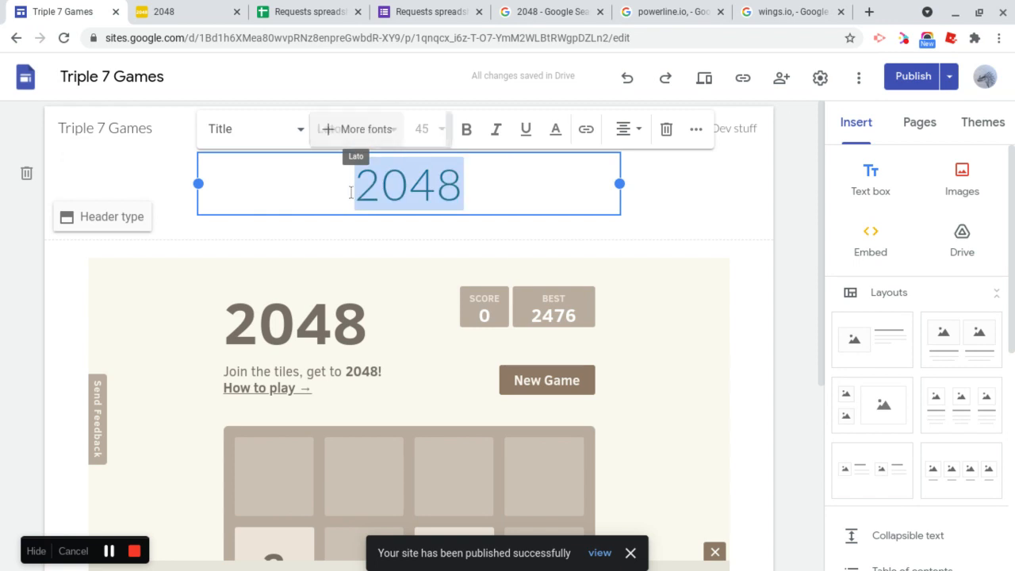
# Restyle the 2048 and Powerline.io page headers in green Lobster font
pyautogui.click(364, 132)
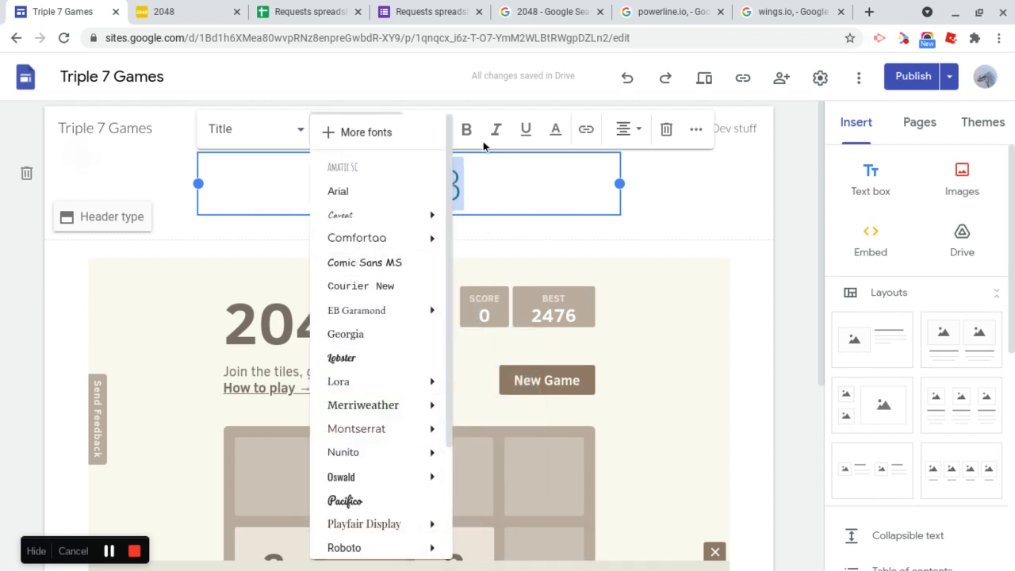
pyautogui.click(342, 359)
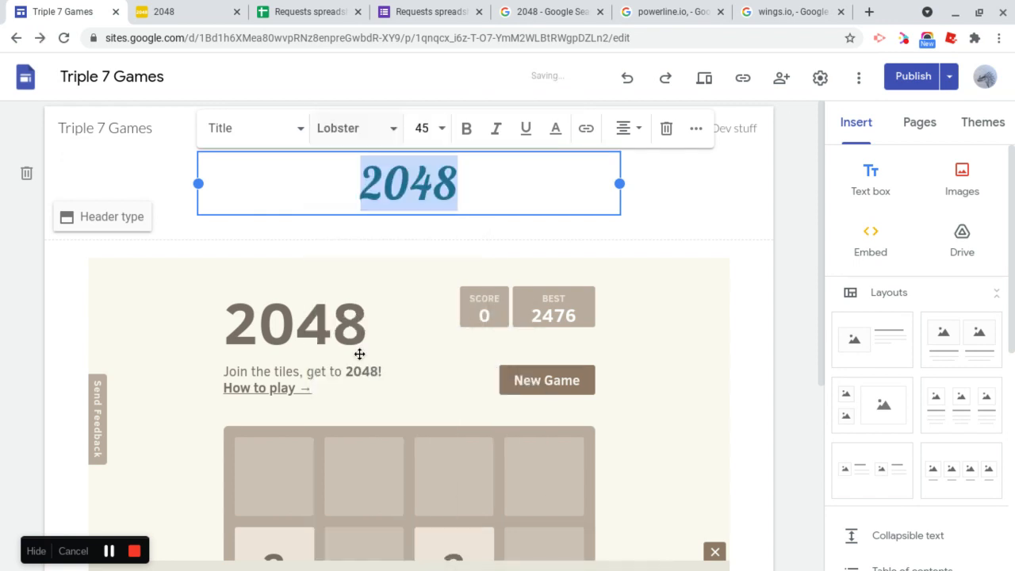
pyautogui.moveTo(556, 128)
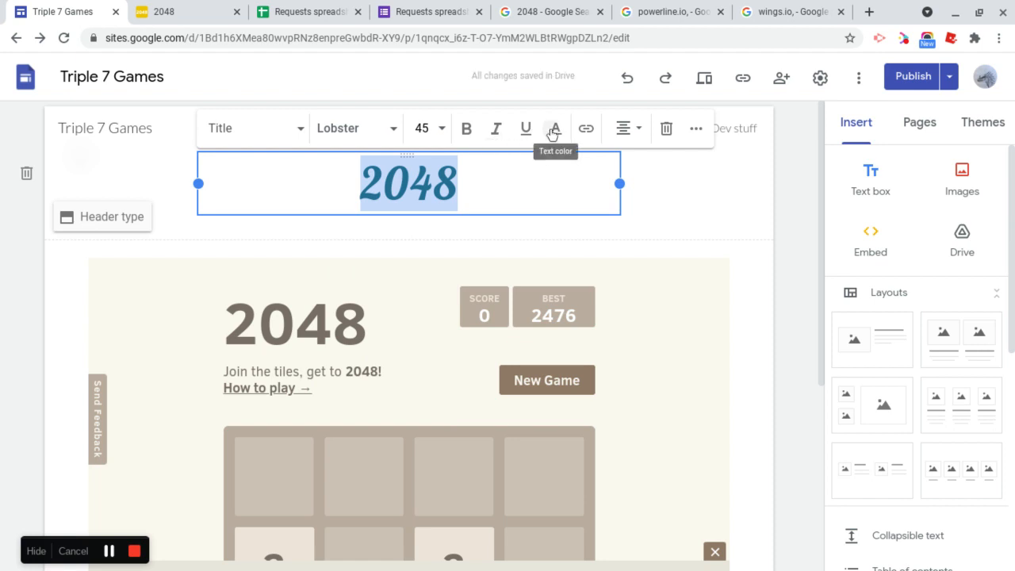
pyautogui.click(556, 128)
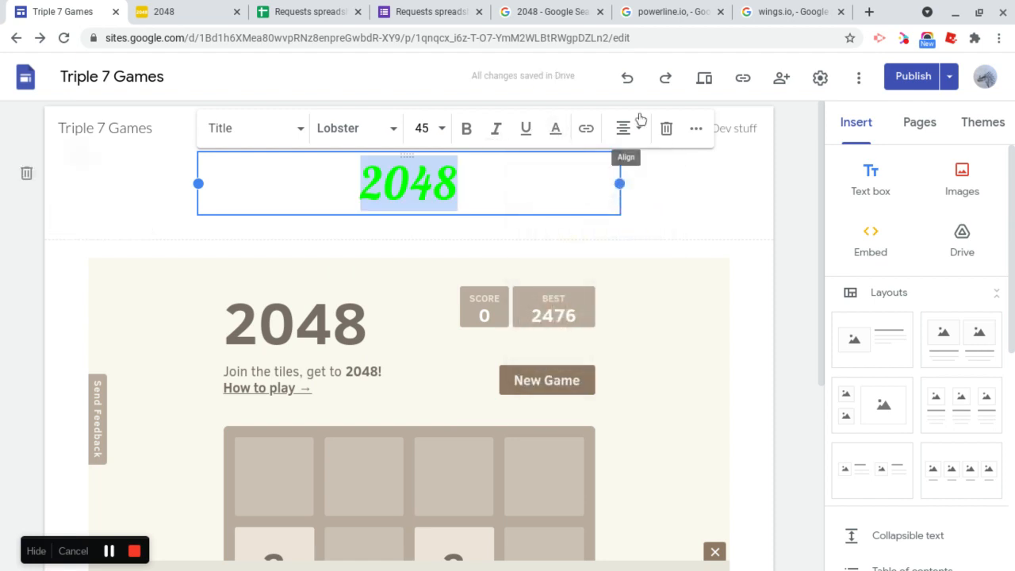
pyautogui.click(603, 127)
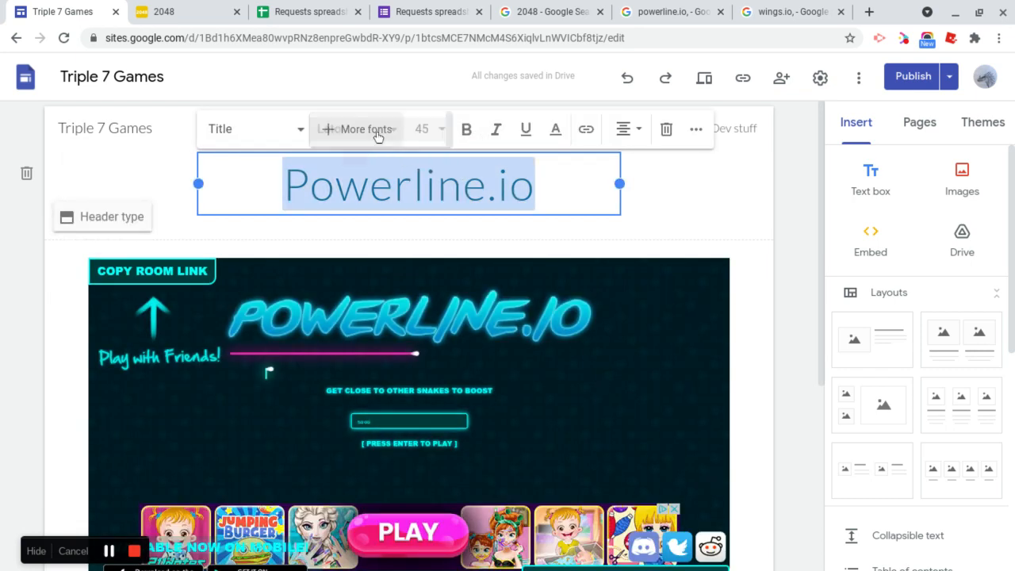
pyautogui.click(357, 128)
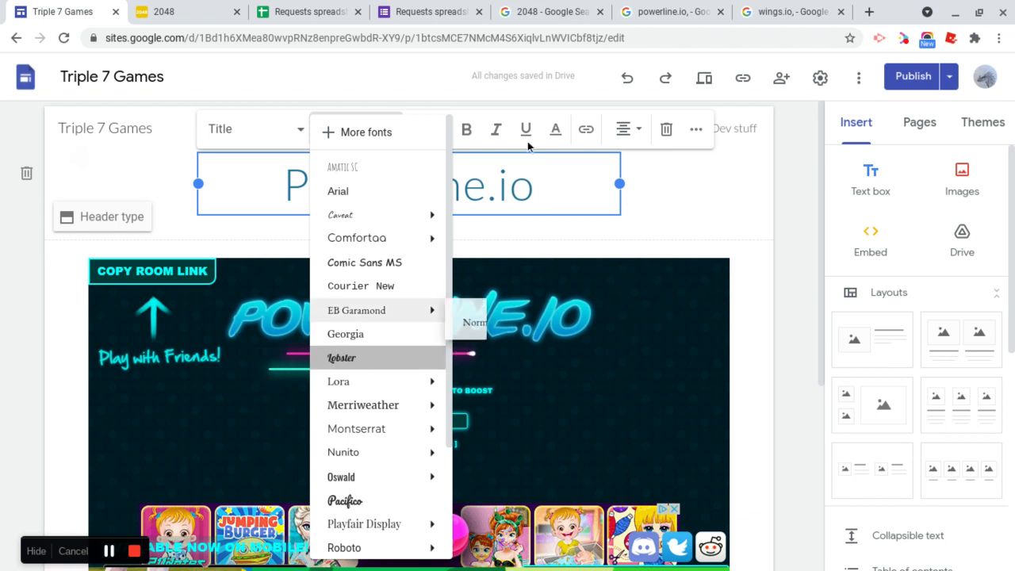
pyautogui.click(341, 359)
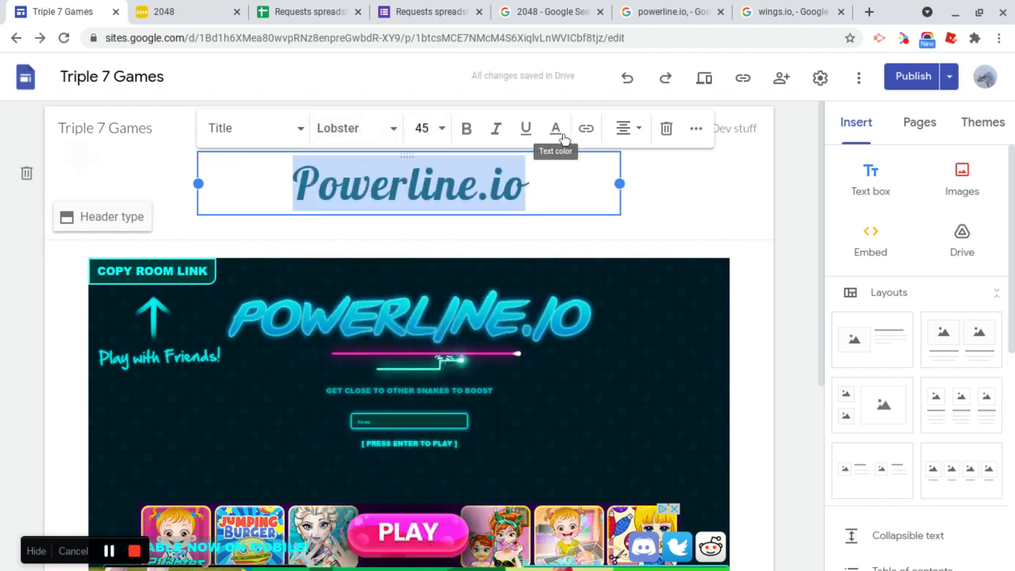
pyautogui.click(555, 126)
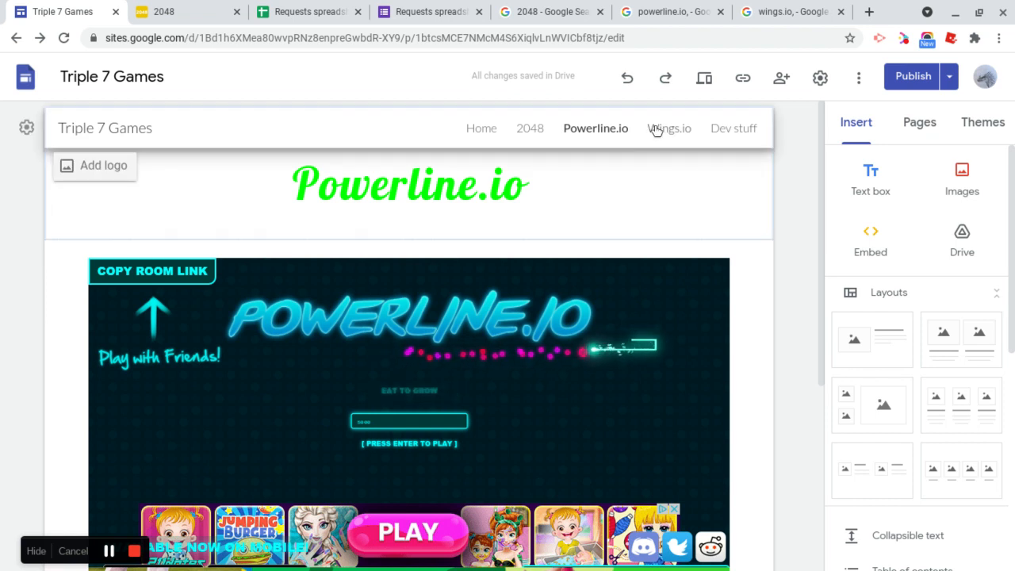
# Restyle the Wings.io and Dev stuff page headers in green Lobster font, ending on Home
pyautogui.click(670, 127)
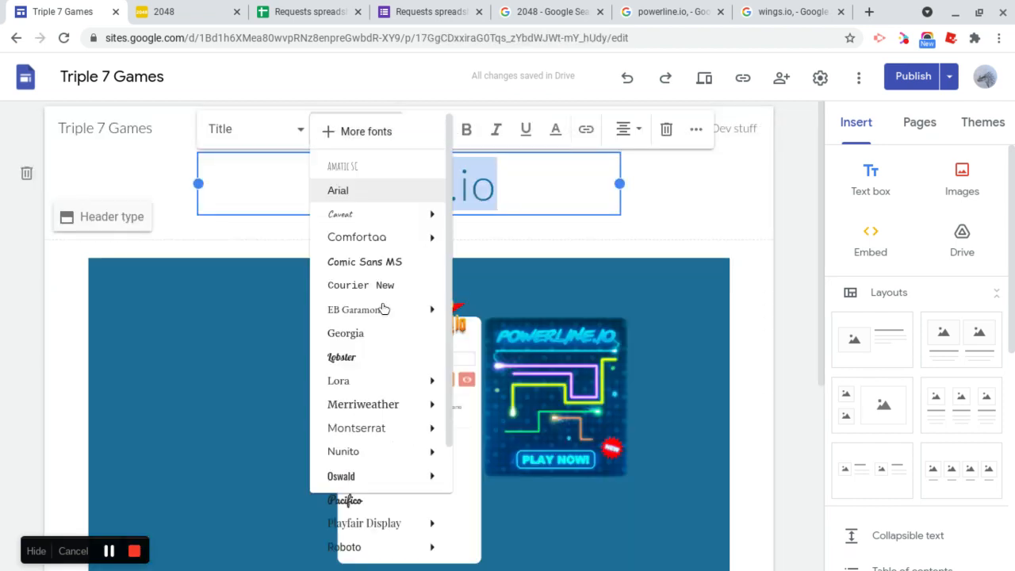
pyautogui.click(343, 357)
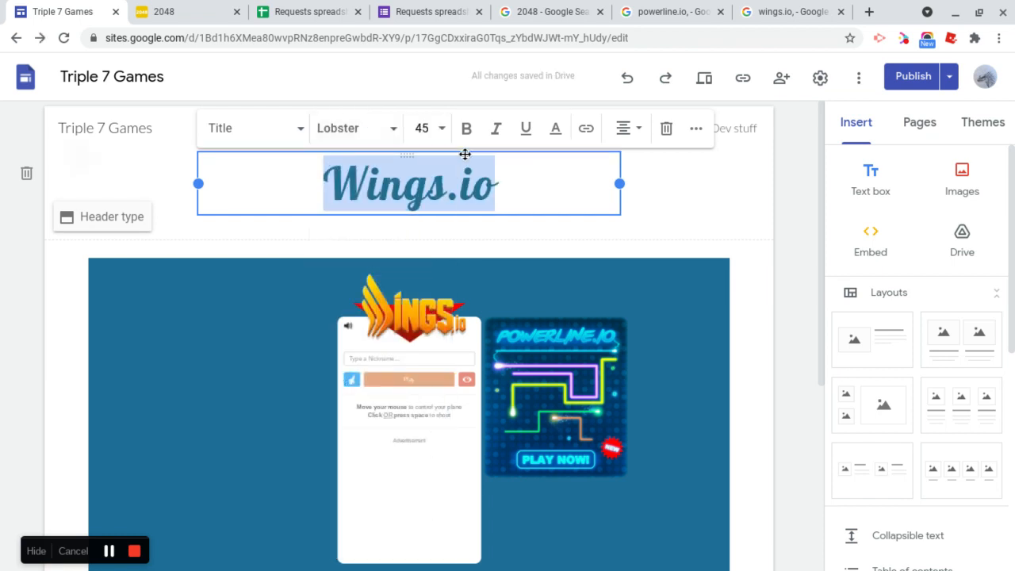
pyautogui.click(555, 127)
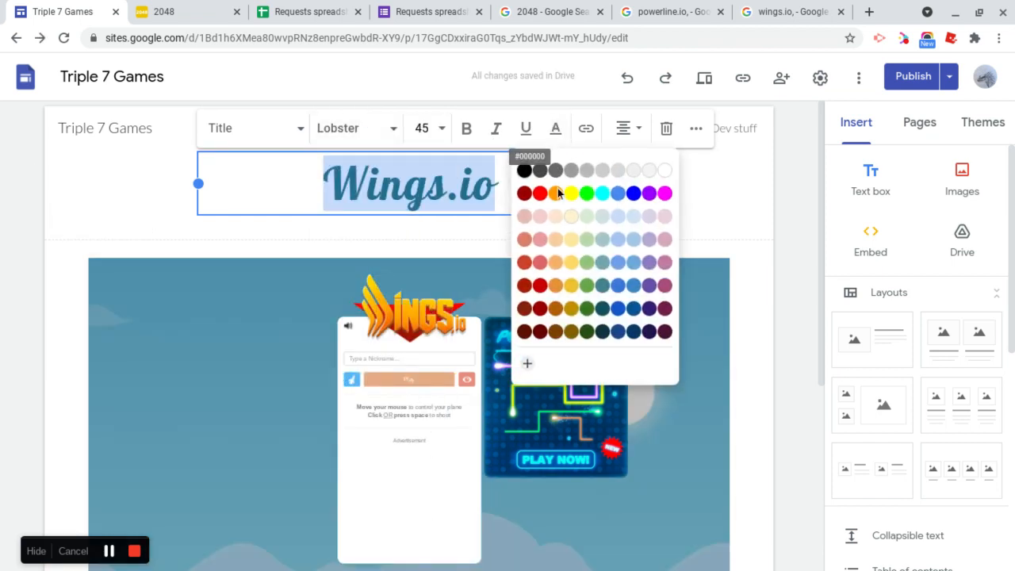
pyautogui.click(587, 194)
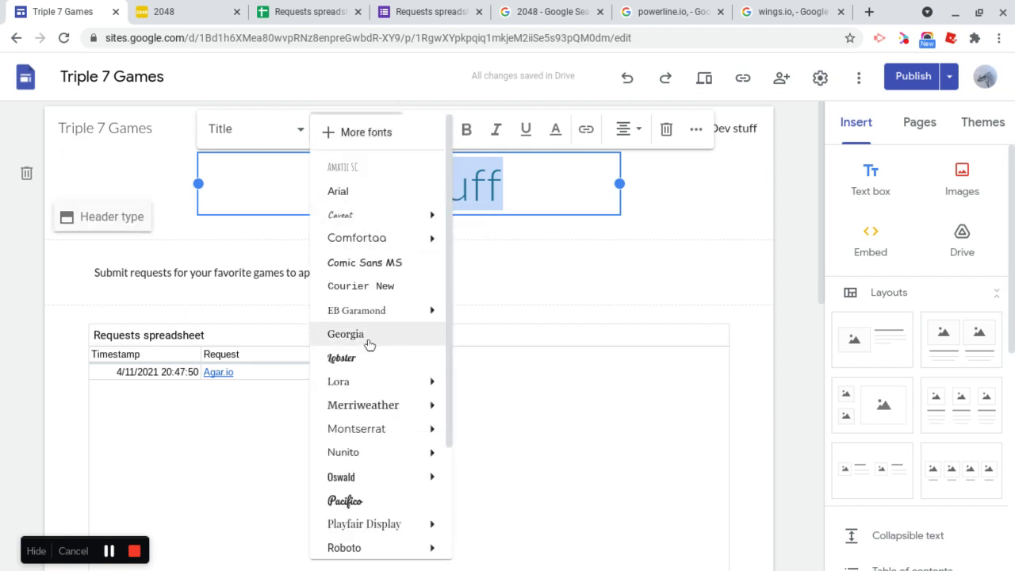
pyautogui.click(342, 359)
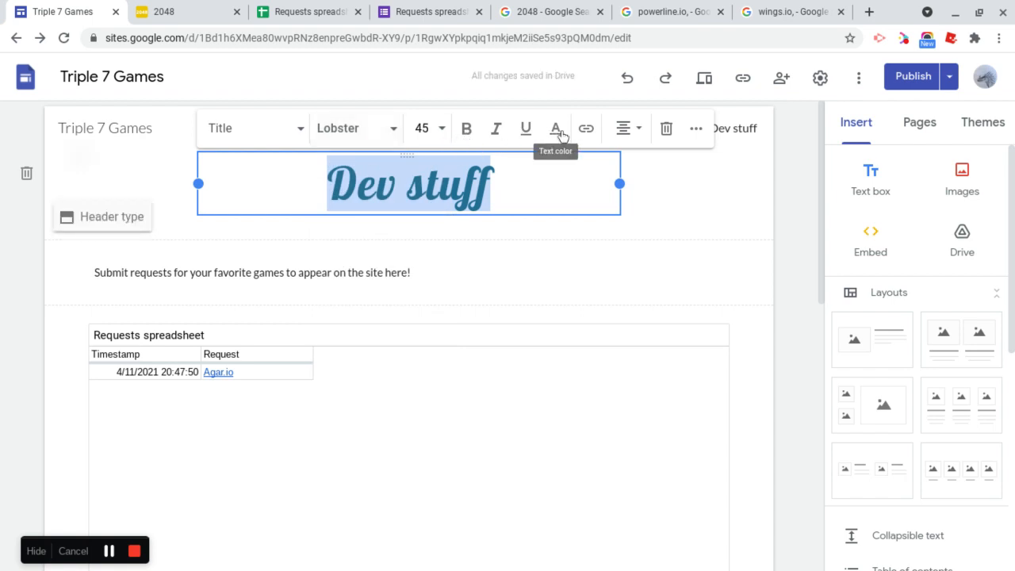
pyautogui.click(555, 127)
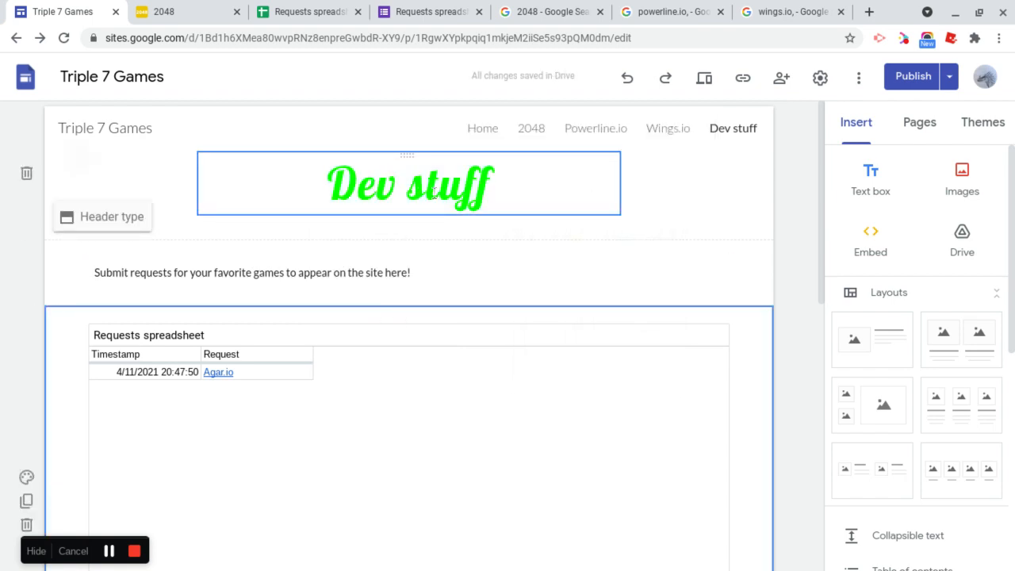
pyautogui.click(482, 126)
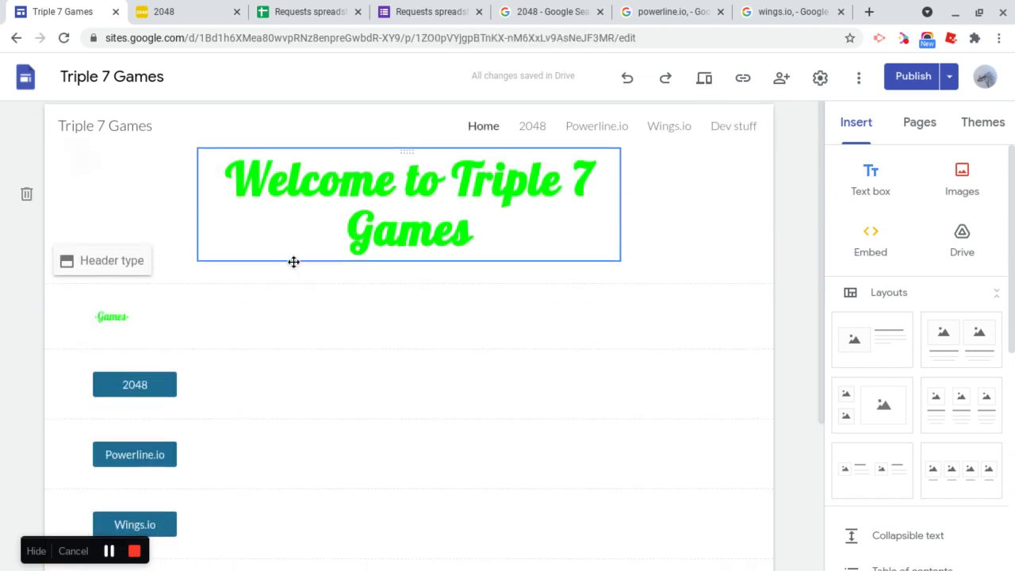
pyautogui.scroll(-3)
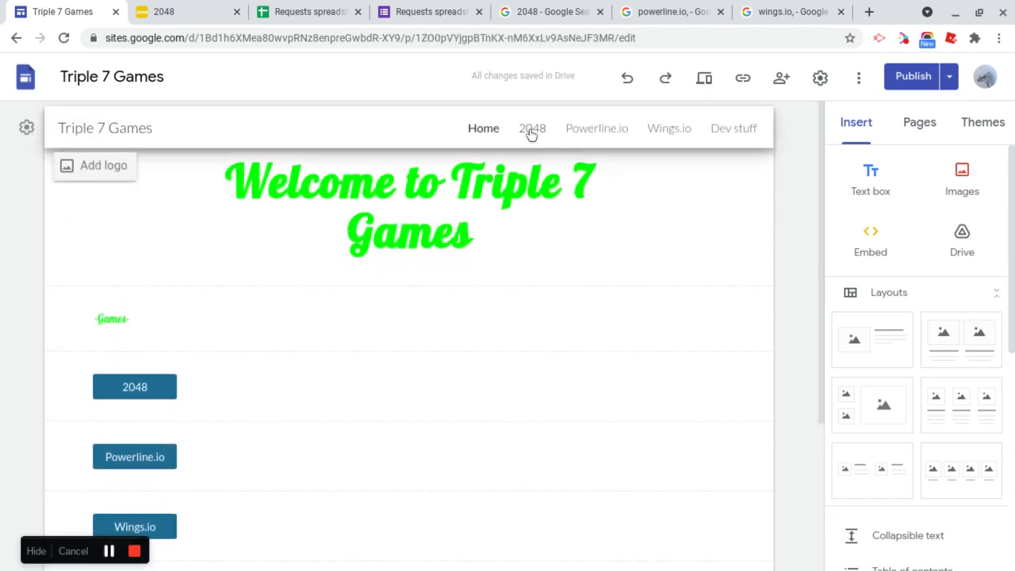
pyautogui.click(533, 127)
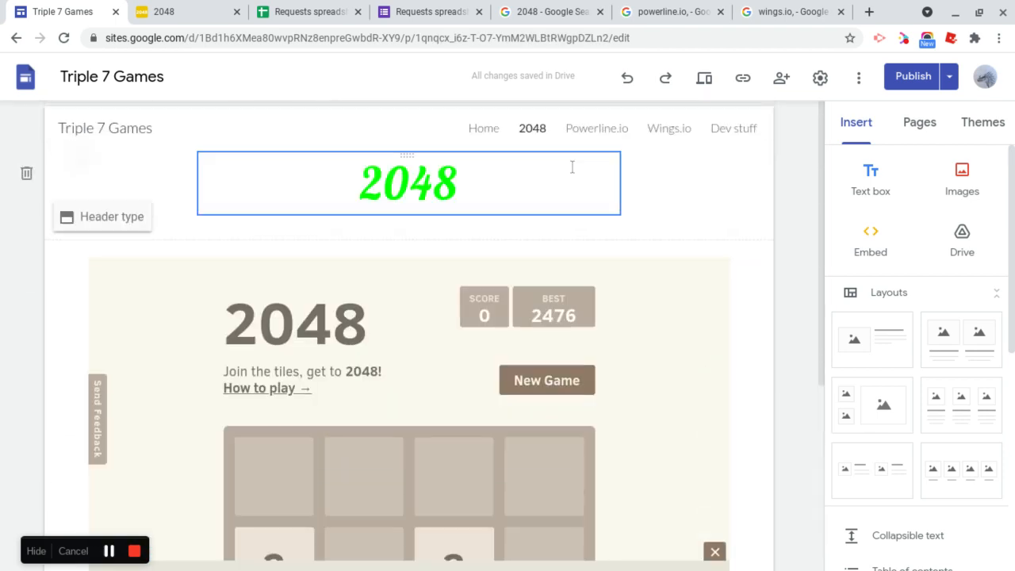
pyautogui.click(733, 127)
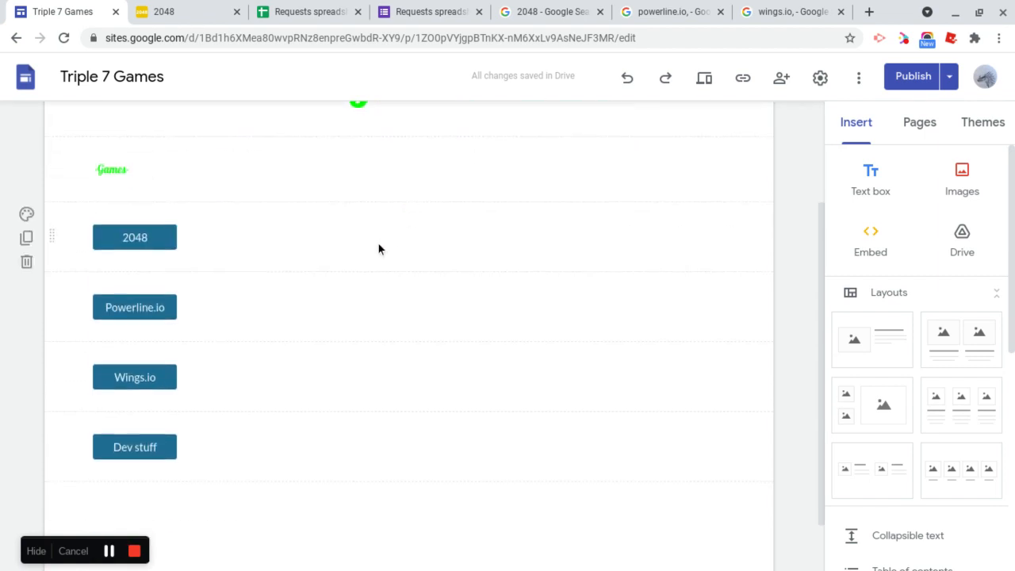
pyautogui.scroll(-3)
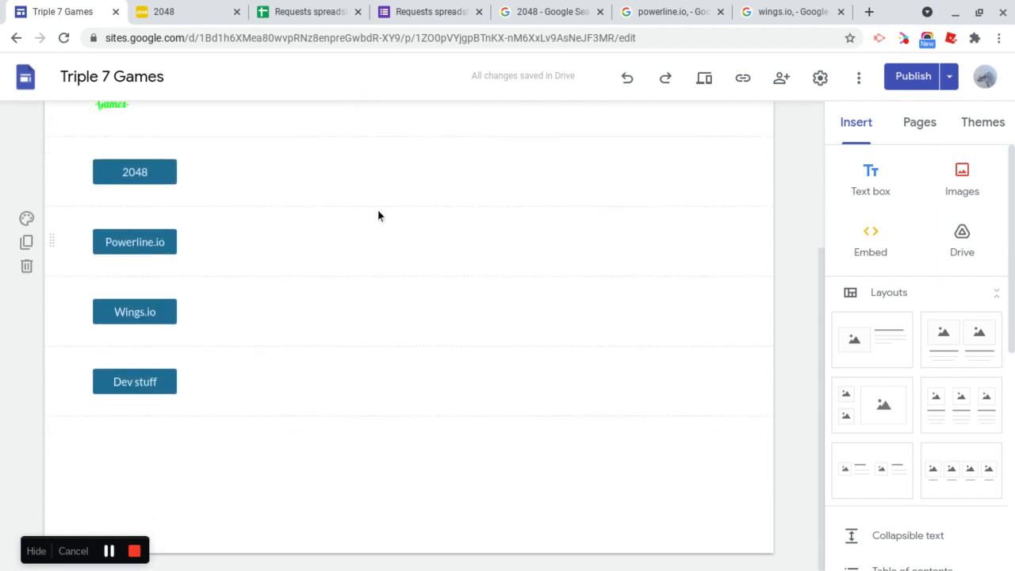
pyautogui.scroll(3)
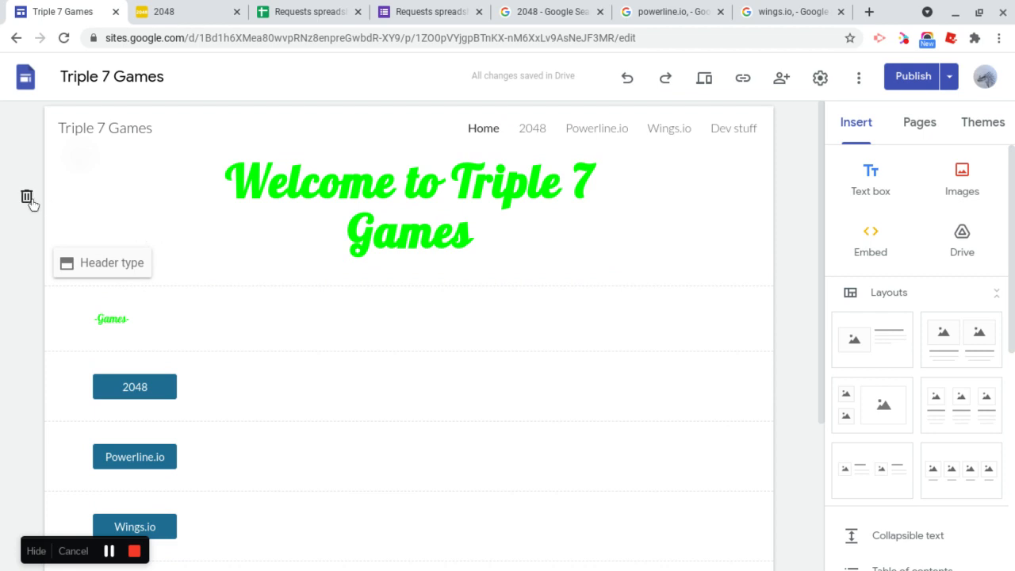
pyautogui.moveTo(245, 356)
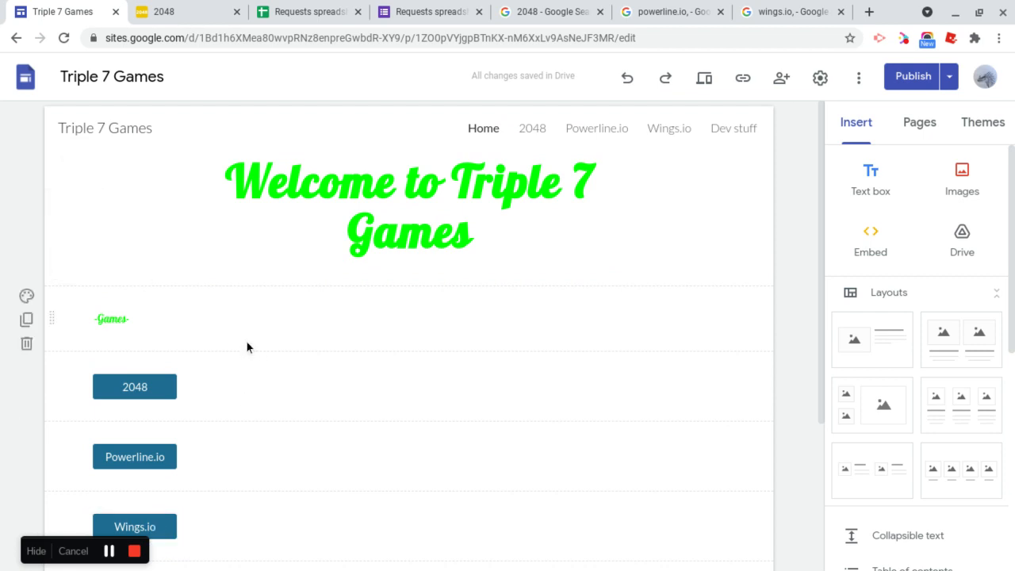
pyautogui.moveTo(213, 356)
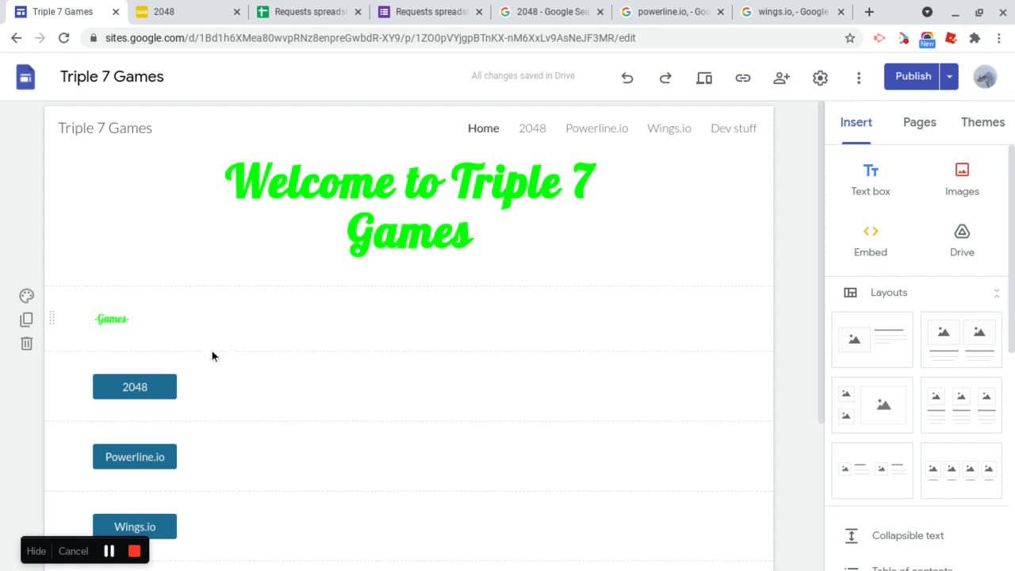